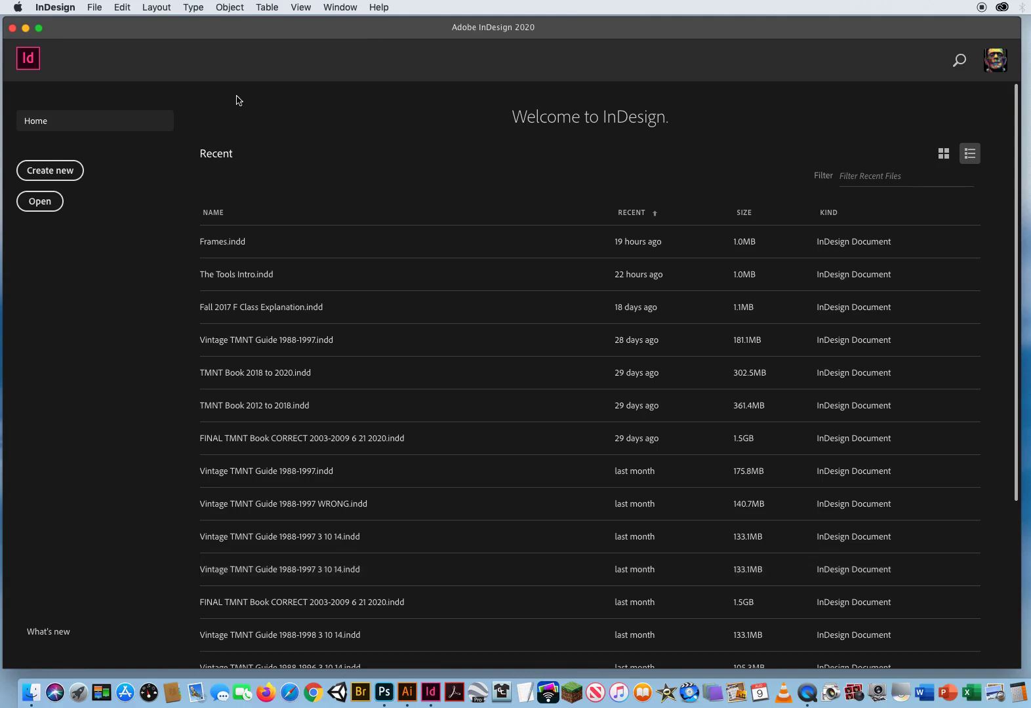
pyautogui.moveTo(402, 177)
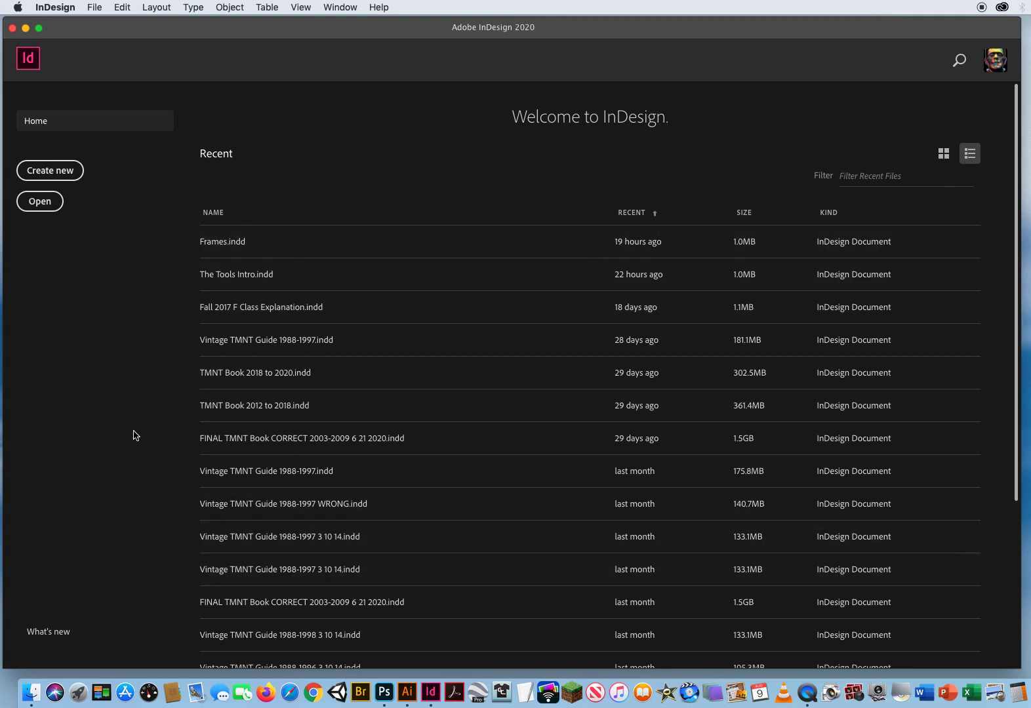
pyautogui.moveTo(174, 106)
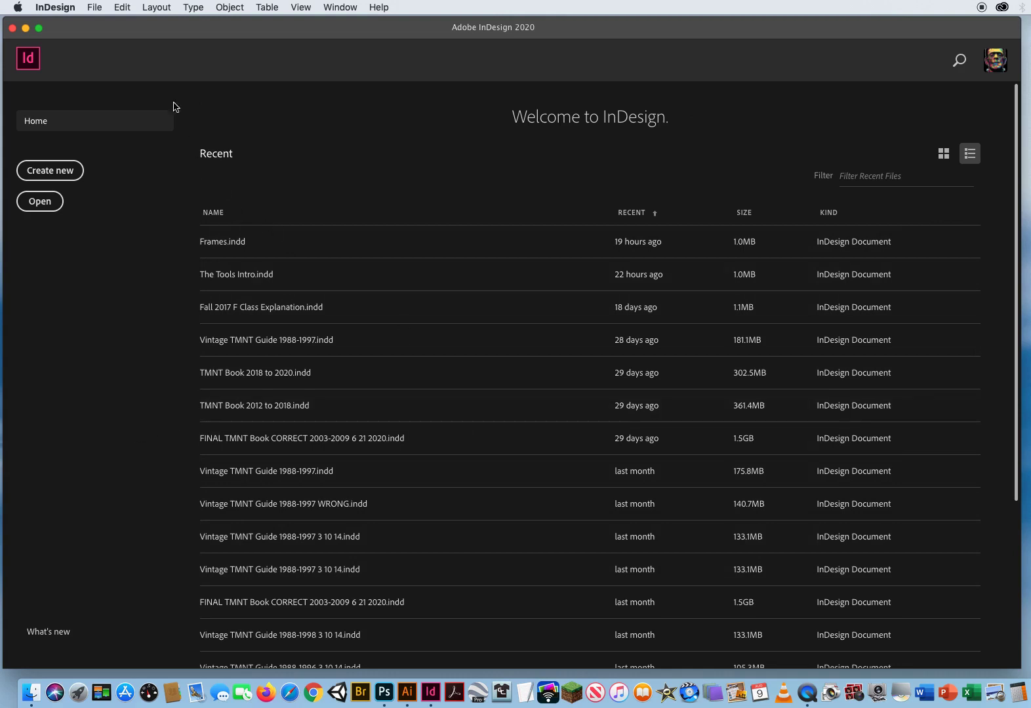
# - Start opening an existing document from the File commands
pyautogui.click(94, 8)
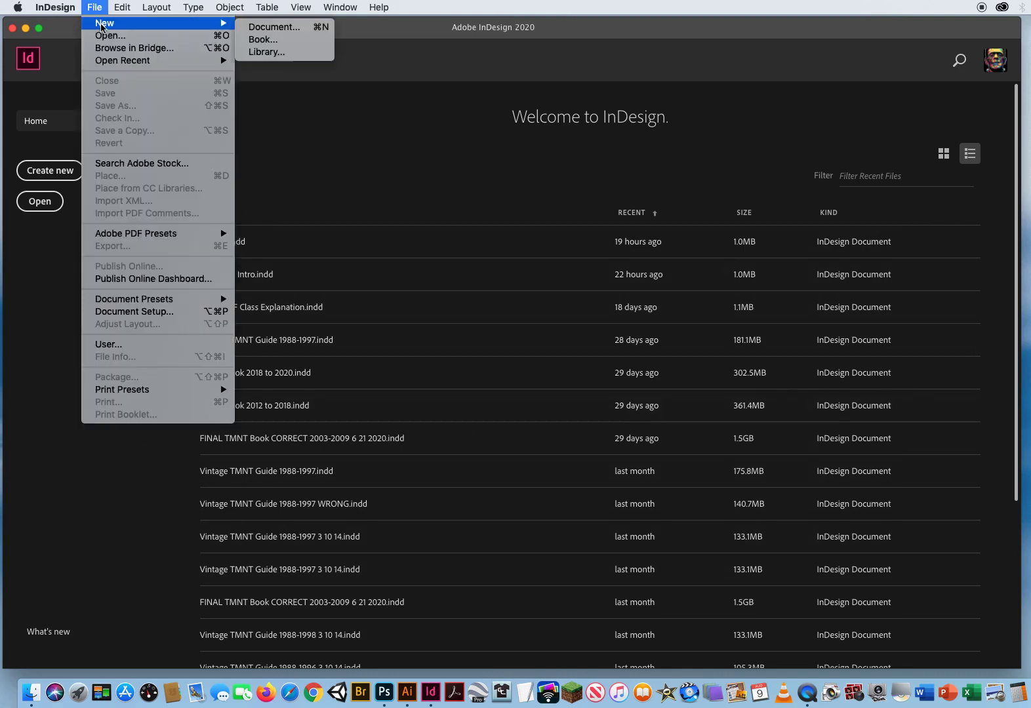
pyautogui.click(318, 228)
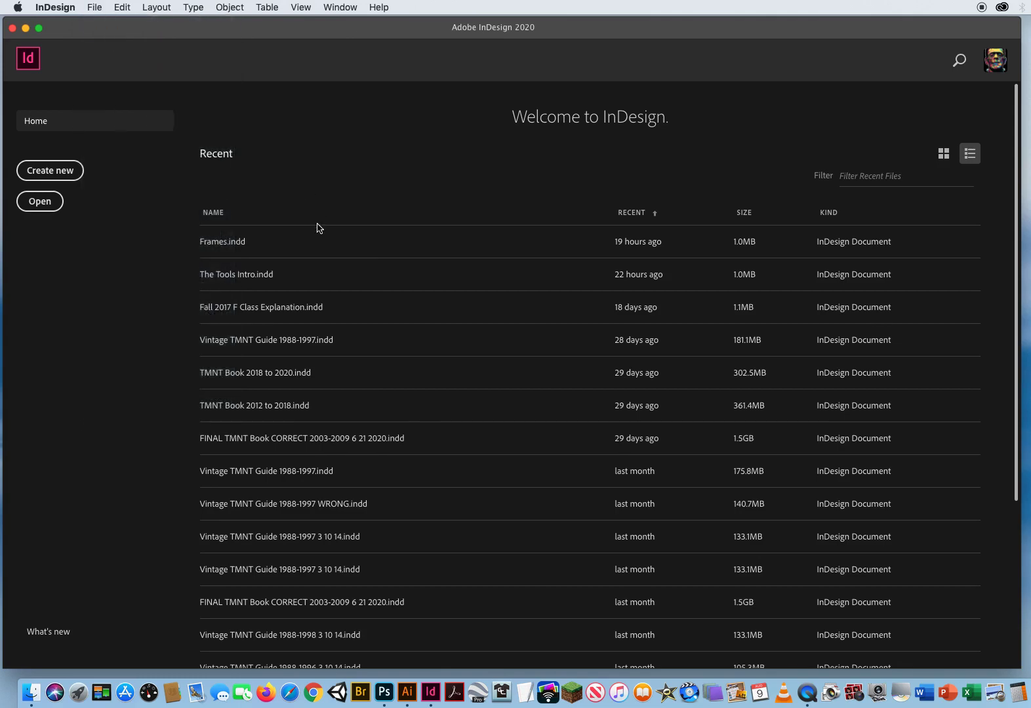
pyautogui.click(40, 201)
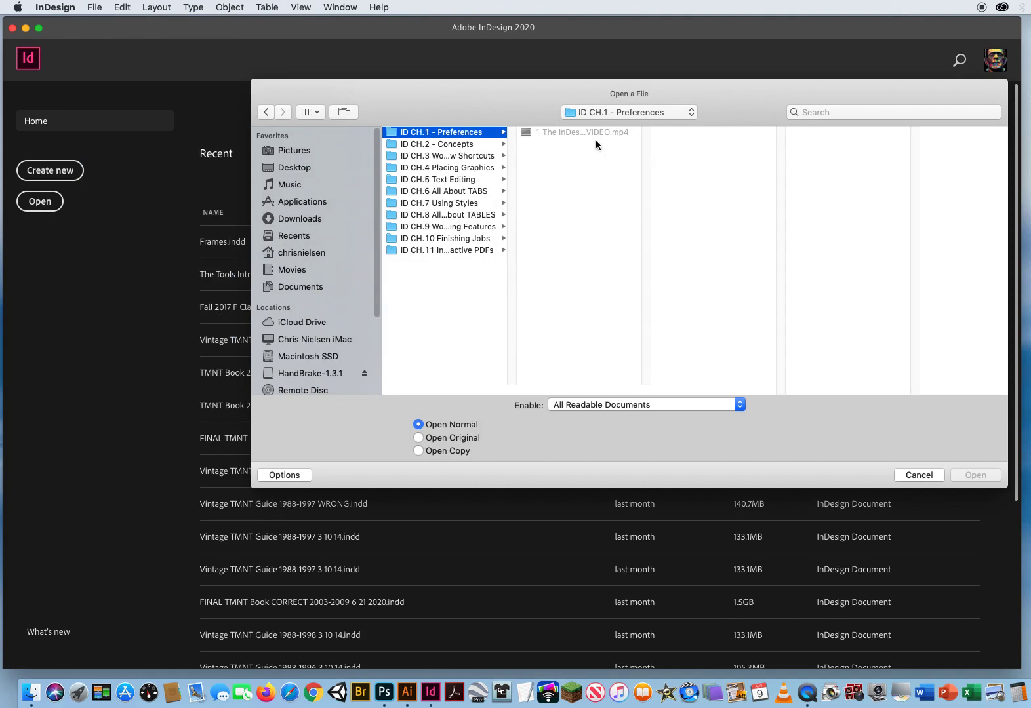
# - Browse into ID CH.2 - Concepts > 0 The InDesign Toolbox and choose The Tools Intro.indd
pyautogui.click(438, 143)
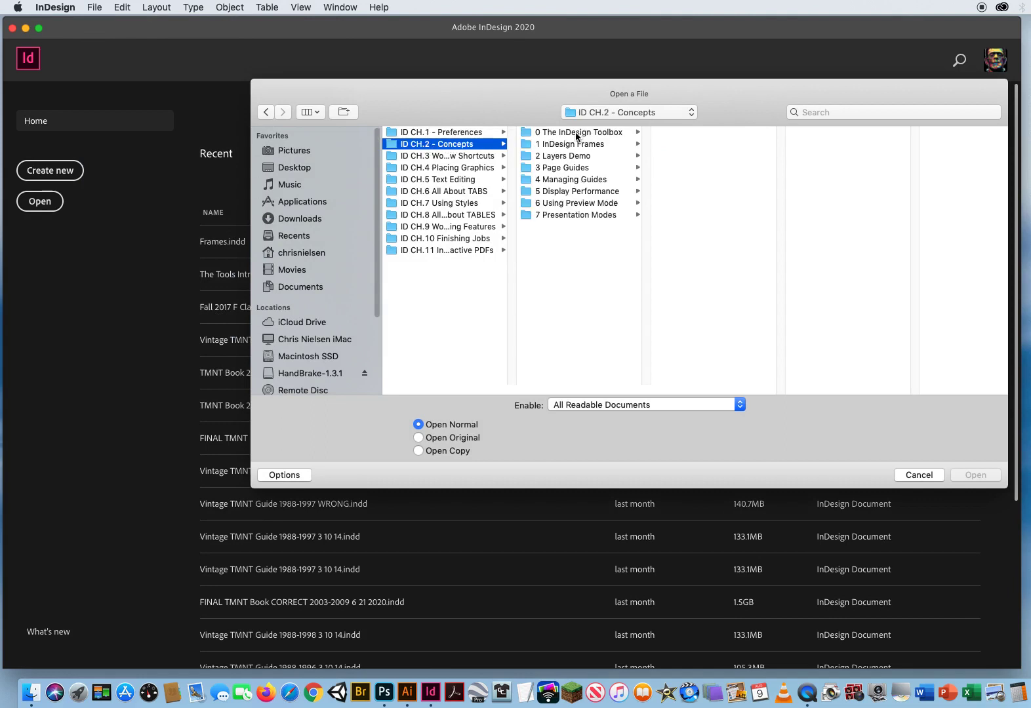
pyautogui.click(577, 131)
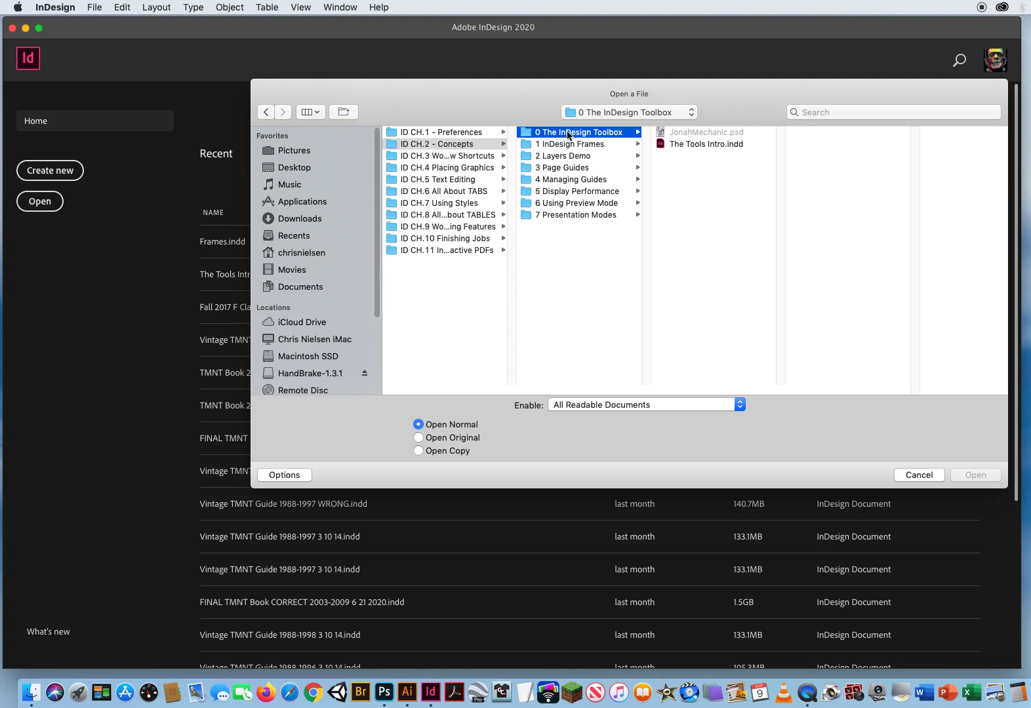
pyautogui.moveTo(741, 134)
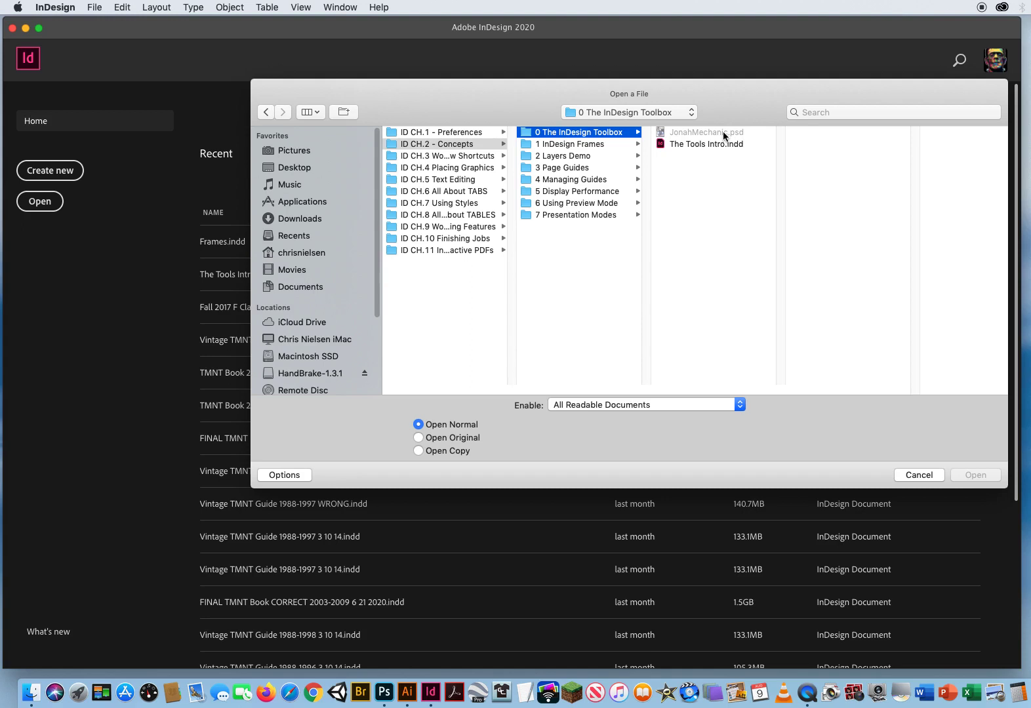
pyautogui.click(709, 144)
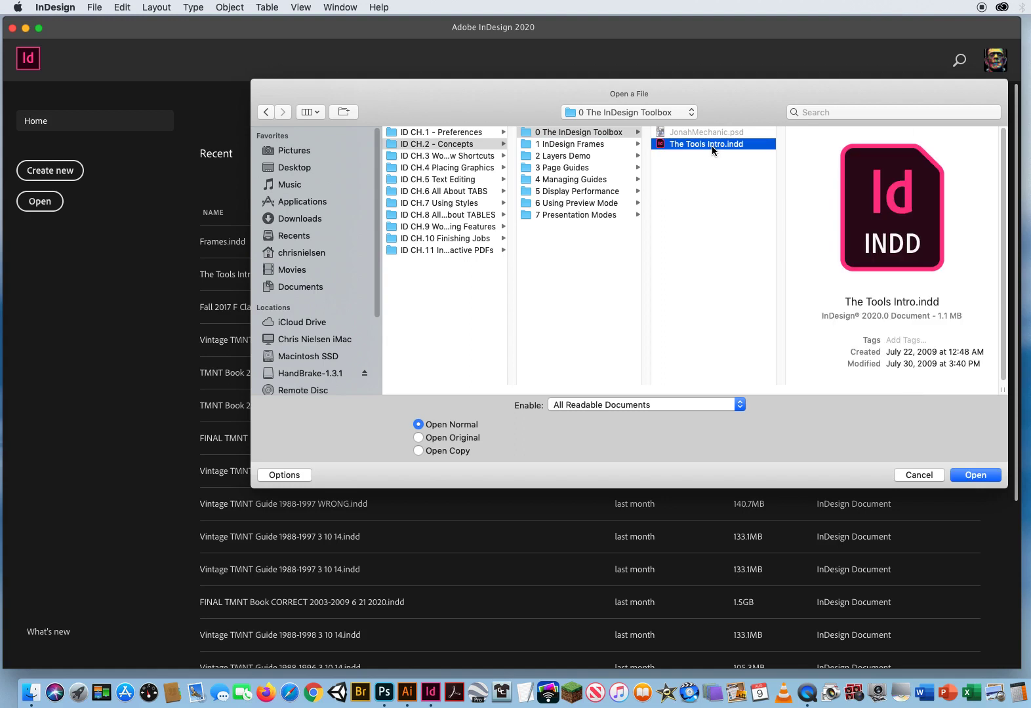
pyautogui.moveTo(811, 337)
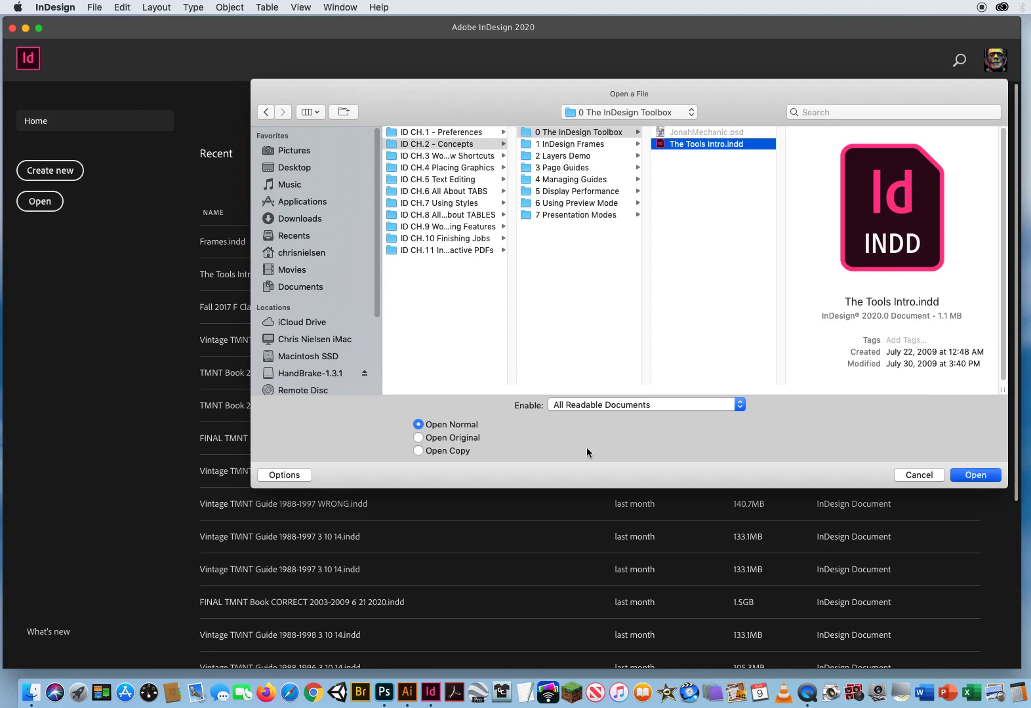
# - Load The Tools Intro.indd and bring up the Window workspace options
pyautogui.click(975, 475)
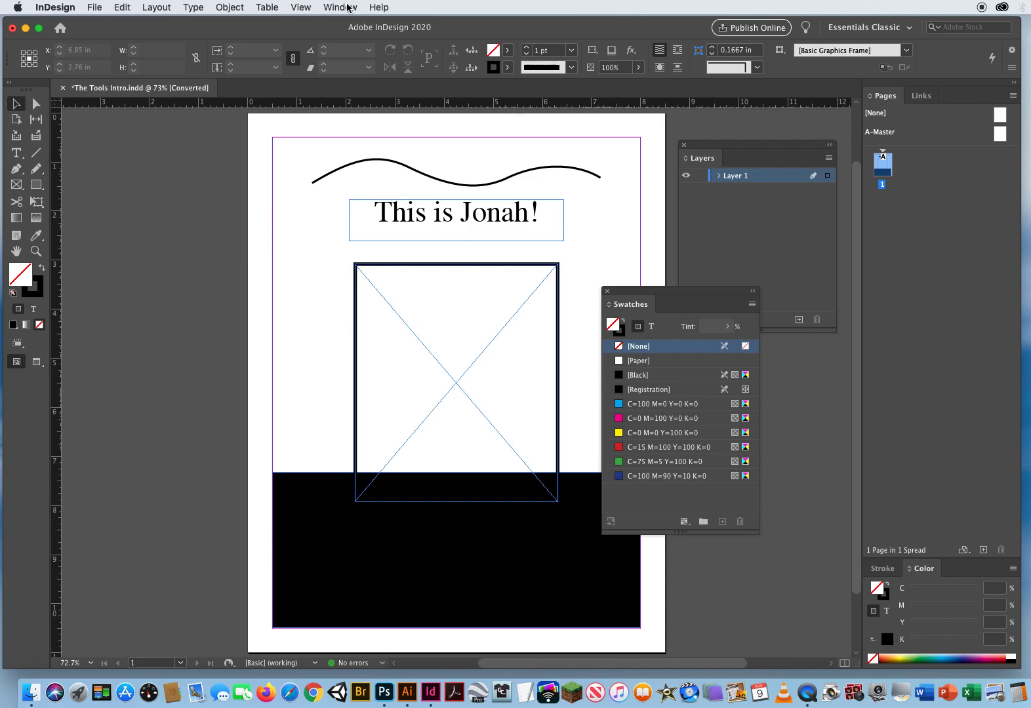
pyautogui.click(340, 8)
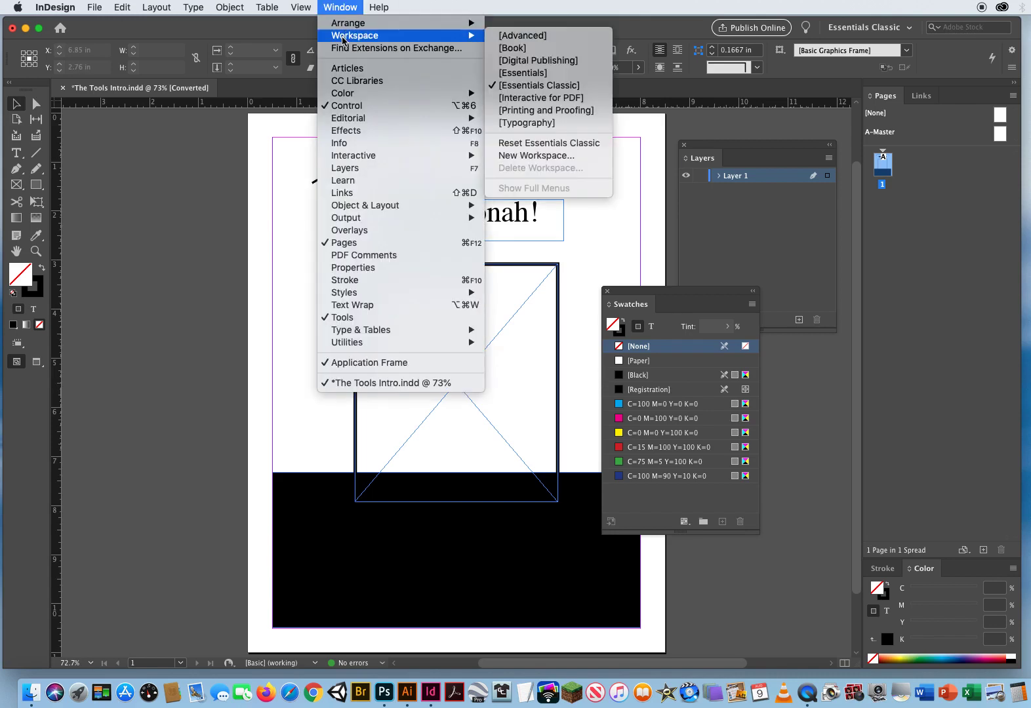
pyautogui.moveTo(522, 72)
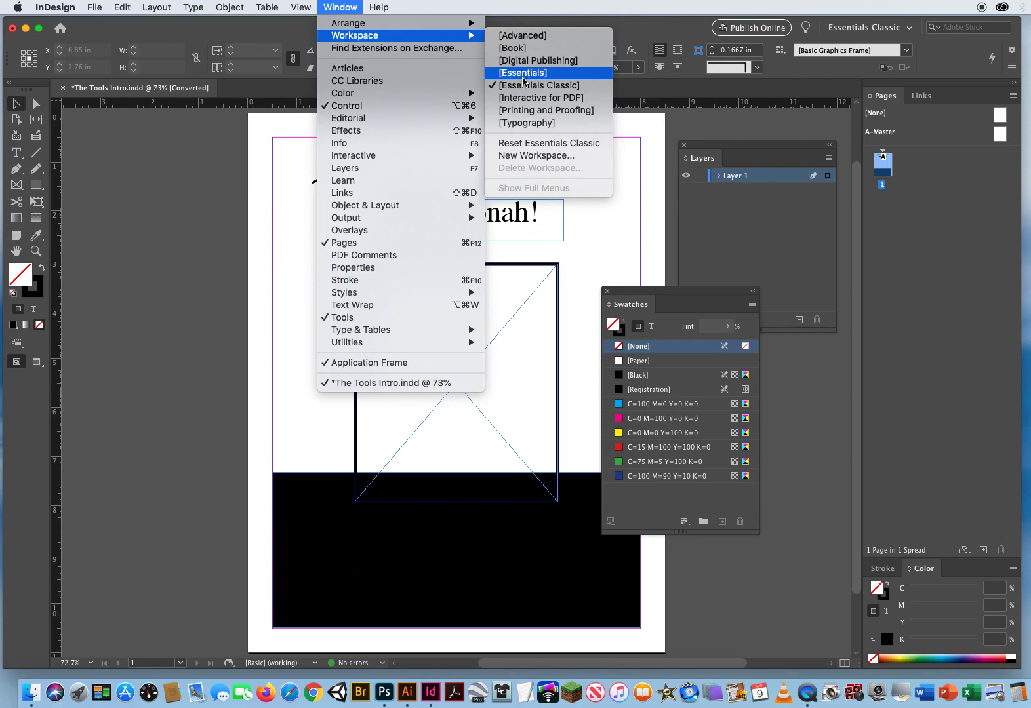
pyautogui.moveTo(524, 85)
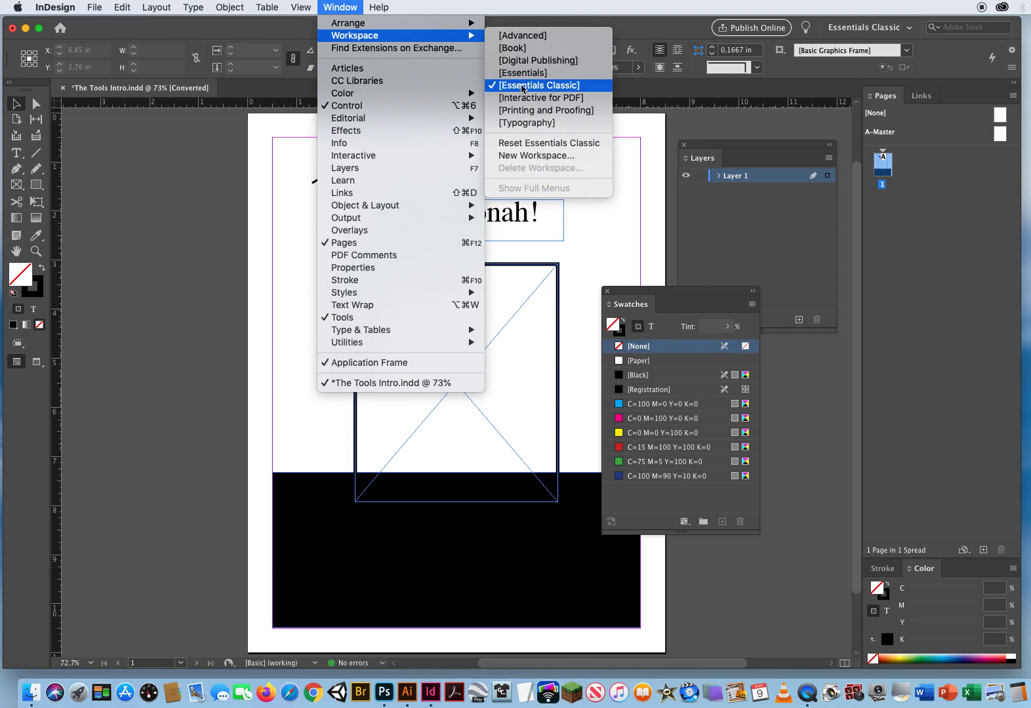
pyautogui.moveTo(522, 73)
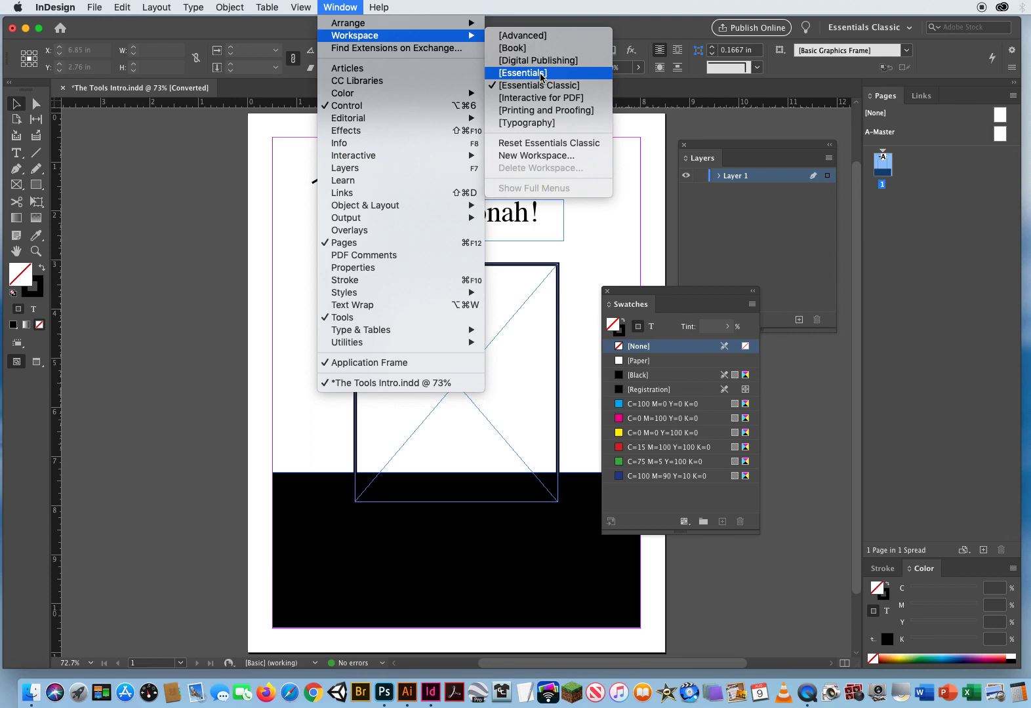
pyautogui.moveTo(539, 78)
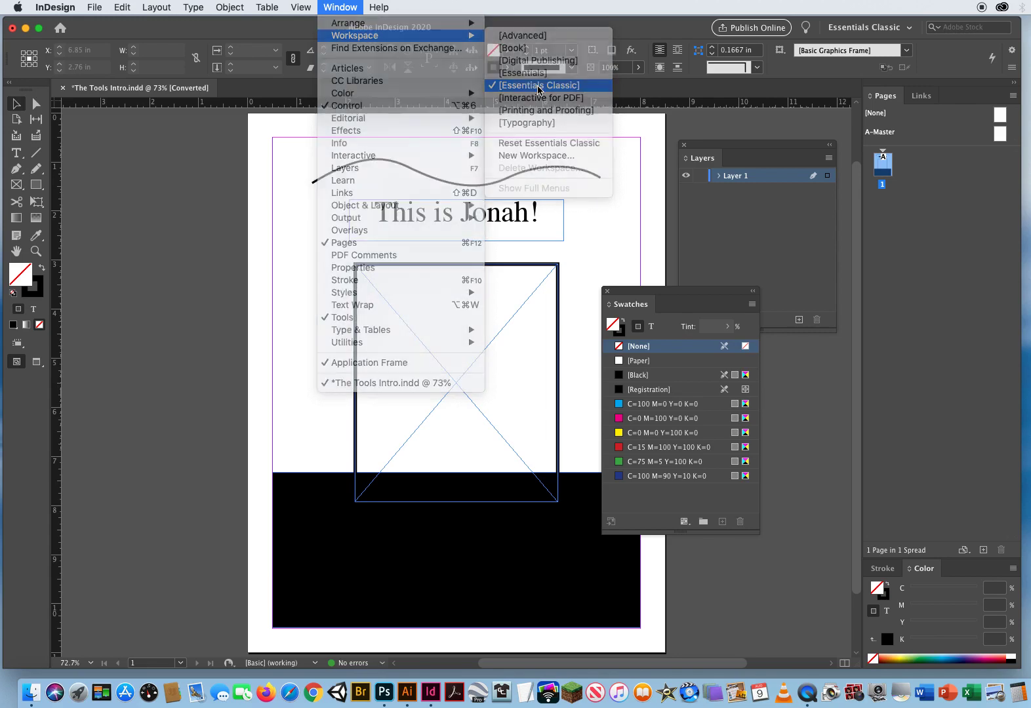
# - Keep Essentials Classic and reset it to its default panel layout via Window > Workspace
pyautogui.click(539, 86)
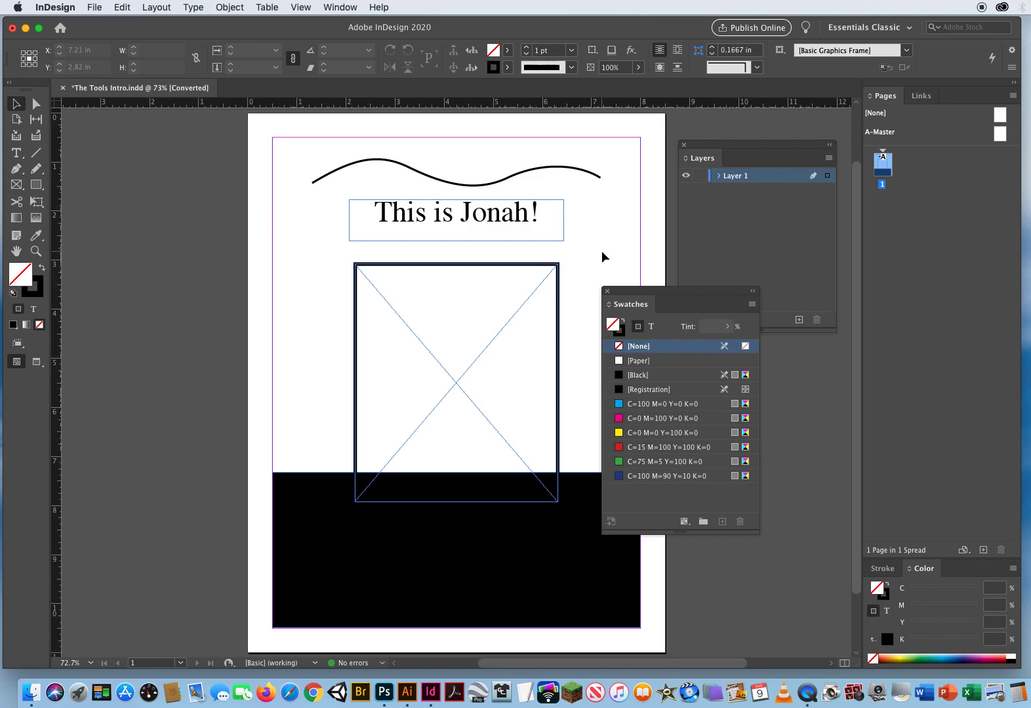
pyautogui.click(340, 8)
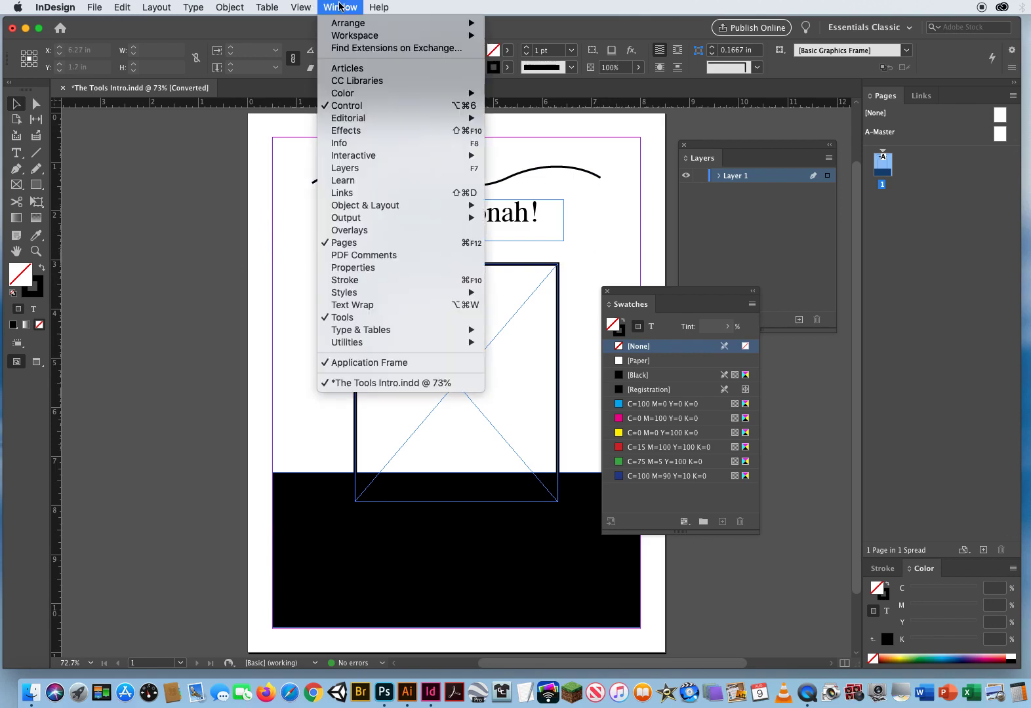
pyautogui.moveTo(356, 35)
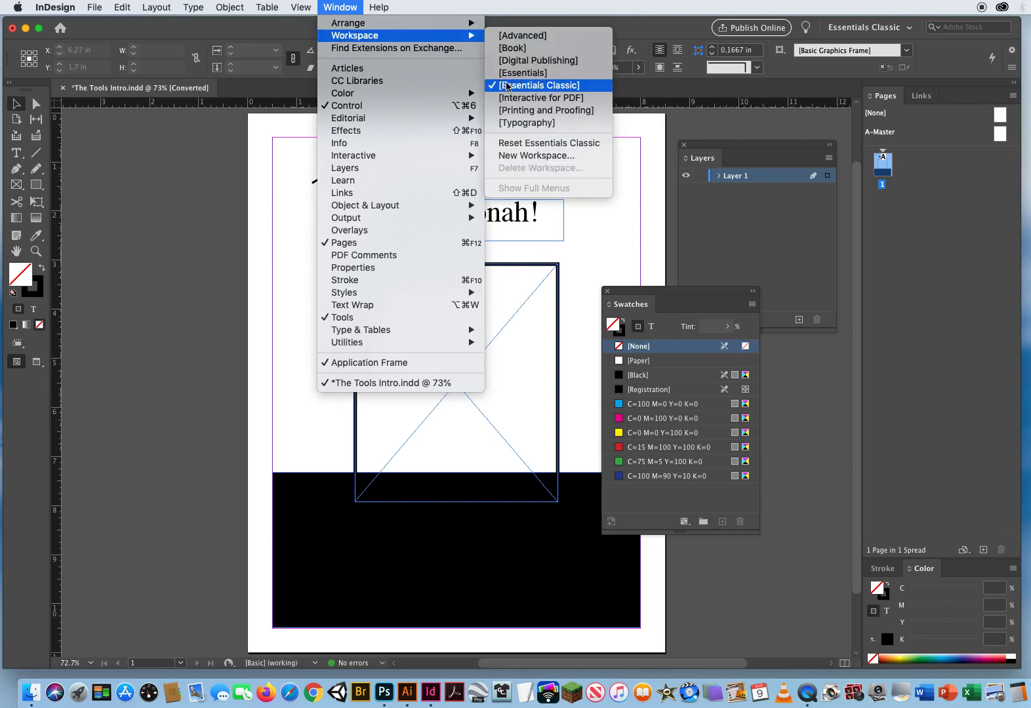
pyautogui.click(539, 85)
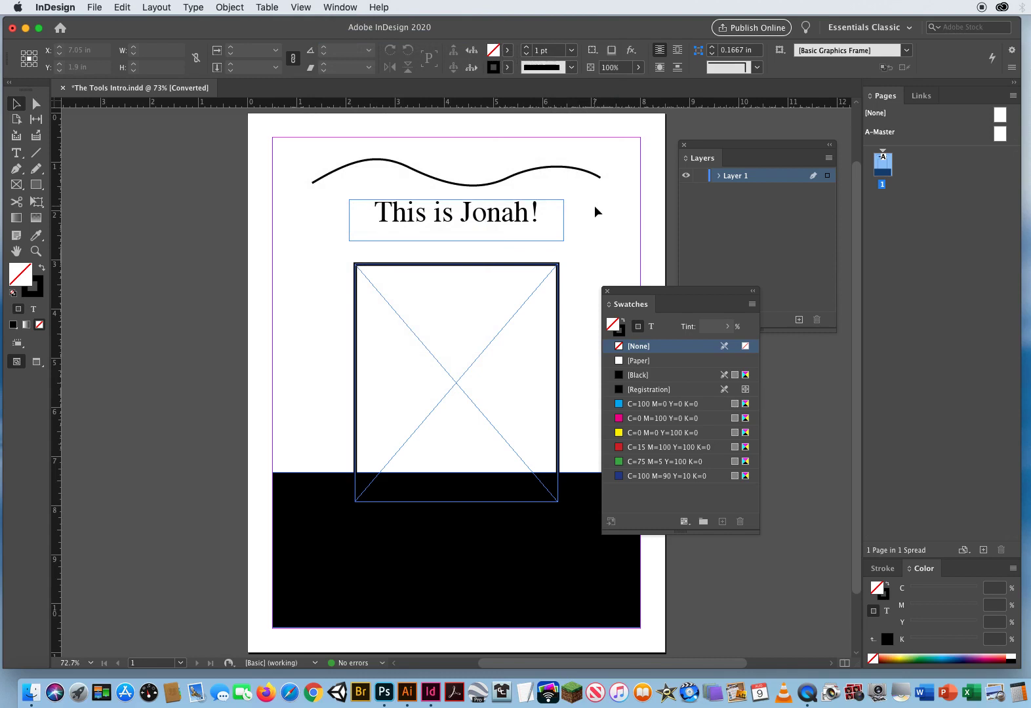
pyautogui.click(340, 8)
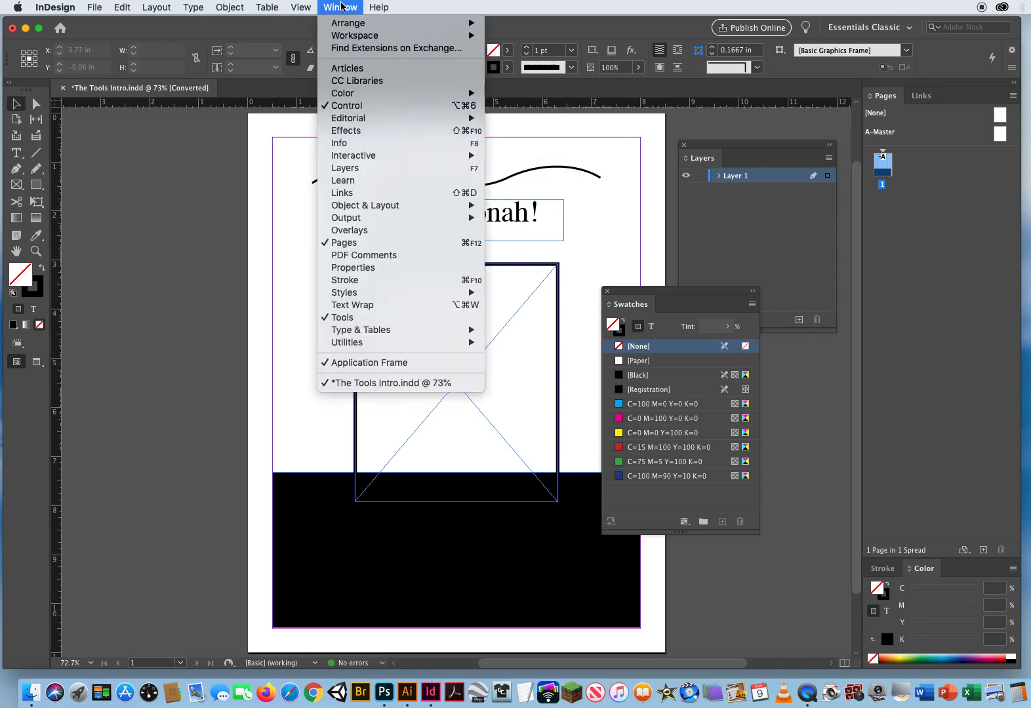
pyautogui.moveTo(355, 35)
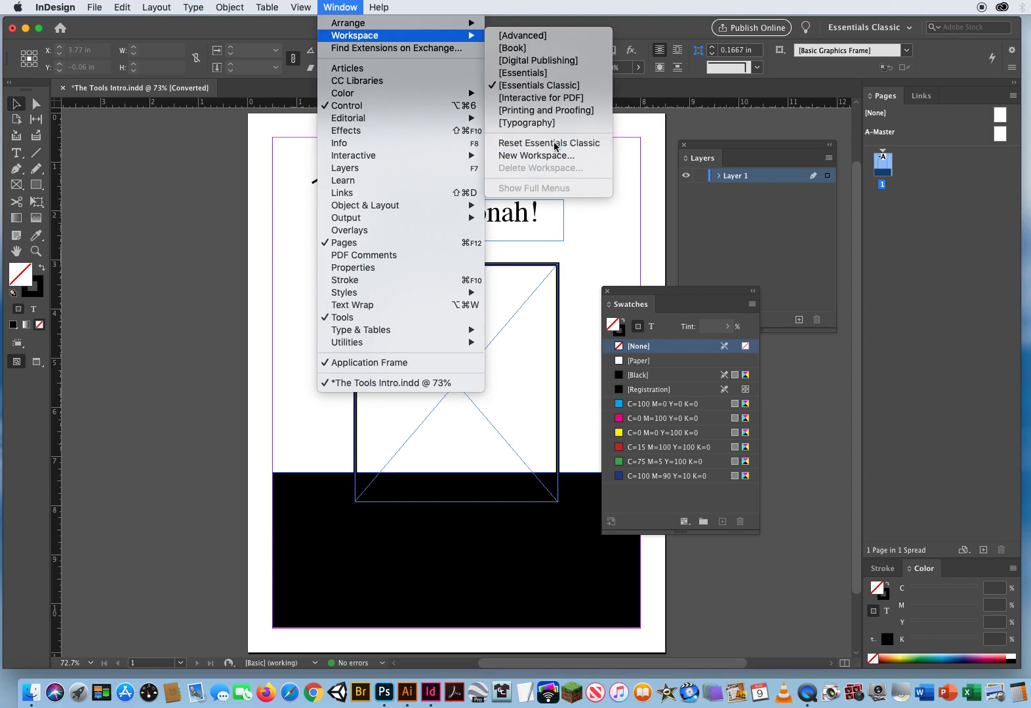
pyautogui.click(548, 143)
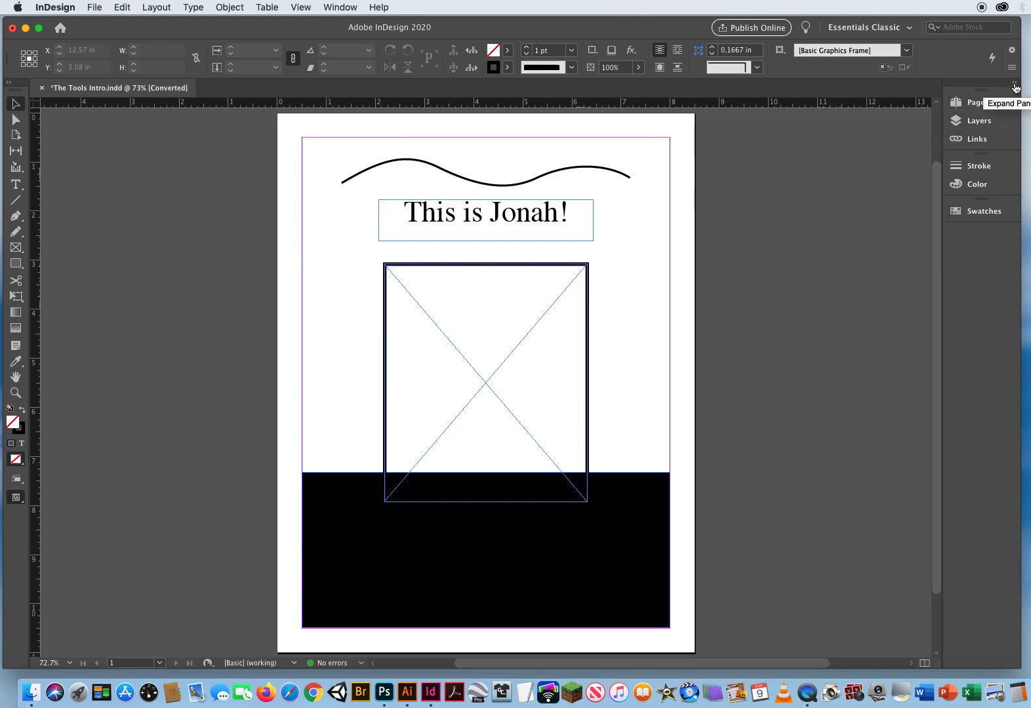
# - Expand the collapsed panel dock and show the Layers panel with Layer 1
pyautogui.click(1014, 87)
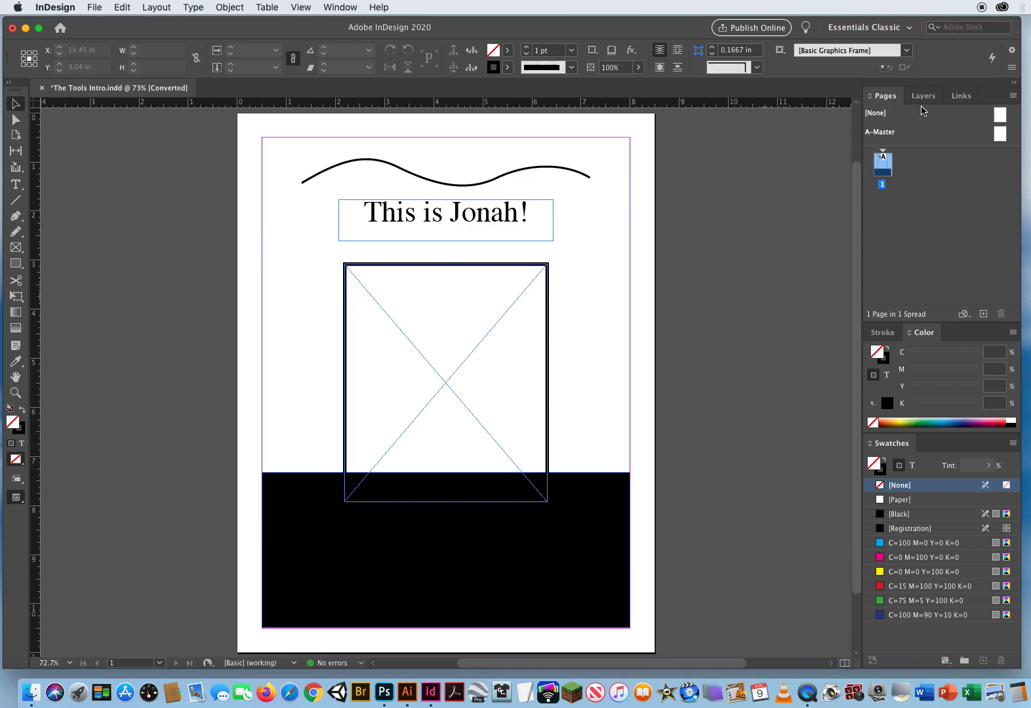
pyautogui.click(922, 96)
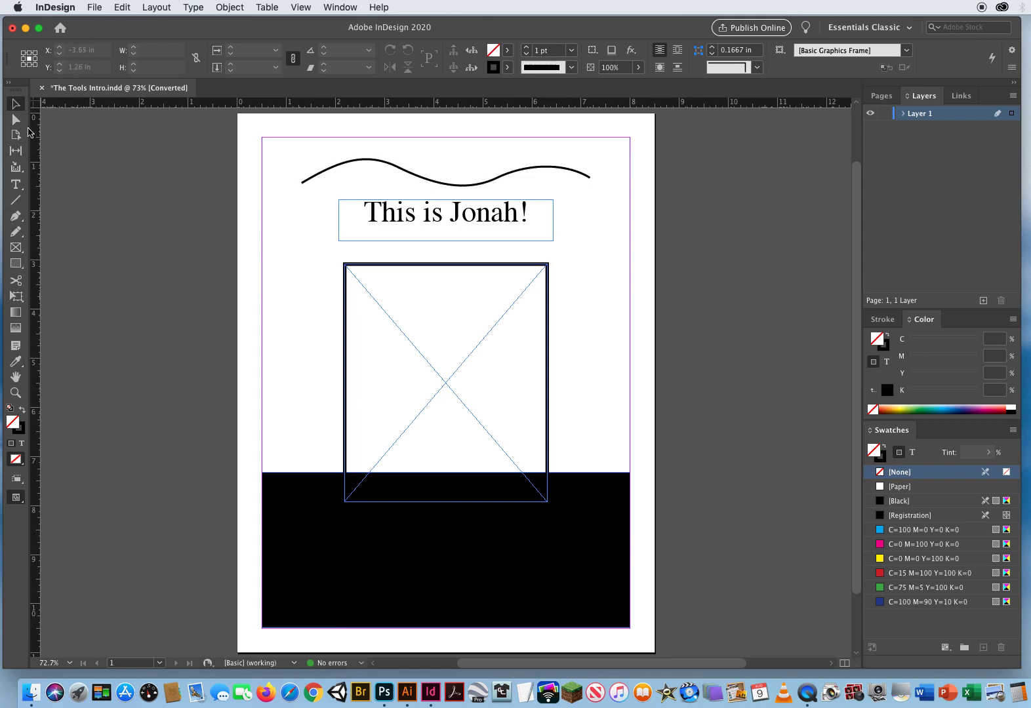
pyautogui.moveTo(11, 85)
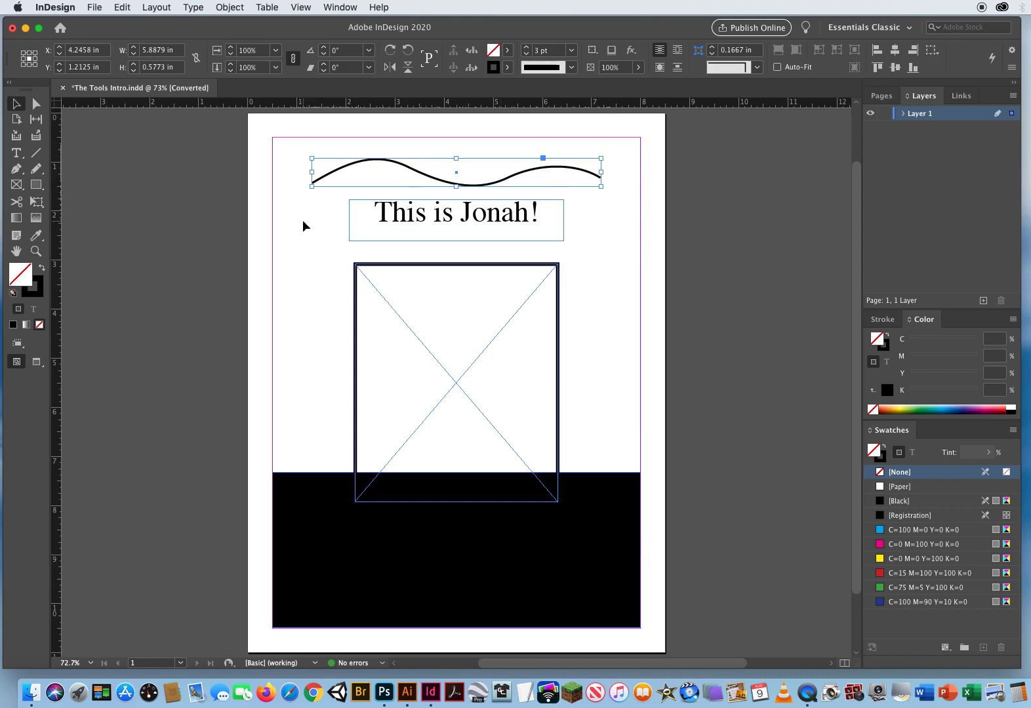
pyautogui.moveTo(300, 201)
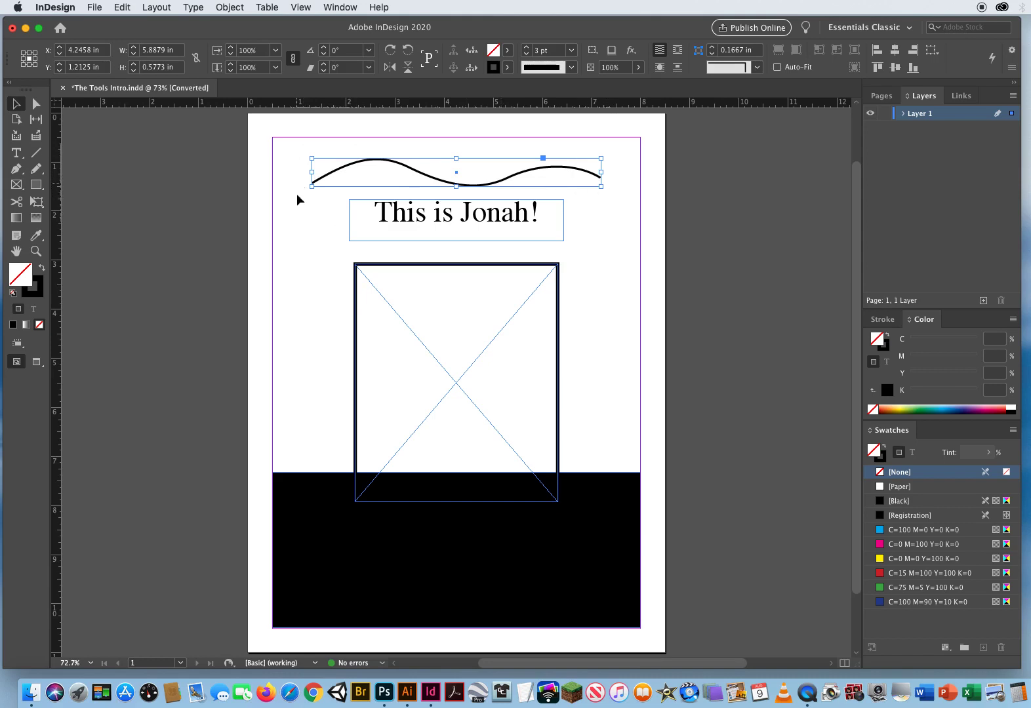
pyautogui.moveTo(299, 159)
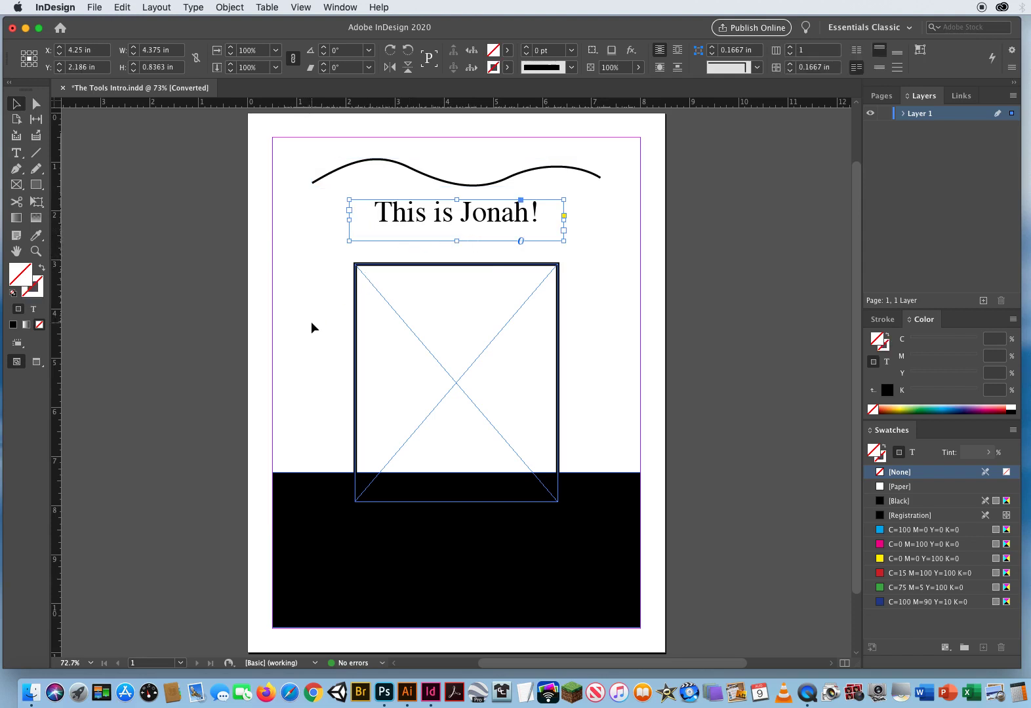
# - Deselect the This is Jonah! text frame by clicking empty canvas
pyautogui.click(456, 383)
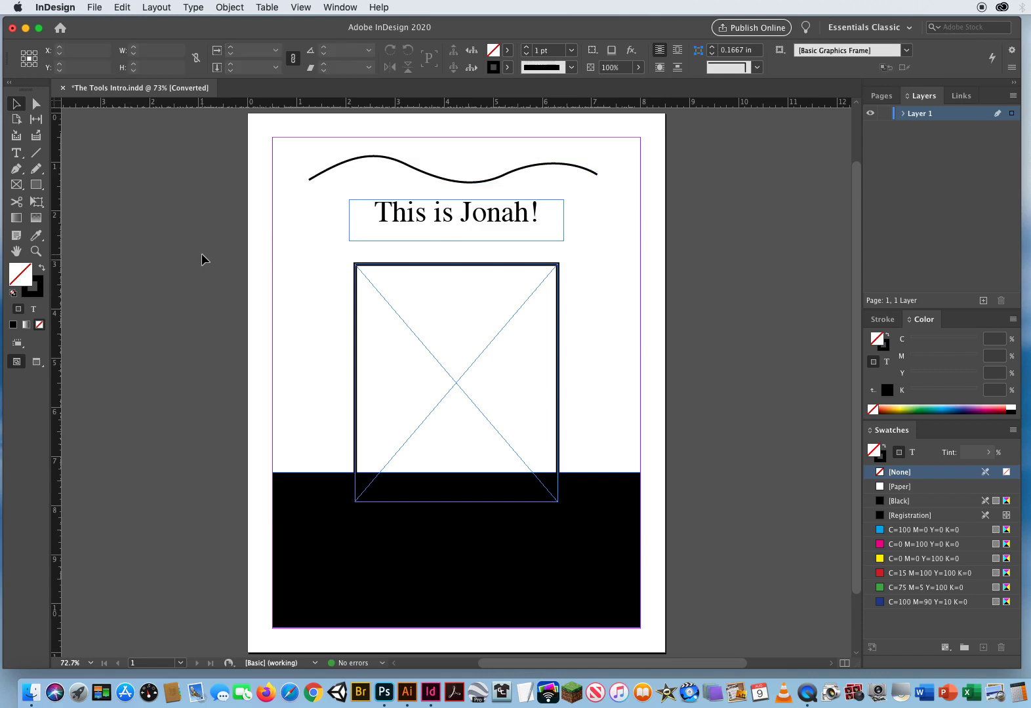
pyautogui.moveTo(297, 253)
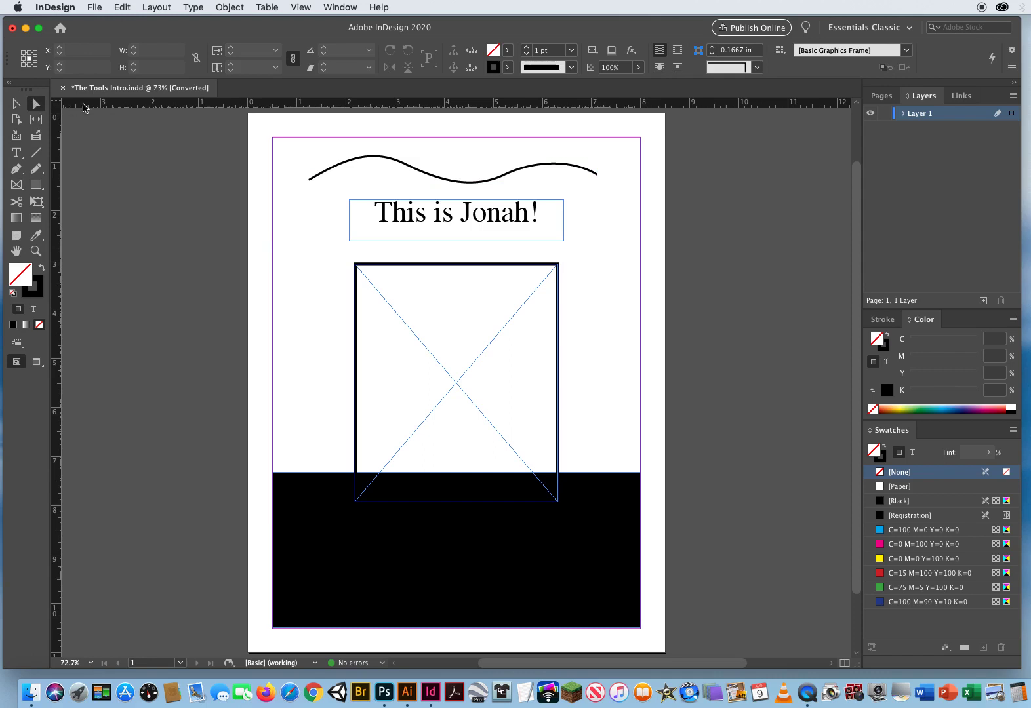
# - Reshape the wavy line over the headline into a tall arch by bending its right end upward
pyautogui.click(358, 167)
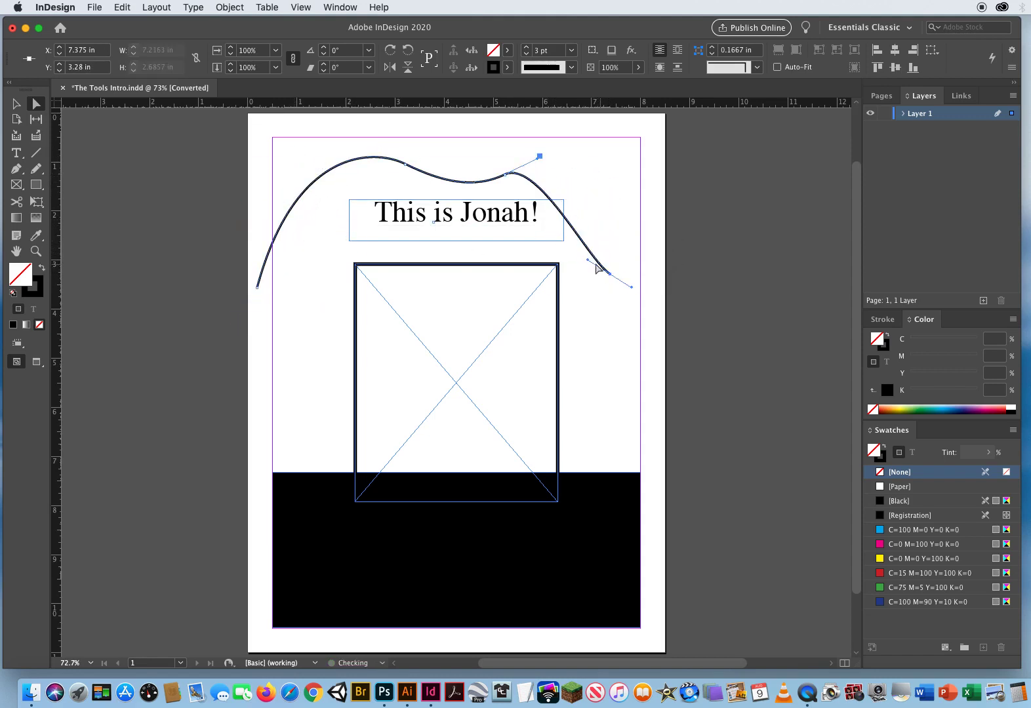
pyautogui.moveTo(598, 271); pyautogui.dragTo(599, 165)
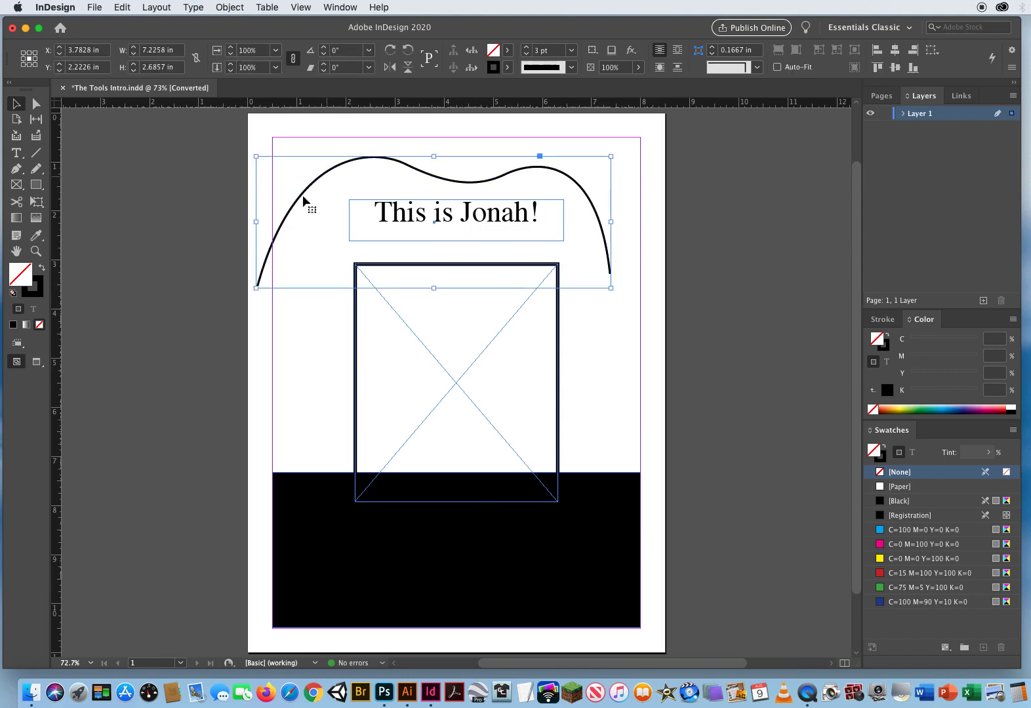
pyautogui.moveTo(340, 187)
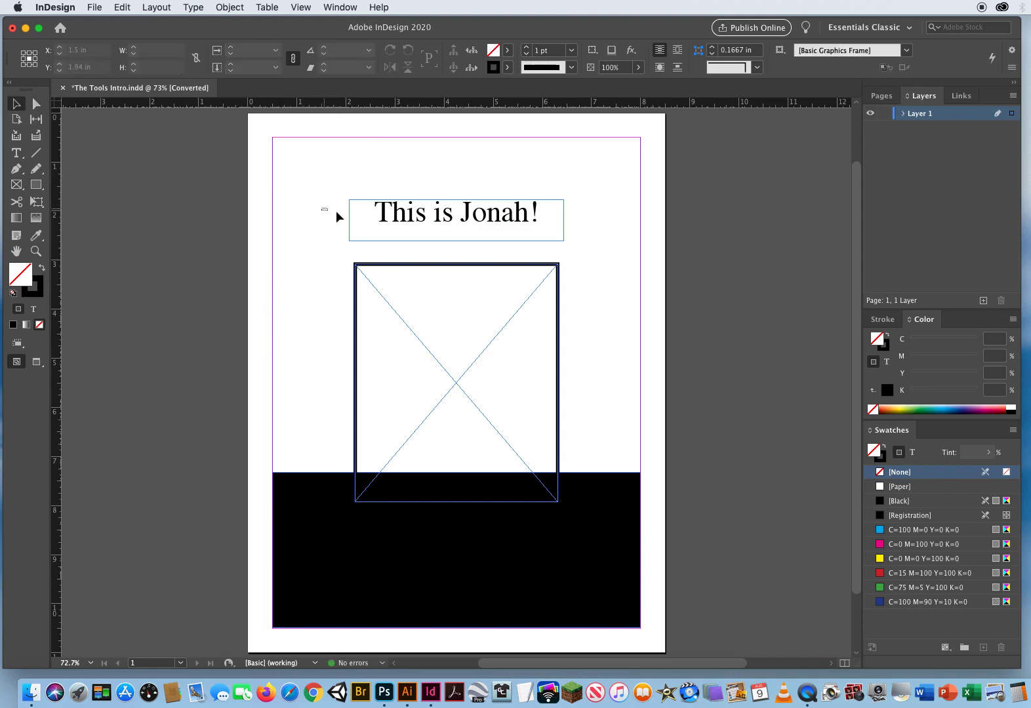
# - Select the This is Jonah! frame and set its font to Impact in the Control panel
pyautogui.click(455, 219)
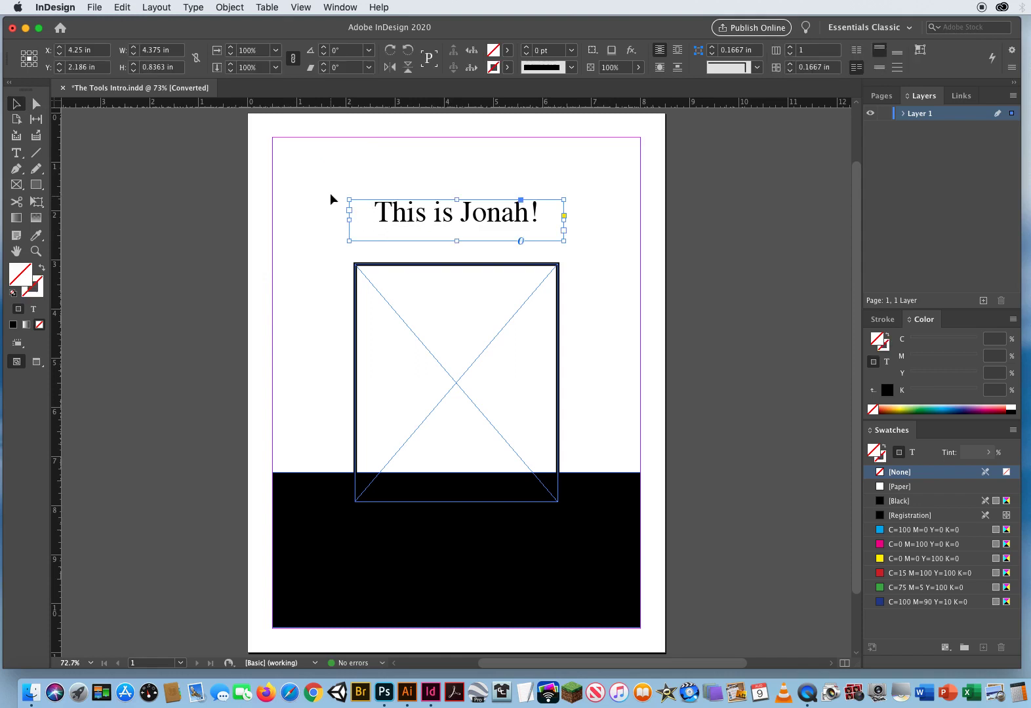
pyautogui.moveTo(341, 246)
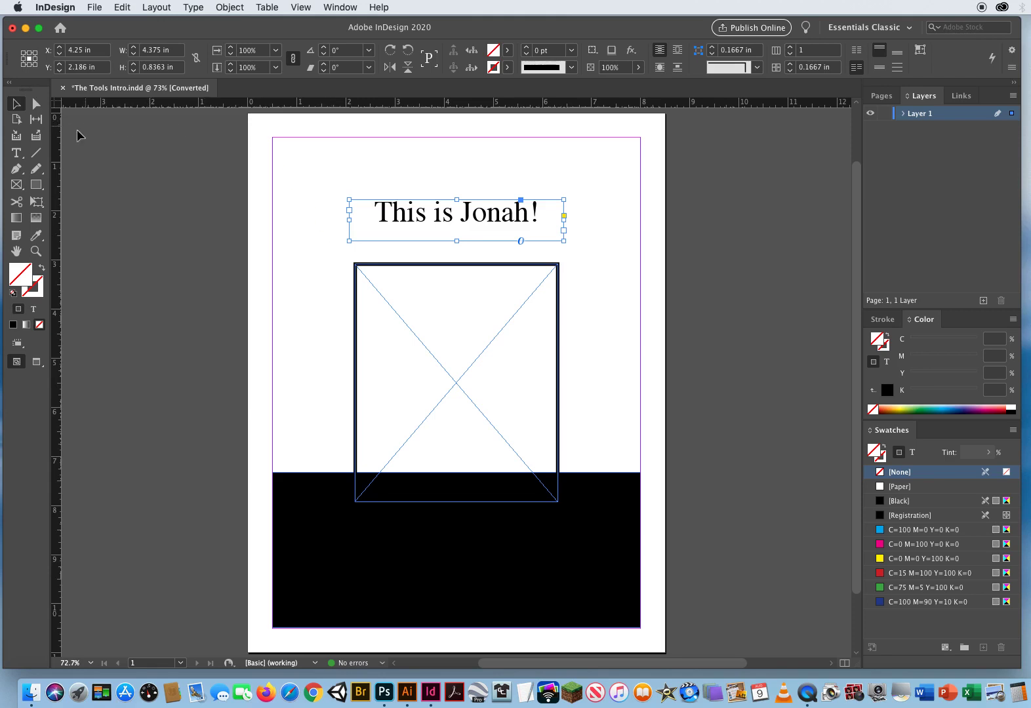
pyautogui.moveTo(321, 206)
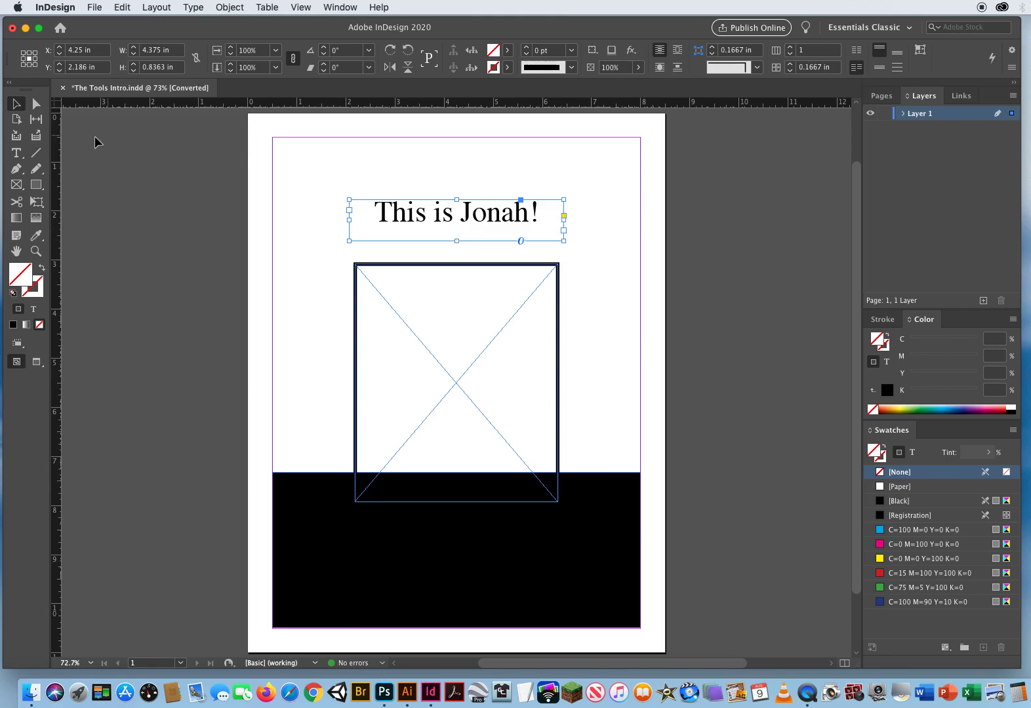
pyautogui.click(16, 153)
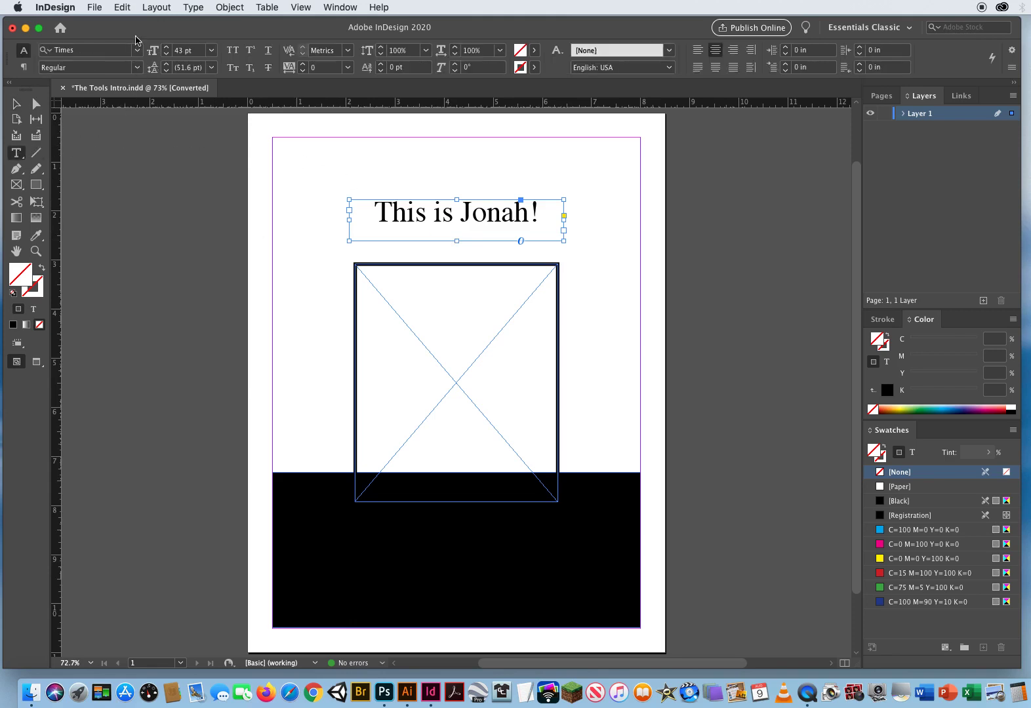
pyautogui.moveTo(293, 69)
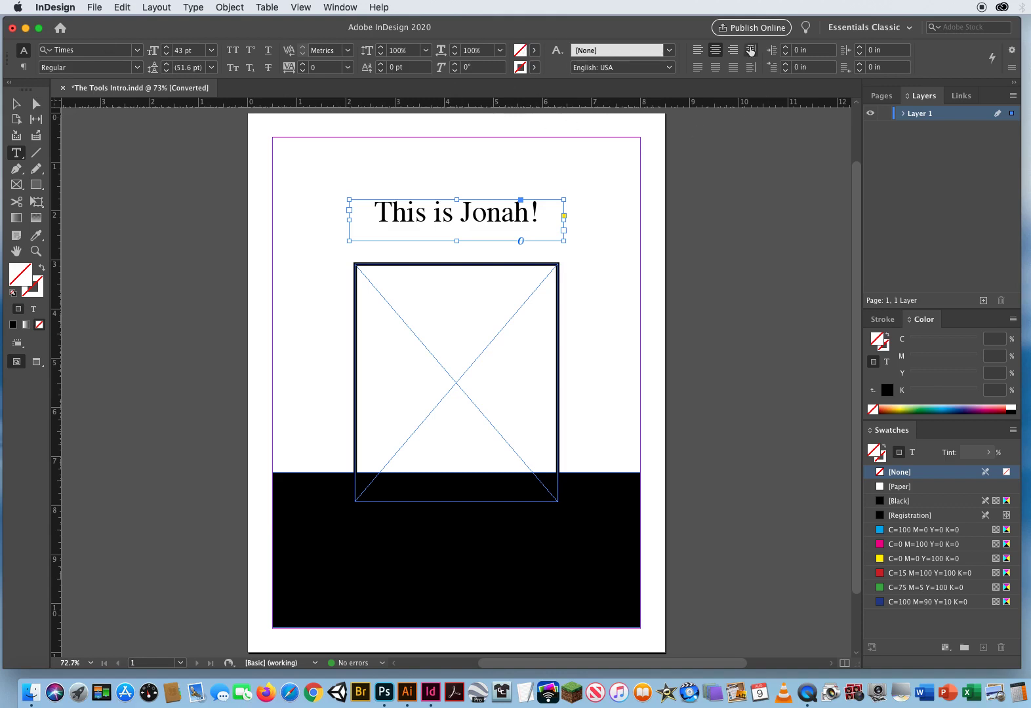
pyautogui.moveTo(140, 124)
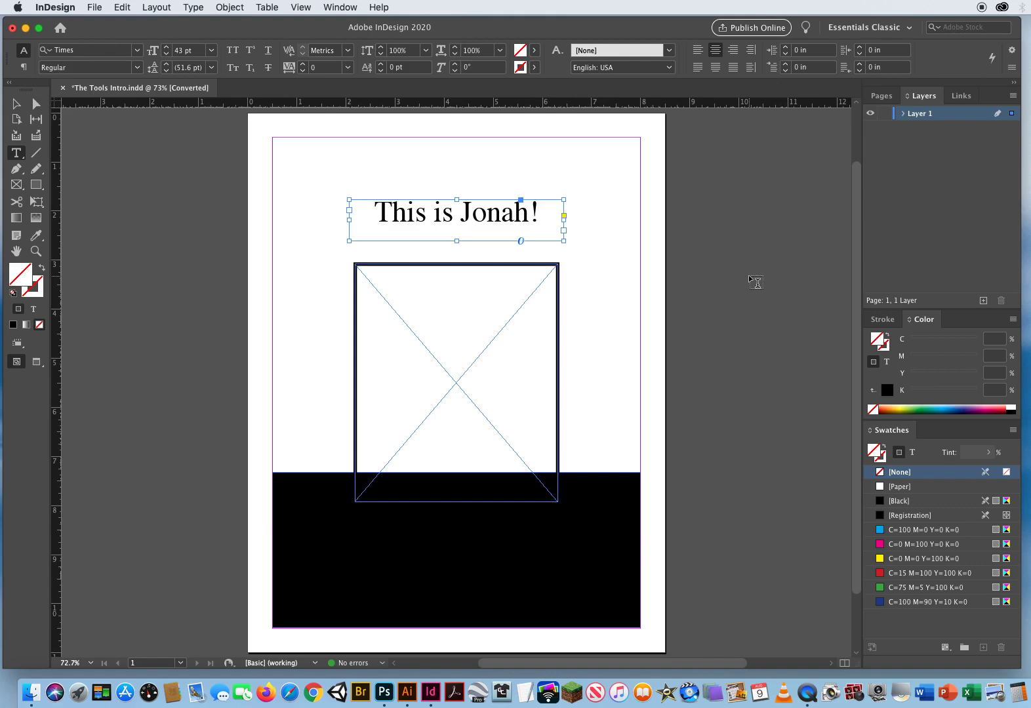
pyautogui.moveTo(77, 11)
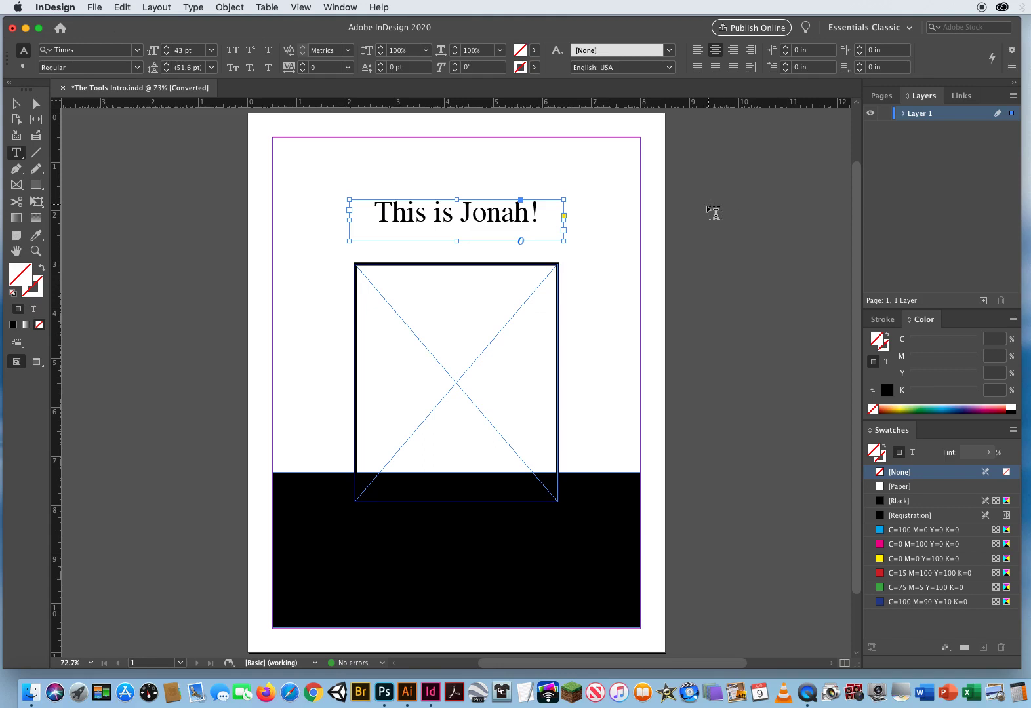
pyautogui.moveTo(185, 173)
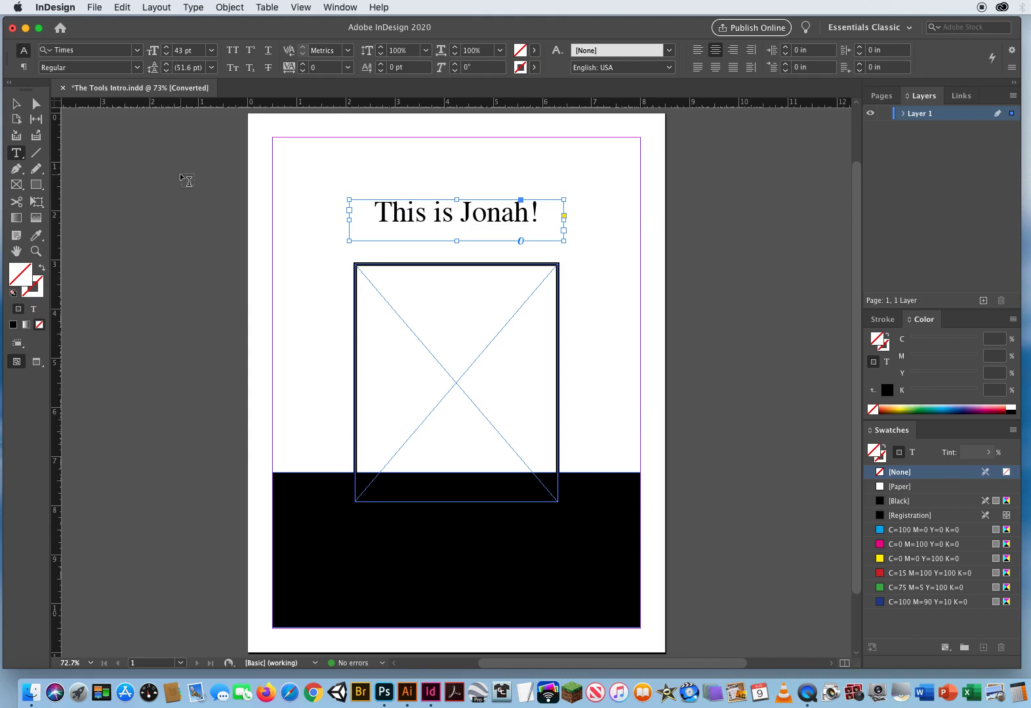
pyautogui.moveTo(402, 225)
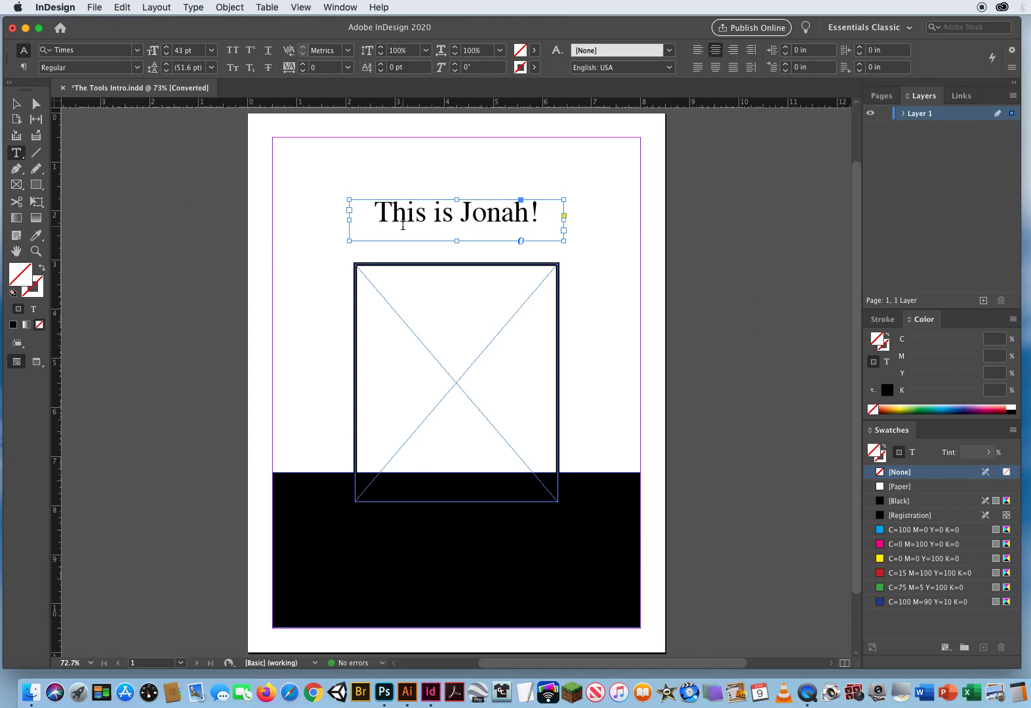
pyautogui.moveTo(643, 249)
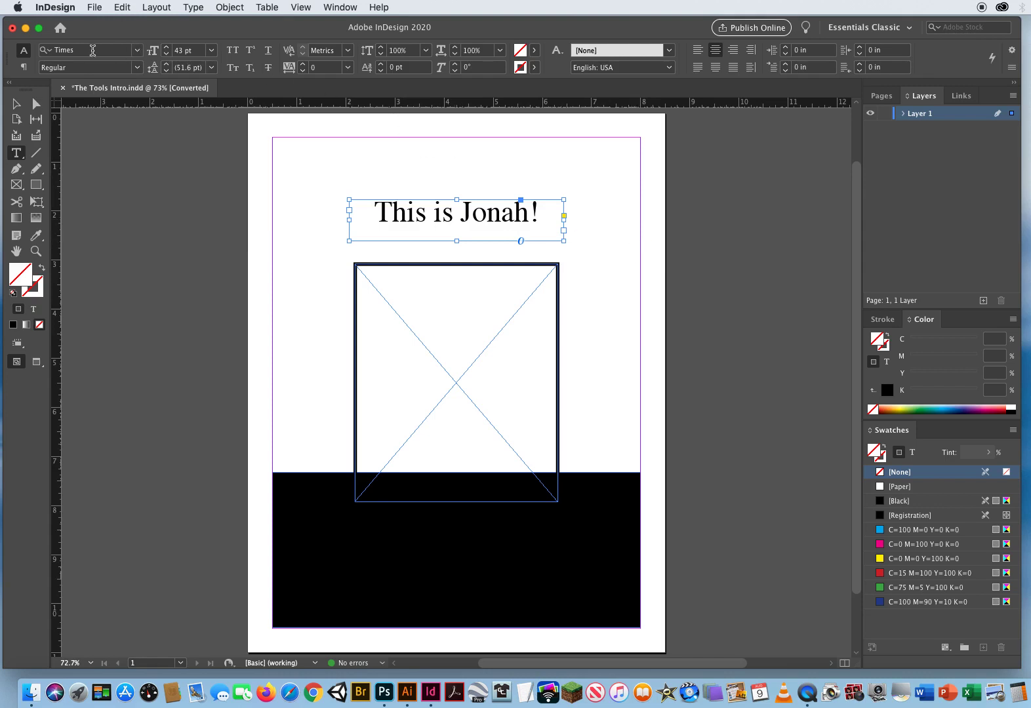
pyautogui.click(139, 51)
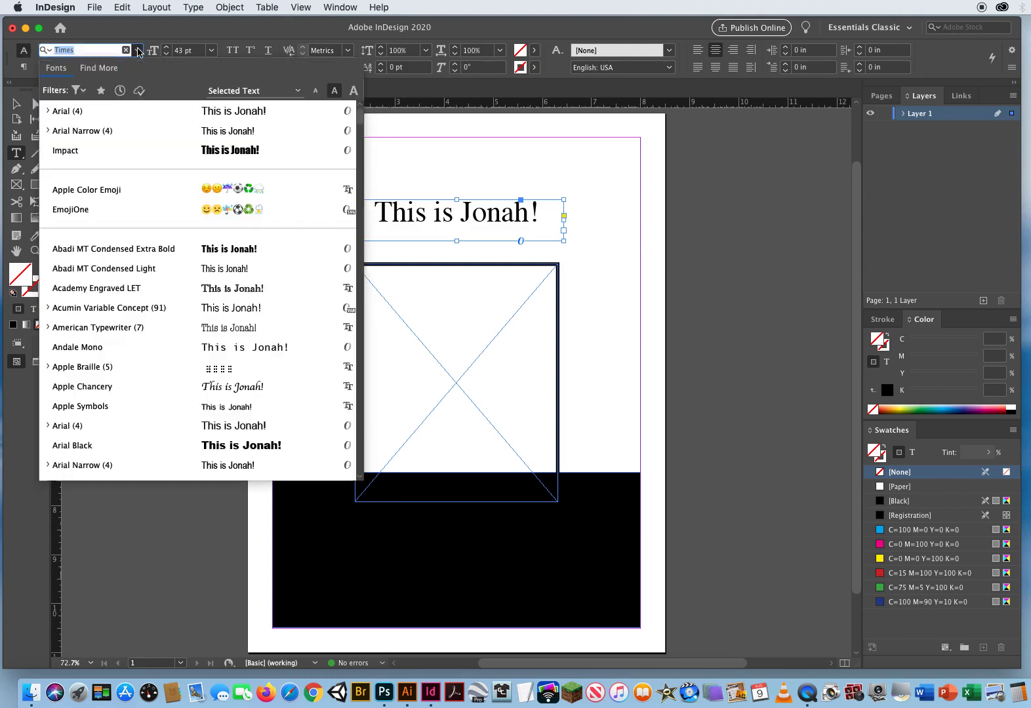
pyautogui.click(65, 150)
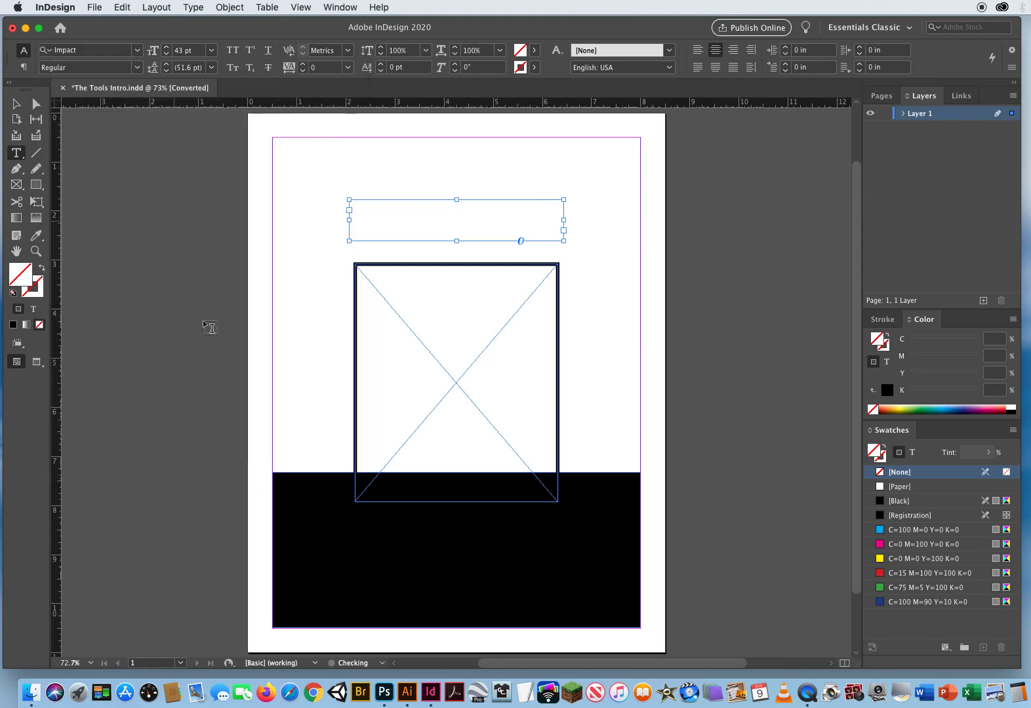
# - Enter 'This is Jonah!' in the headline frame and return its font to Times
pyautogui.write('This is Jonah!')
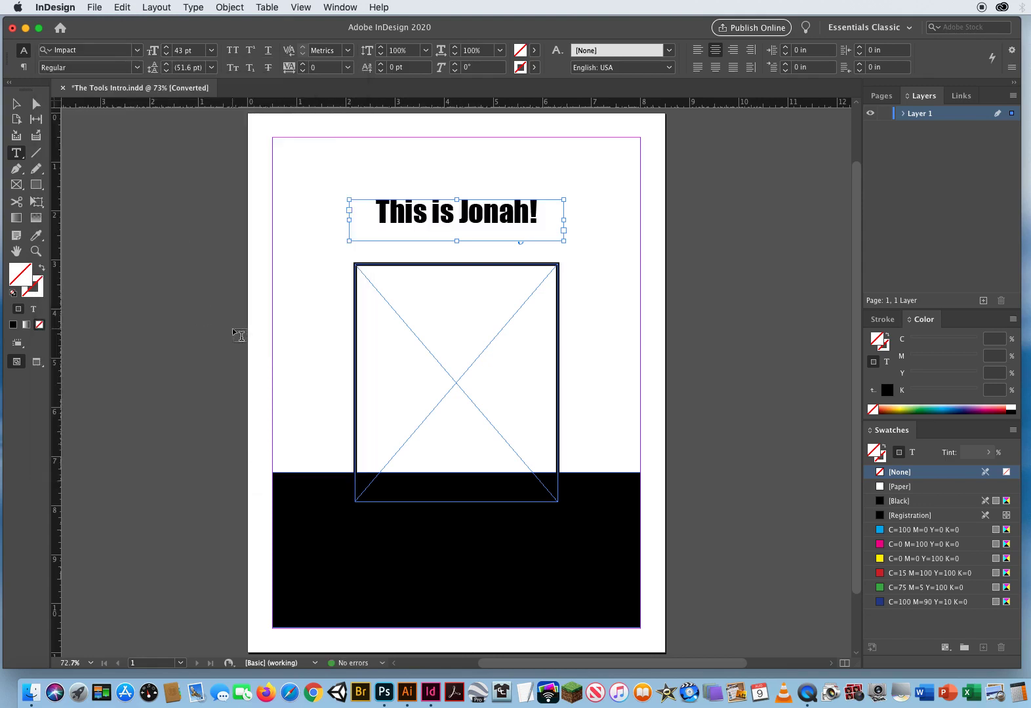
pyautogui.moveTo(299, 250)
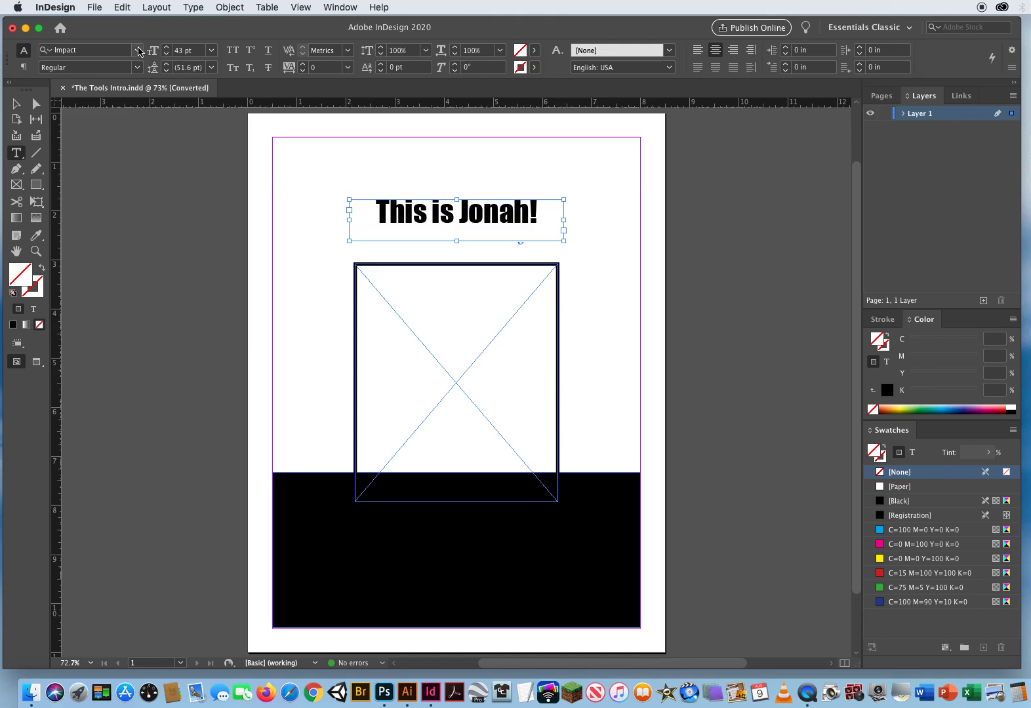
pyautogui.click(138, 50)
pyautogui.write('Times')
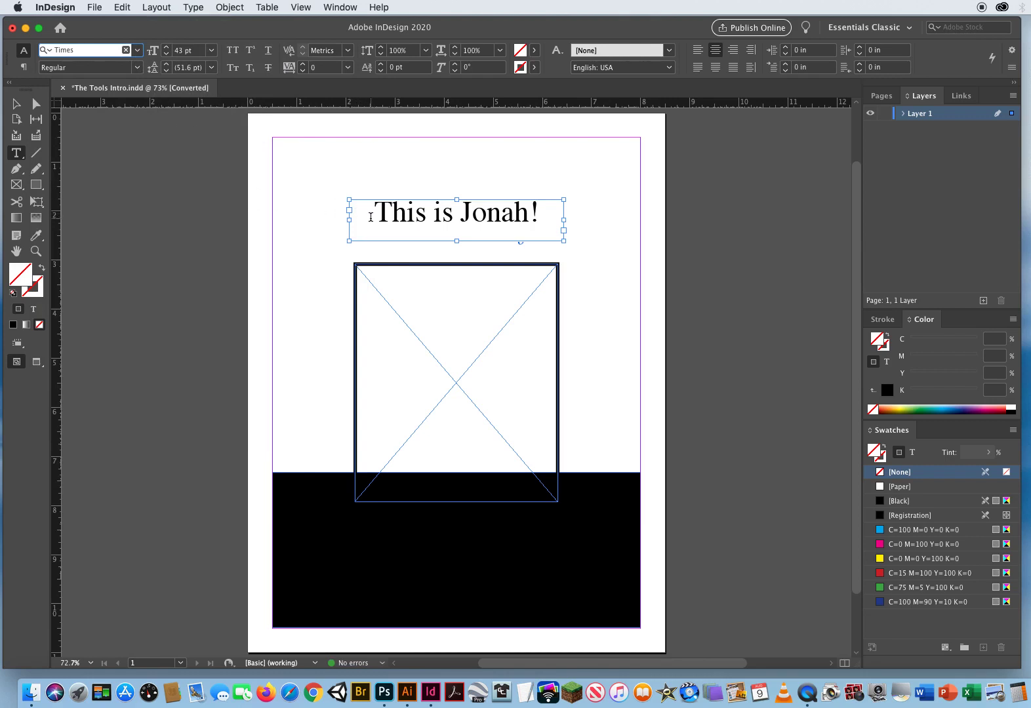
pyautogui.doubleClick(400, 213)
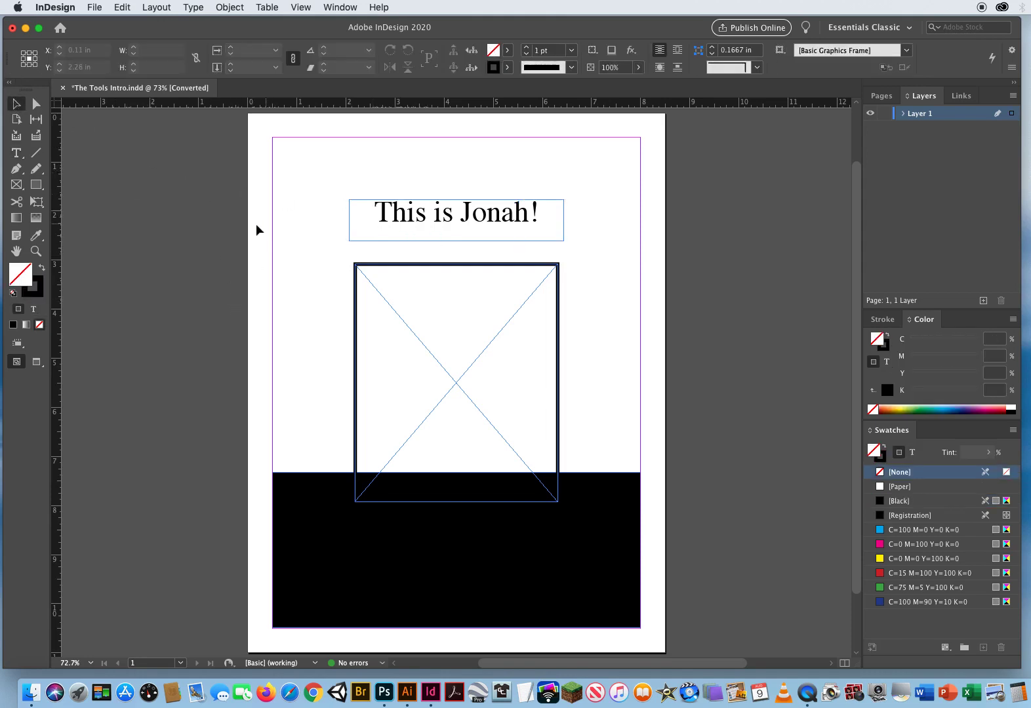
pyautogui.moveTo(301, 180)
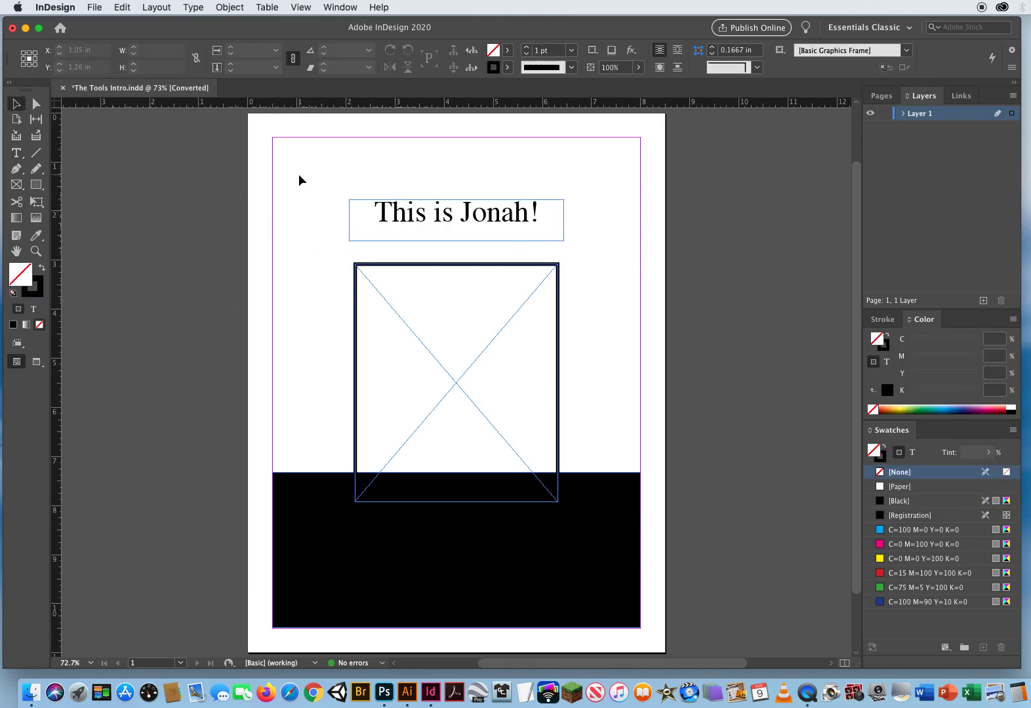
pyautogui.click(455, 219)
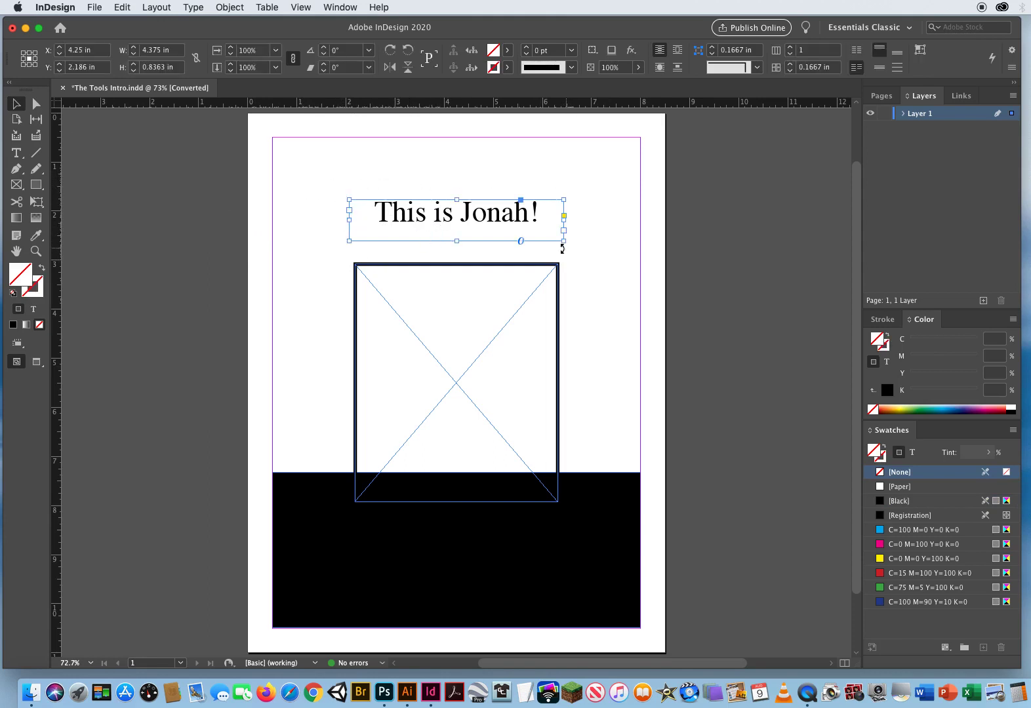
pyautogui.click(84, 50)
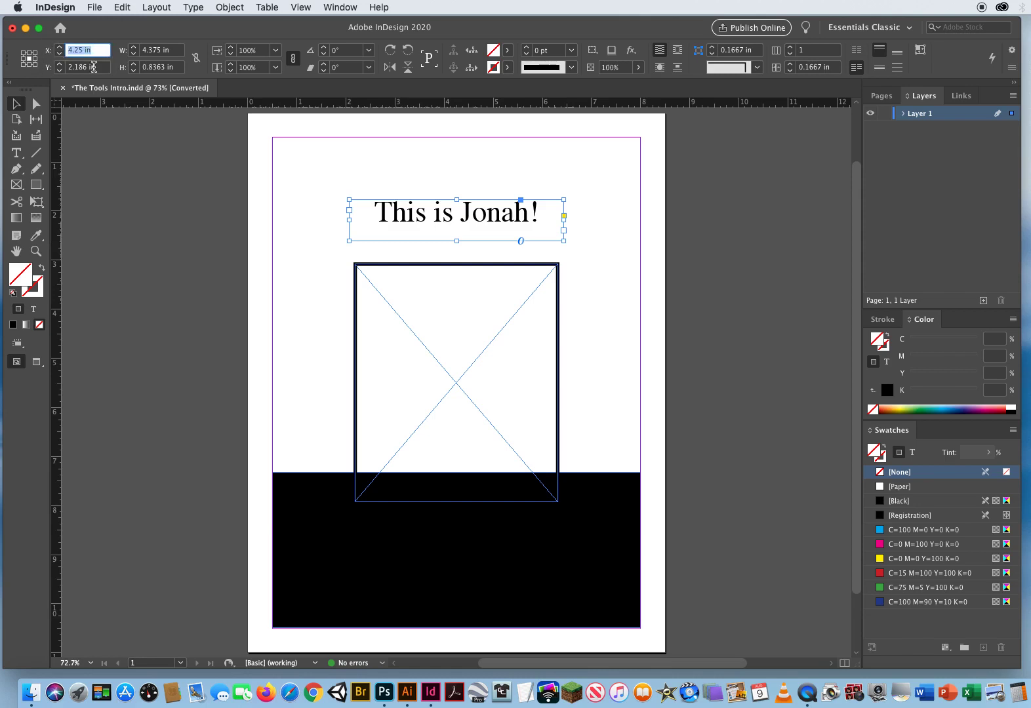
pyautogui.click(87, 67)
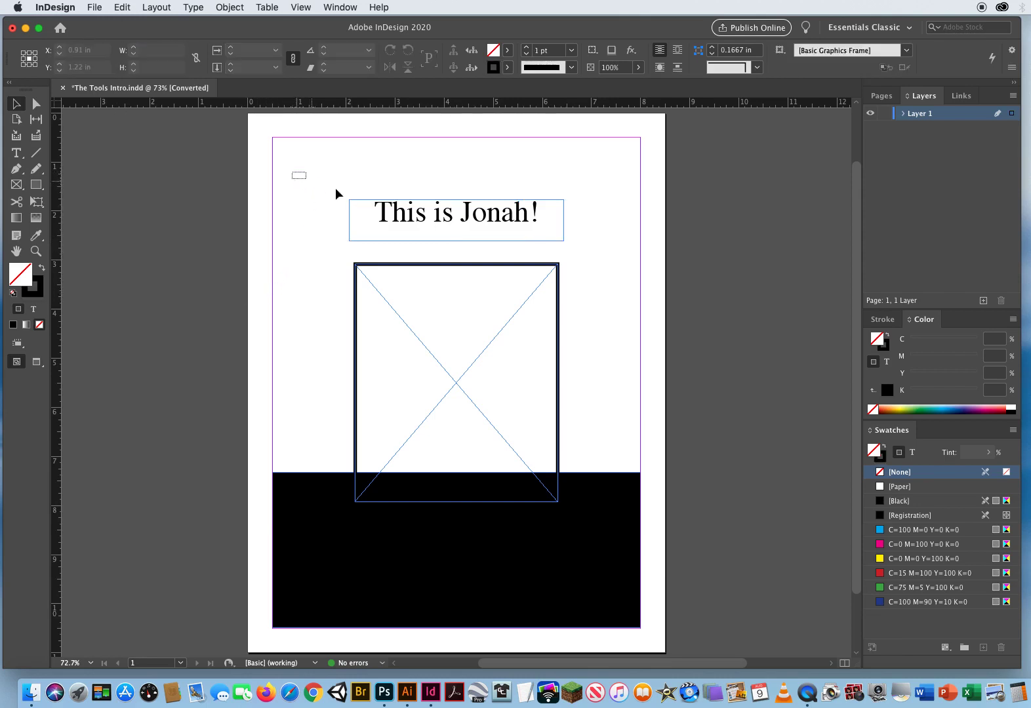
pyautogui.click(455, 212)
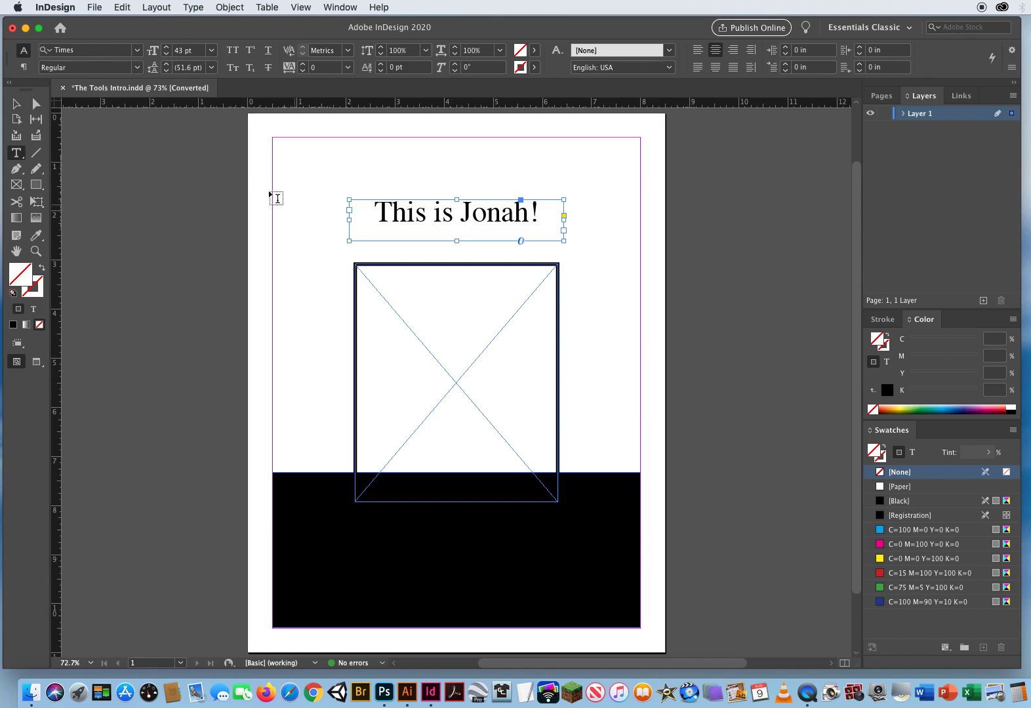
pyautogui.moveTo(378, 86)
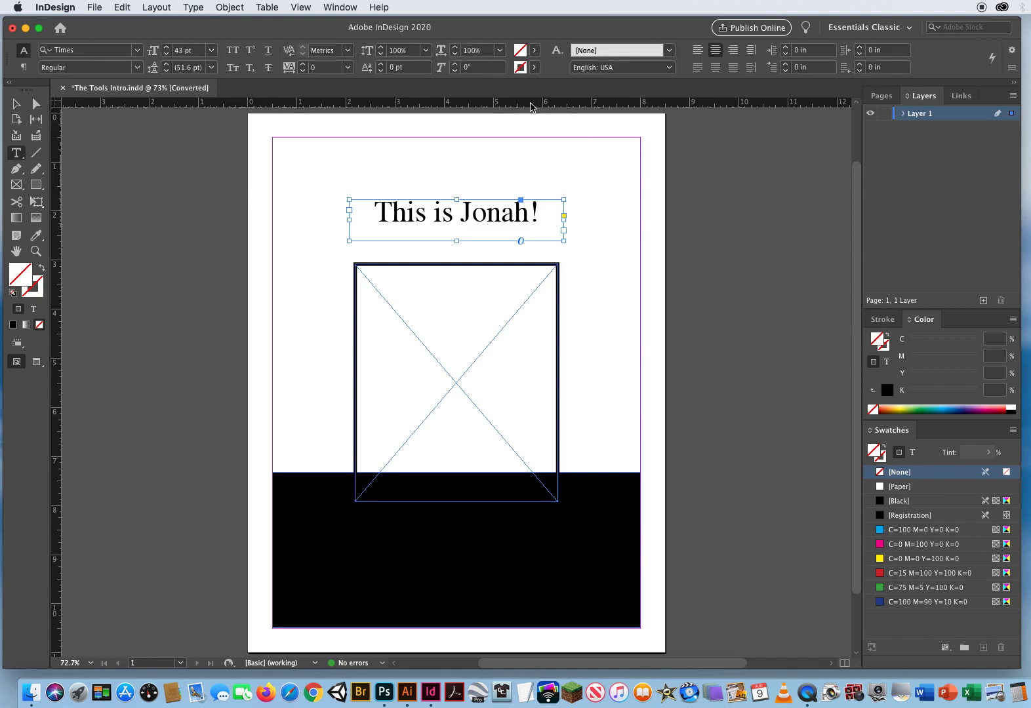
pyautogui.click(16, 105)
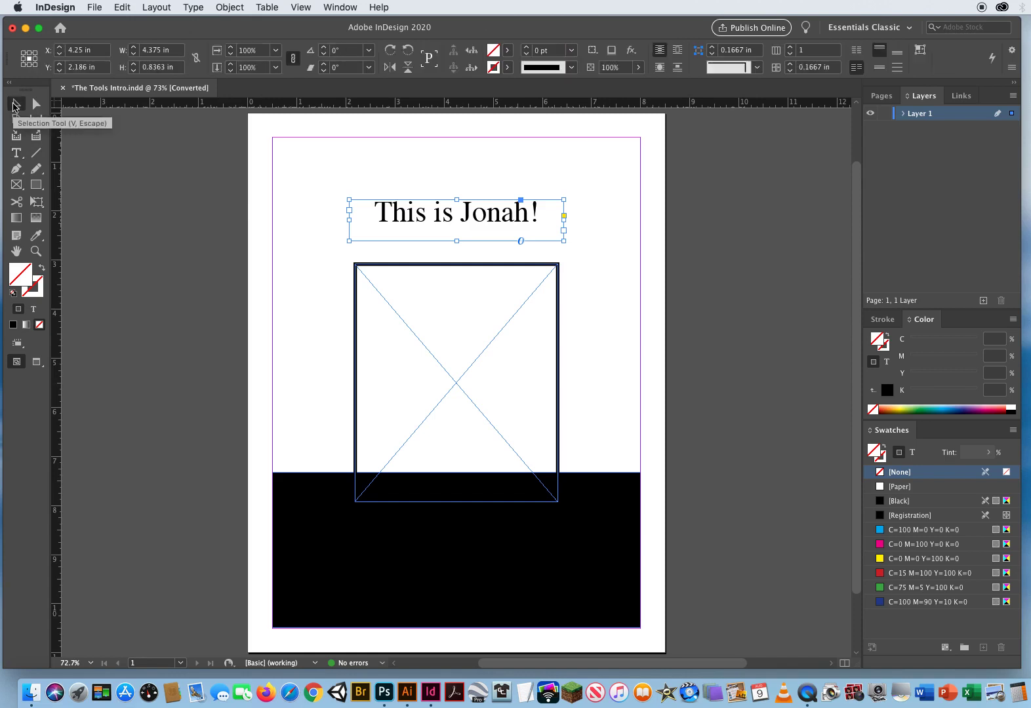
pyautogui.moveTo(202, 312)
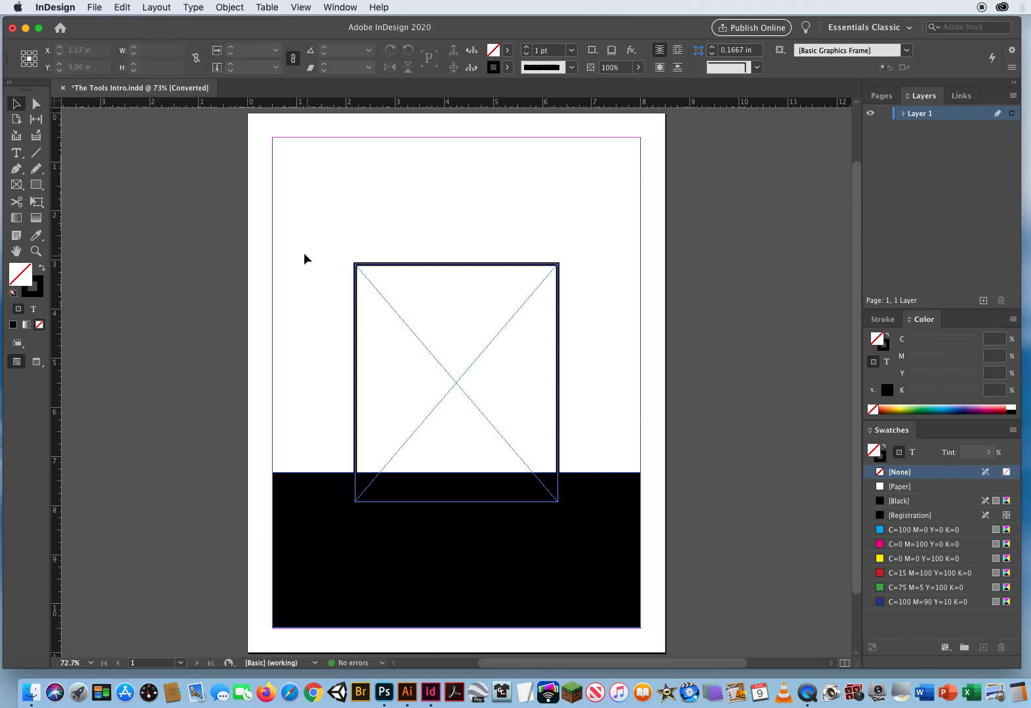
pyautogui.click(457, 383)
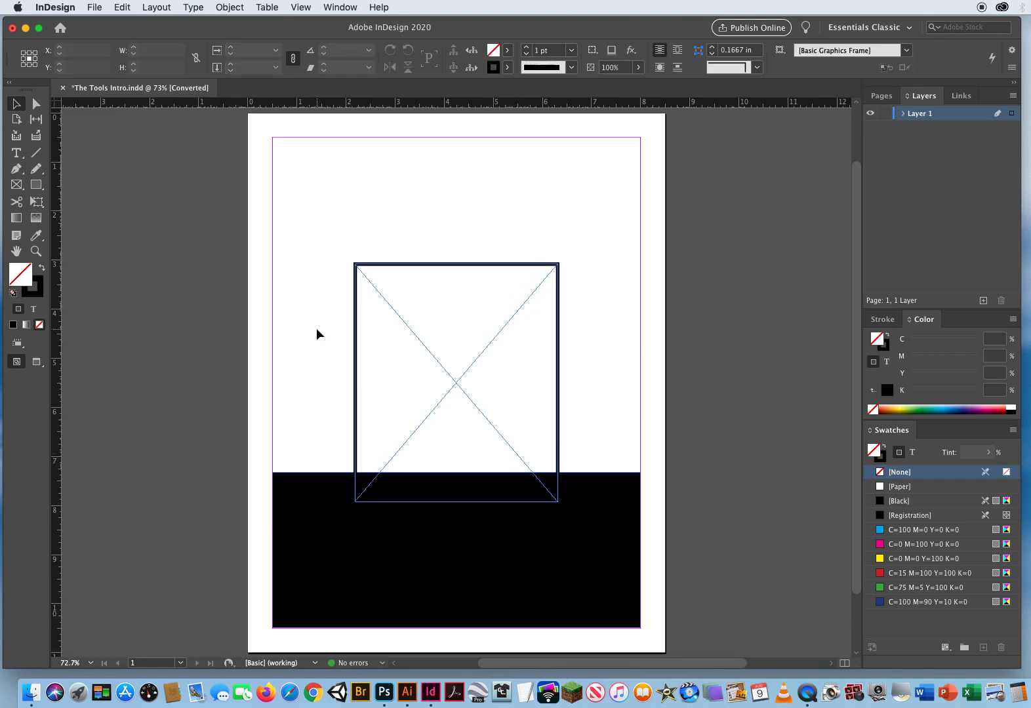
pyautogui.moveTo(339, 269)
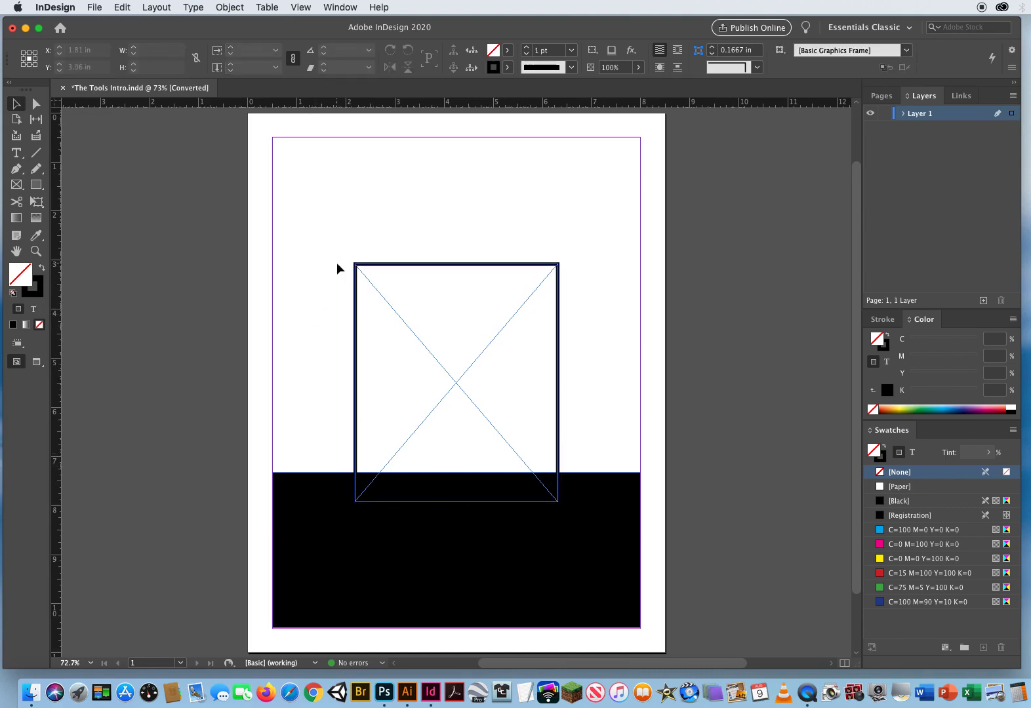
pyautogui.moveTo(339, 269); pyautogui.dragTo(368, 323)
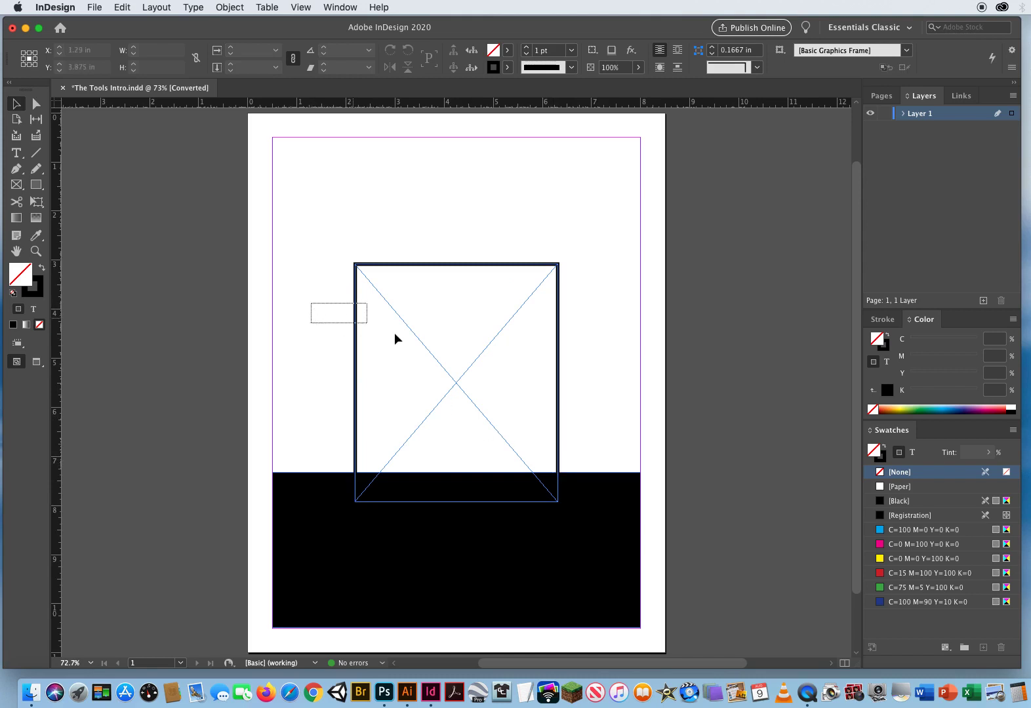
pyautogui.click(456, 369)
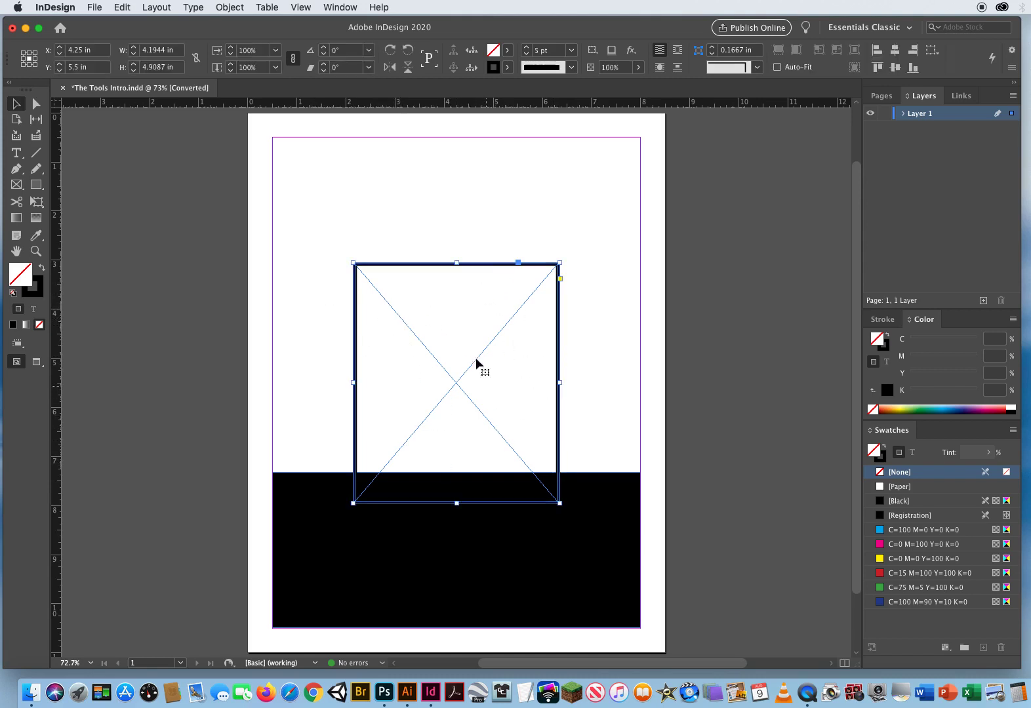
pyautogui.moveTo(524, 462)
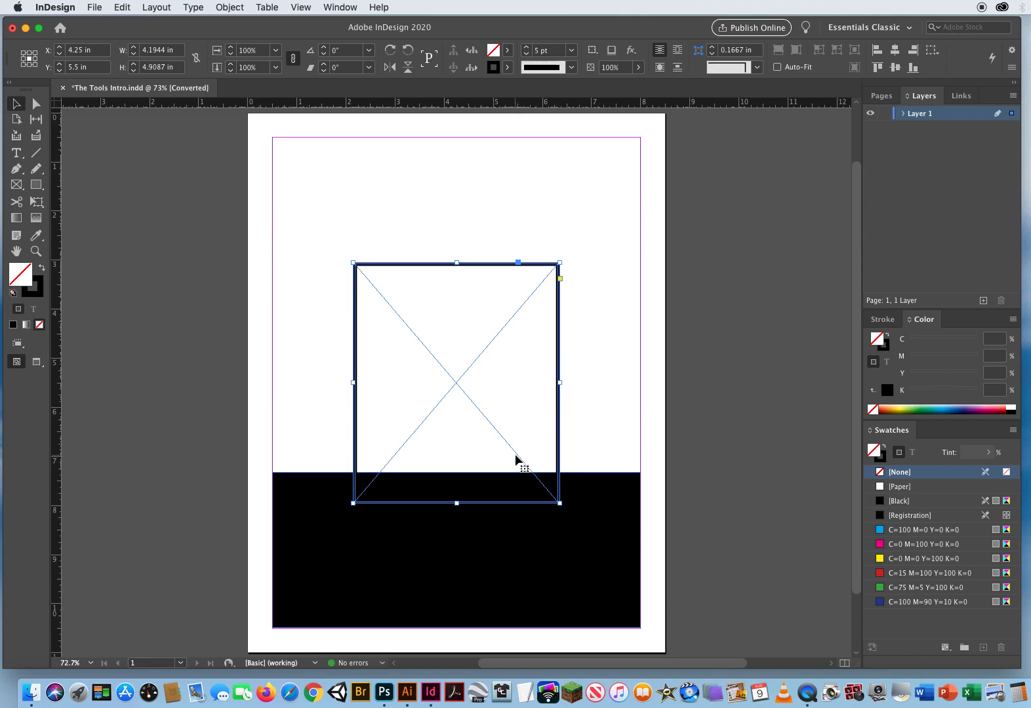
pyautogui.moveTo(556, 316)
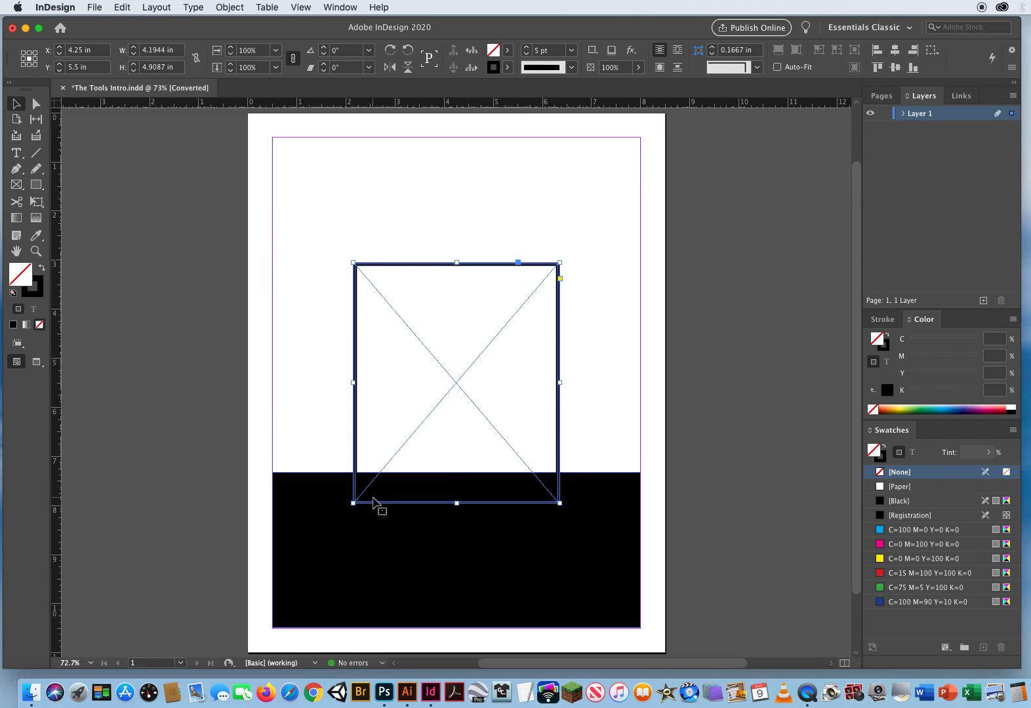
pyautogui.moveTo(303, 319)
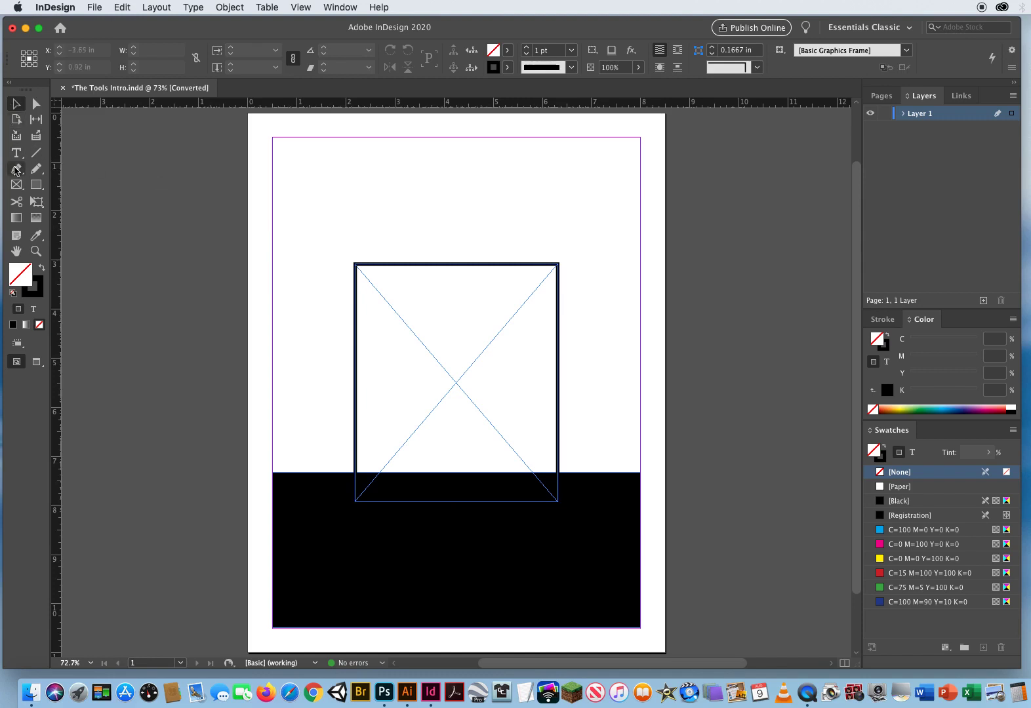
pyautogui.moveTo(17, 185)
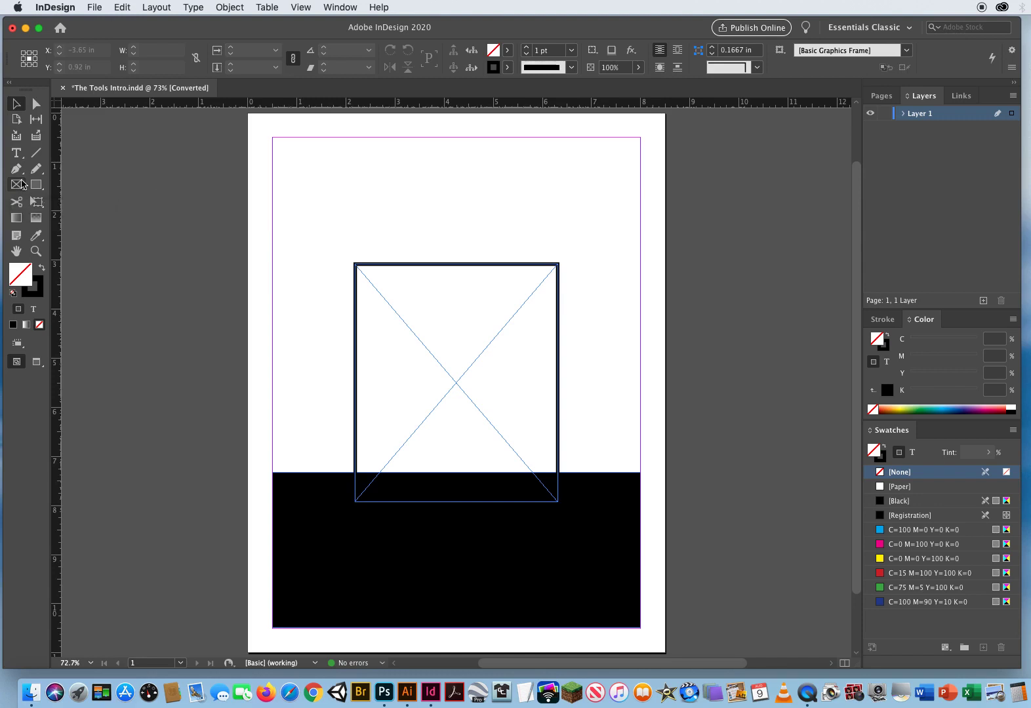
pyautogui.moveTo(37, 185)
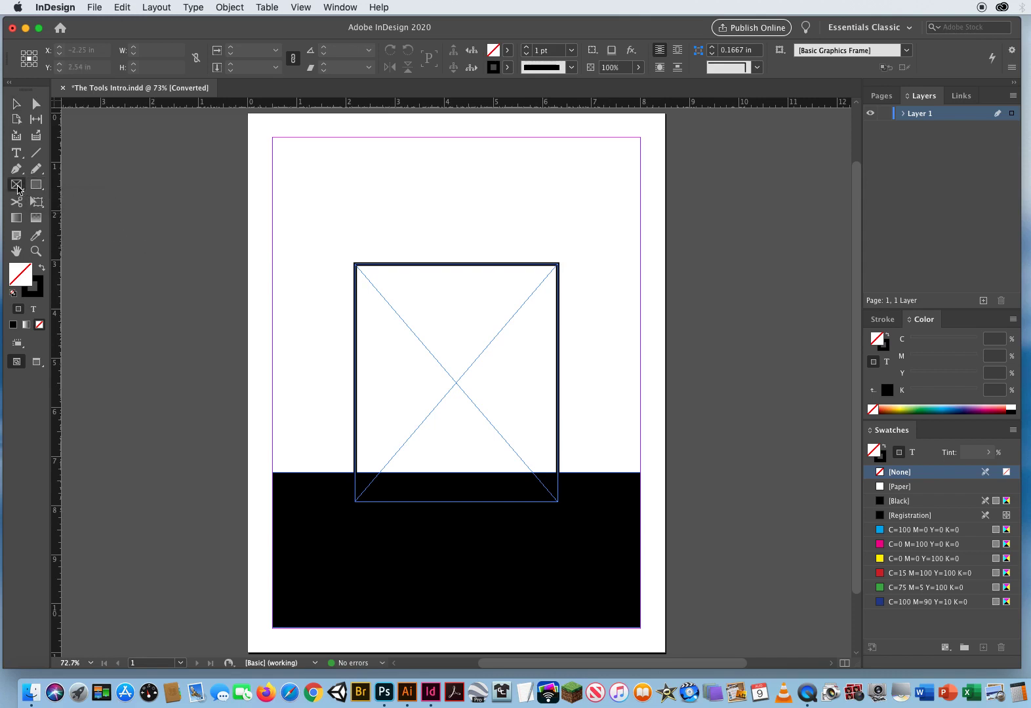
pyautogui.click(17, 185)
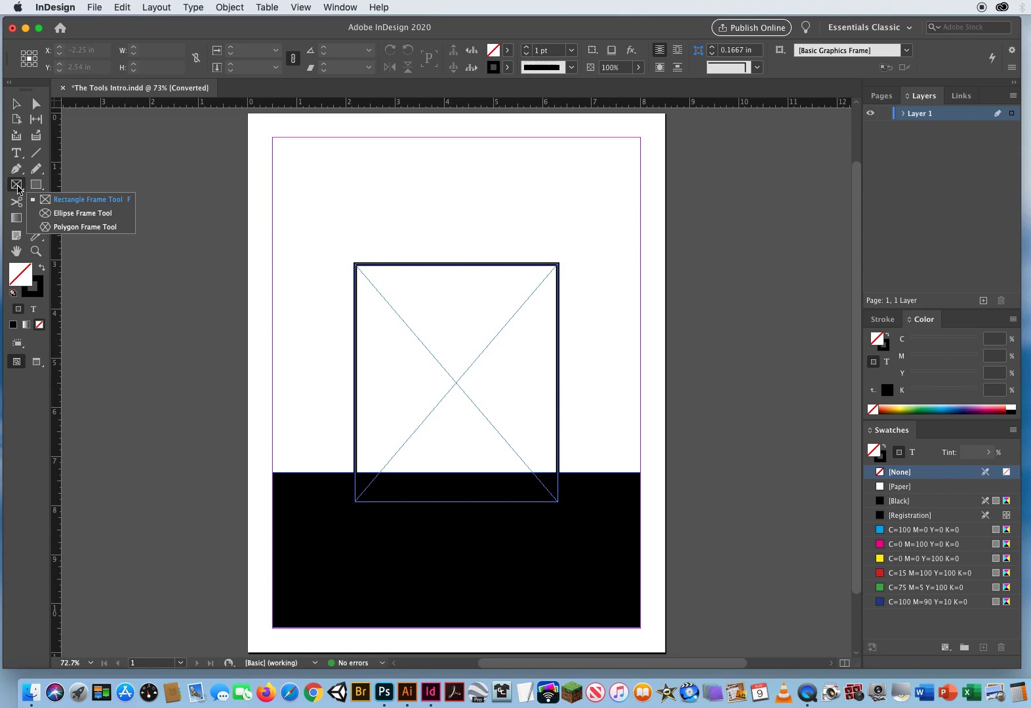
pyautogui.moveTo(75, 200)
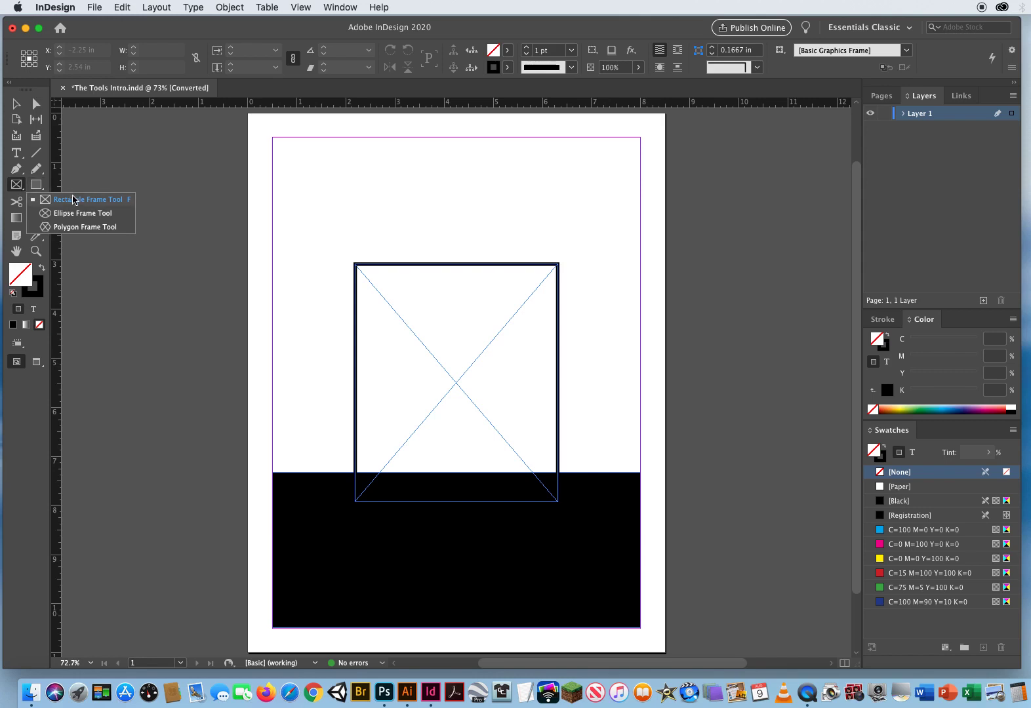
pyautogui.moveTo(79, 216)
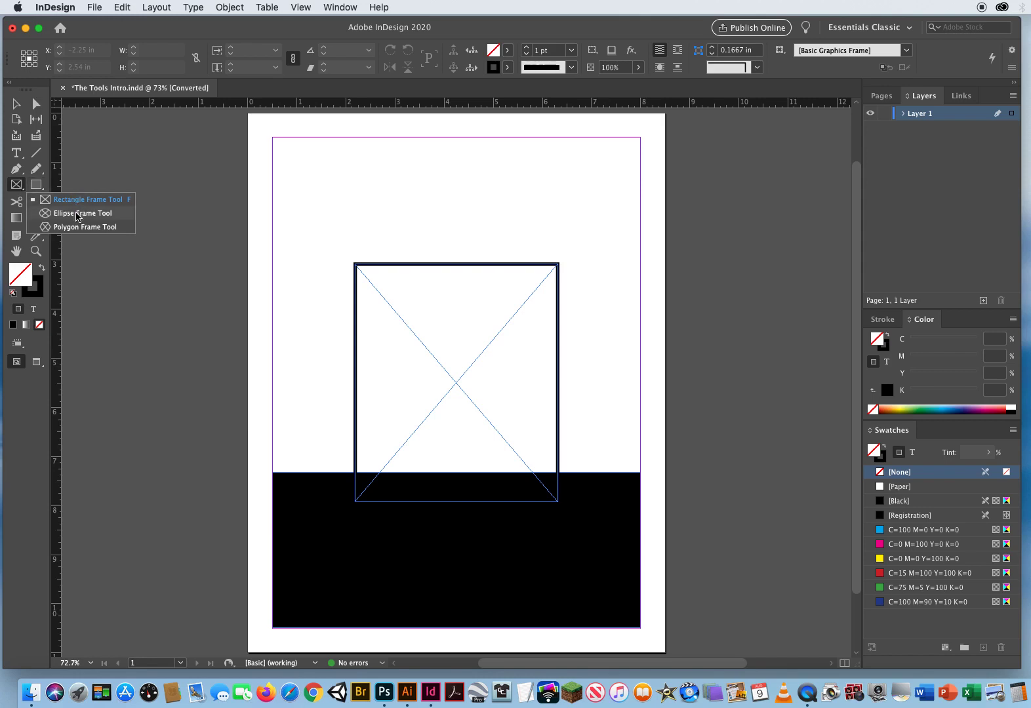
pyautogui.moveTo(78, 233)
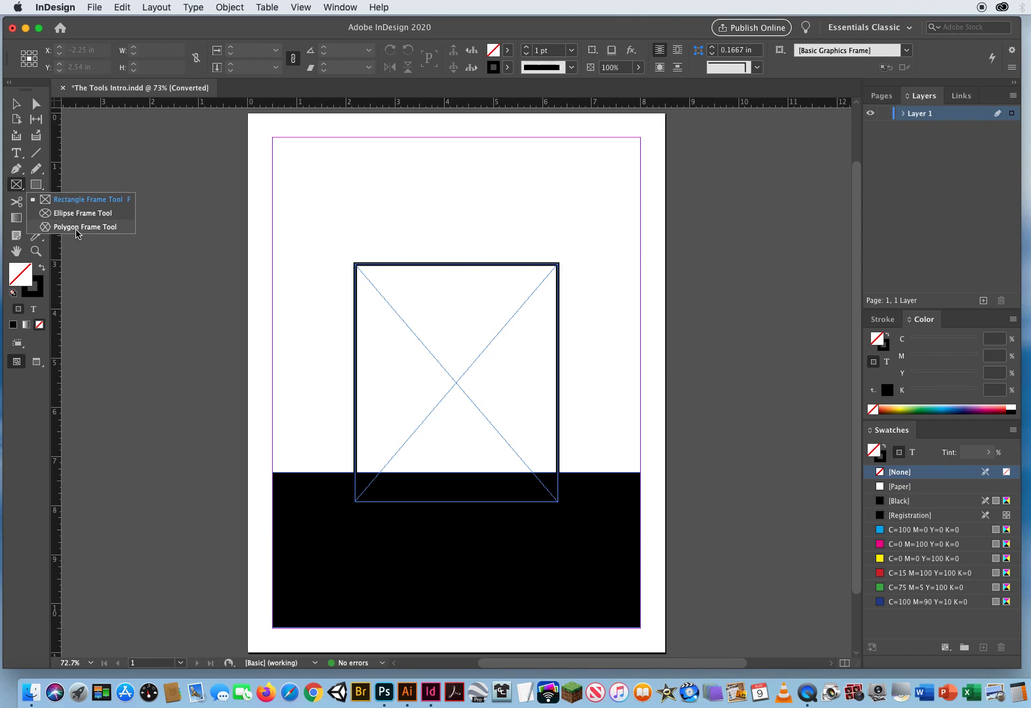
pyautogui.moveTo(61, 213)
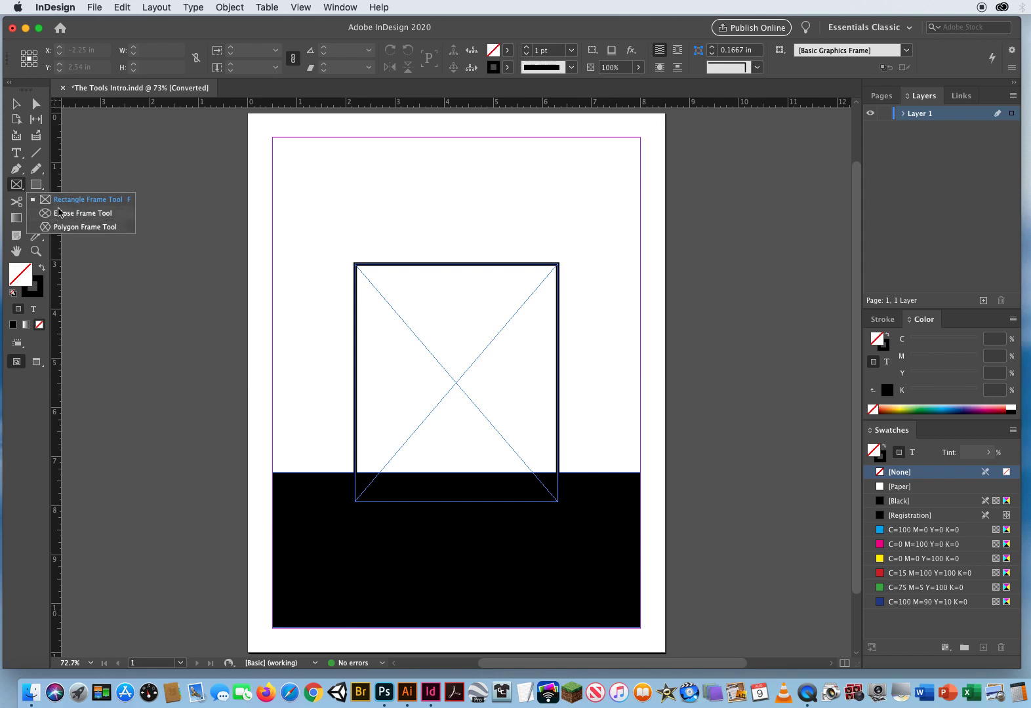
pyautogui.moveTo(72, 223)
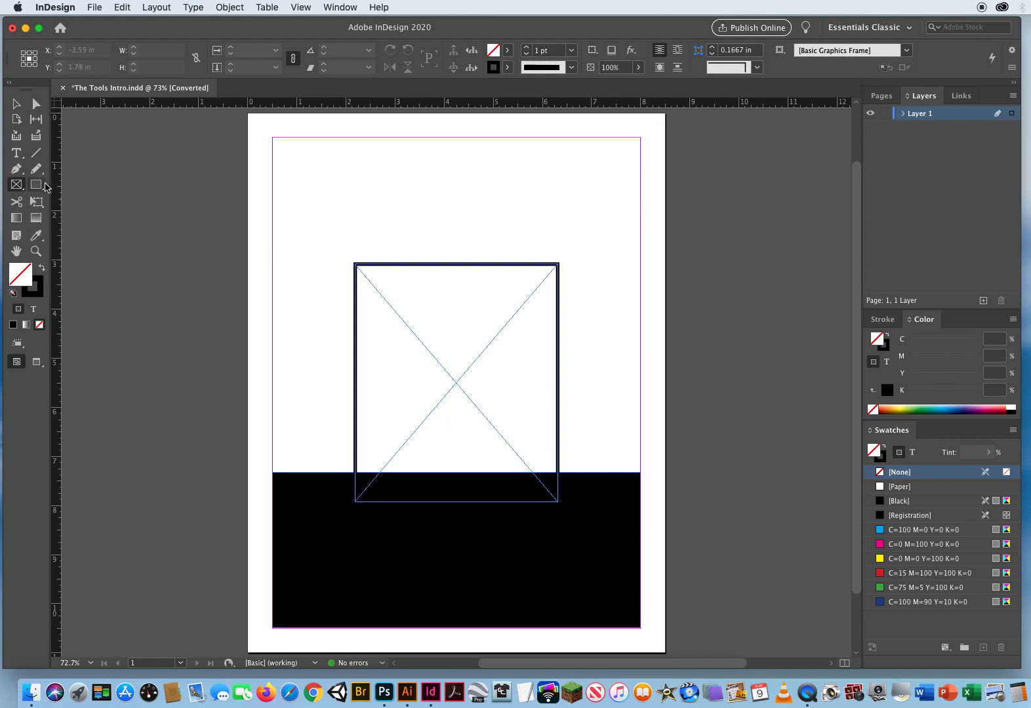
pyautogui.click(16, 185)
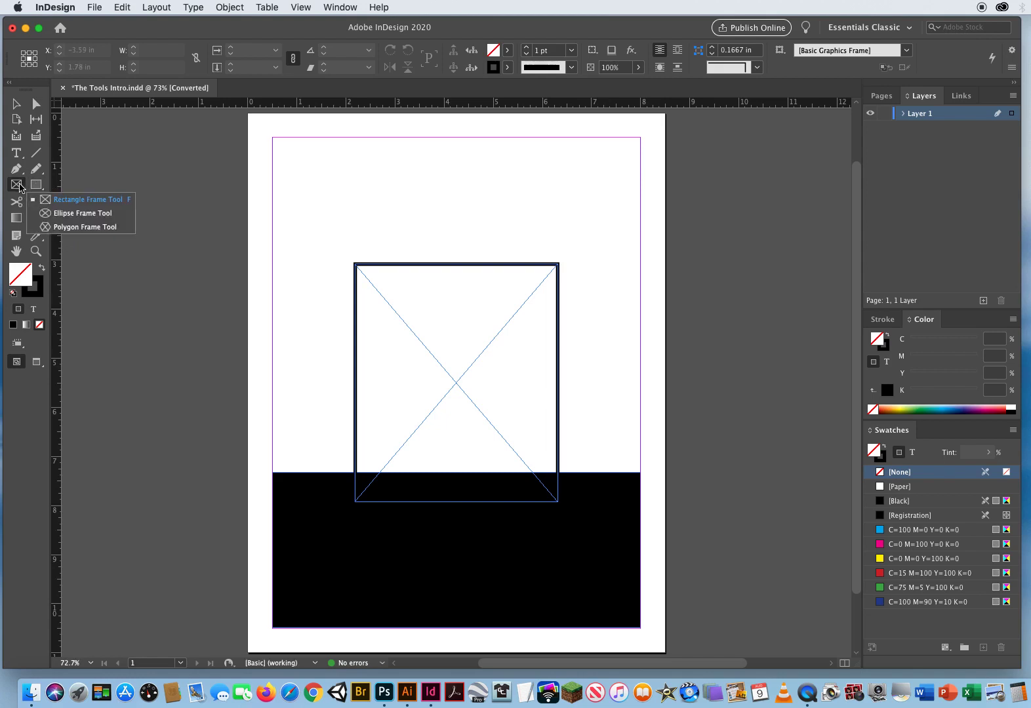
pyautogui.moveTo(46, 230)
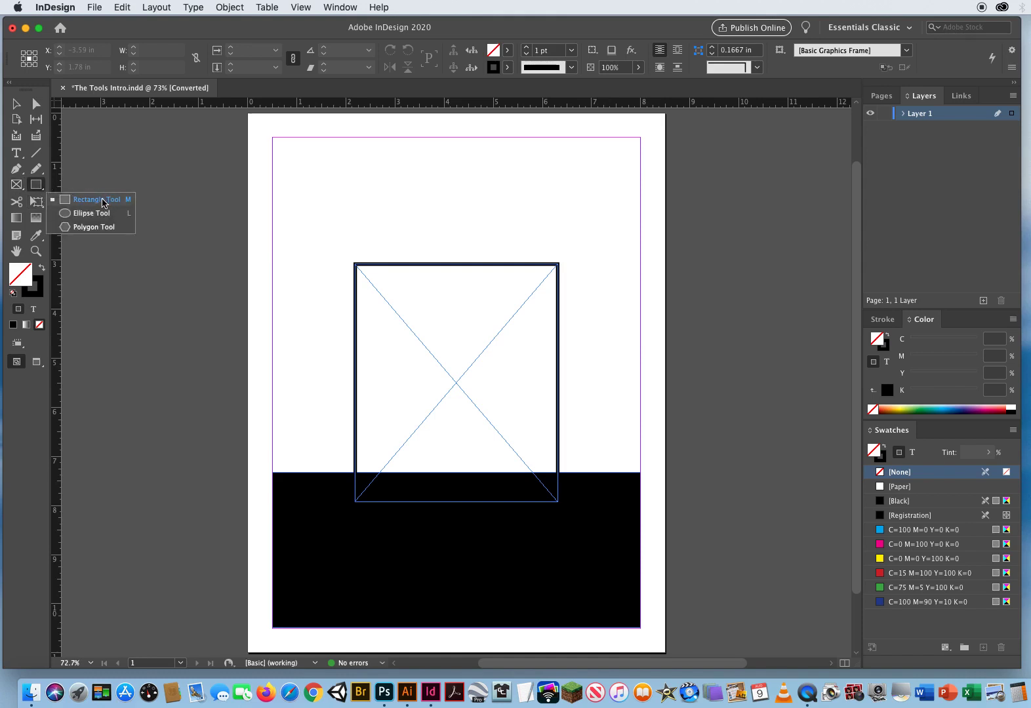
pyautogui.moveTo(90, 226)
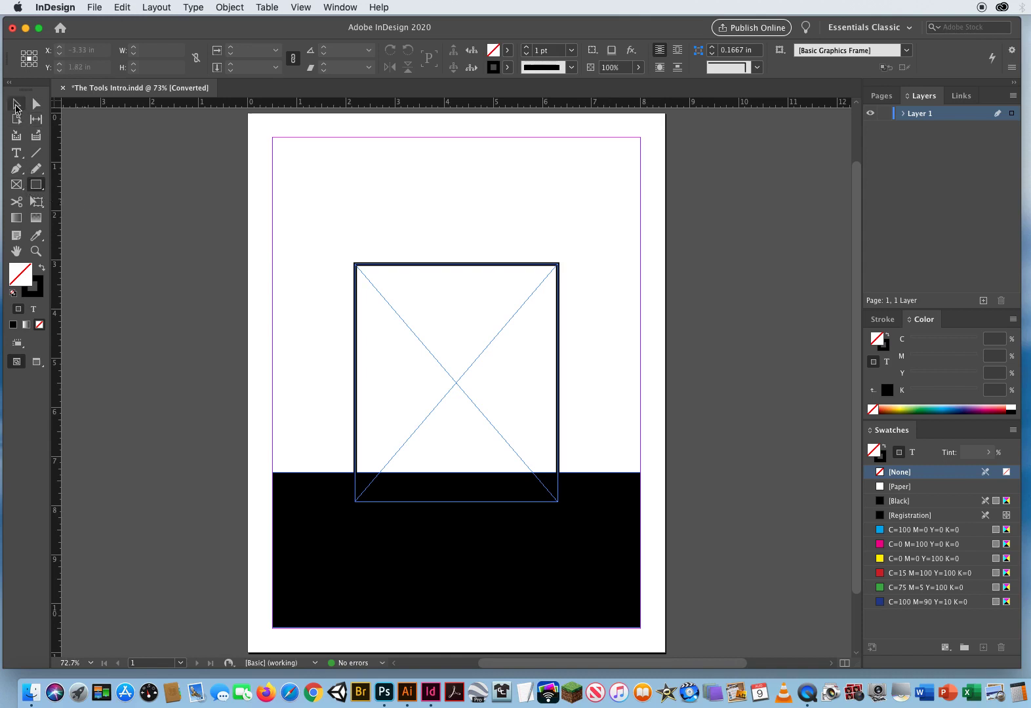
pyautogui.click(456, 382)
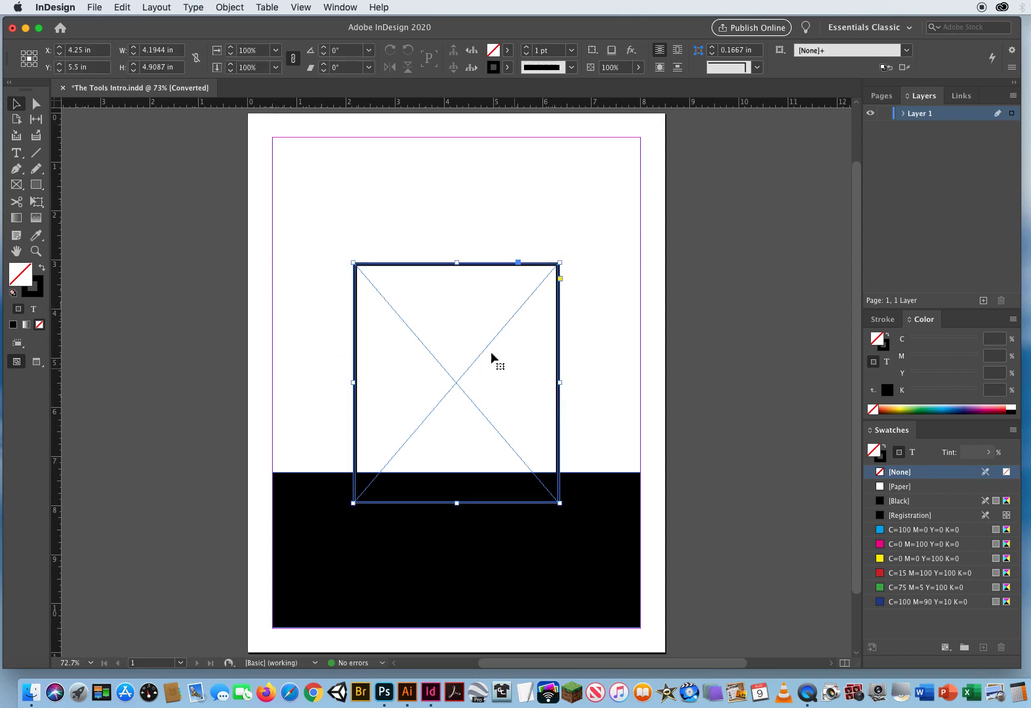
pyautogui.moveTo(17, 184)
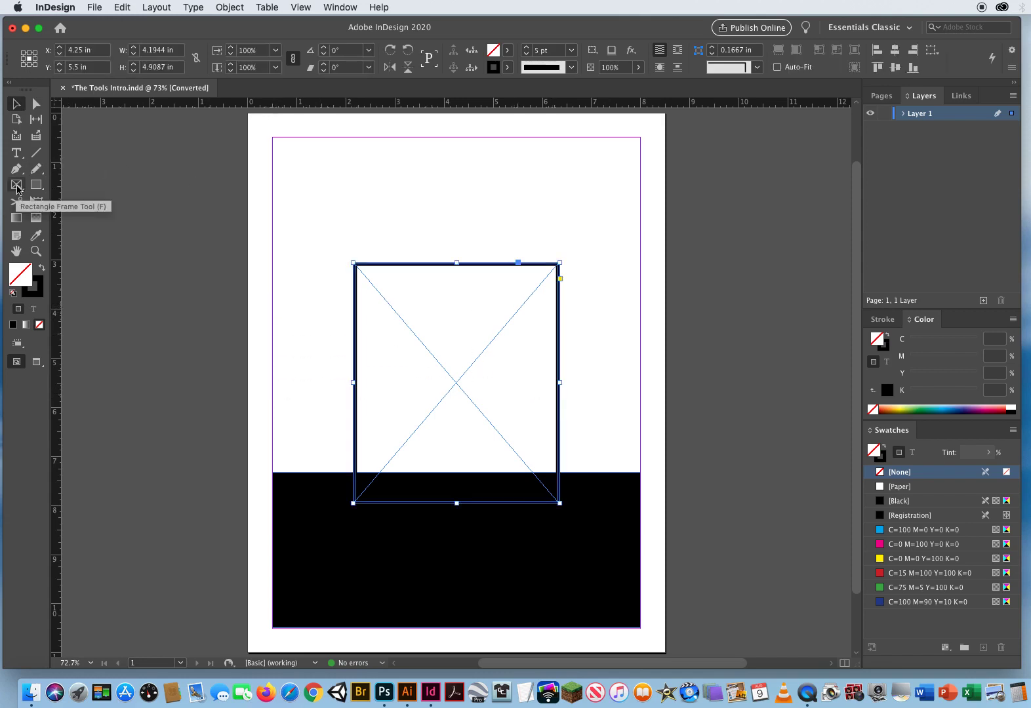
pyautogui.moveTo(298, 459)
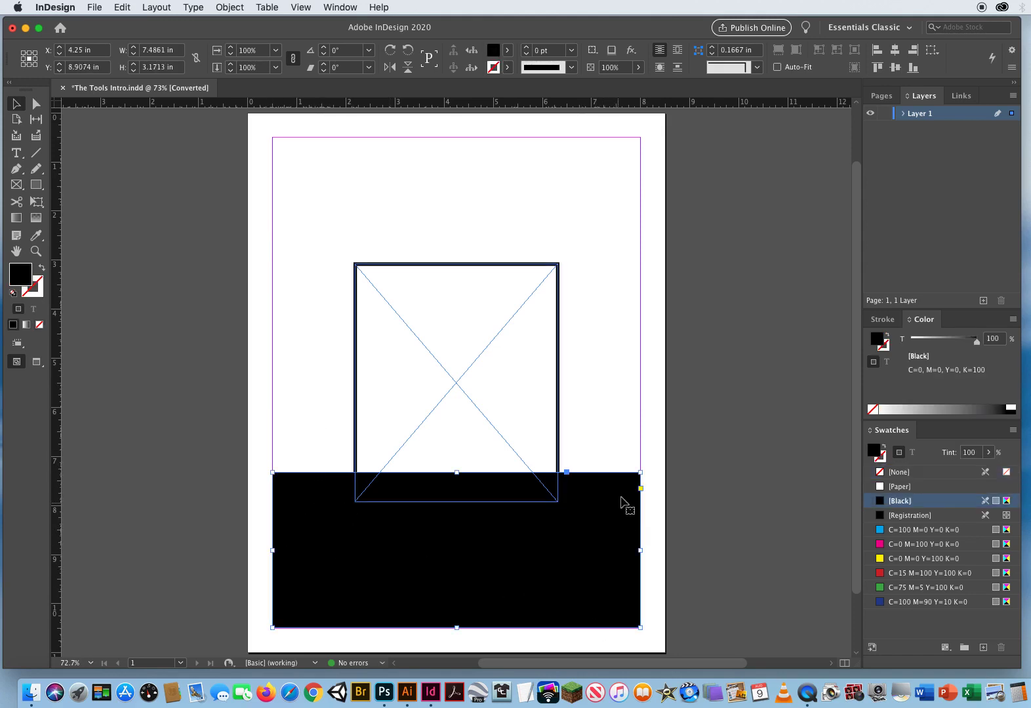
pyautogui.moveTo(635, 511)
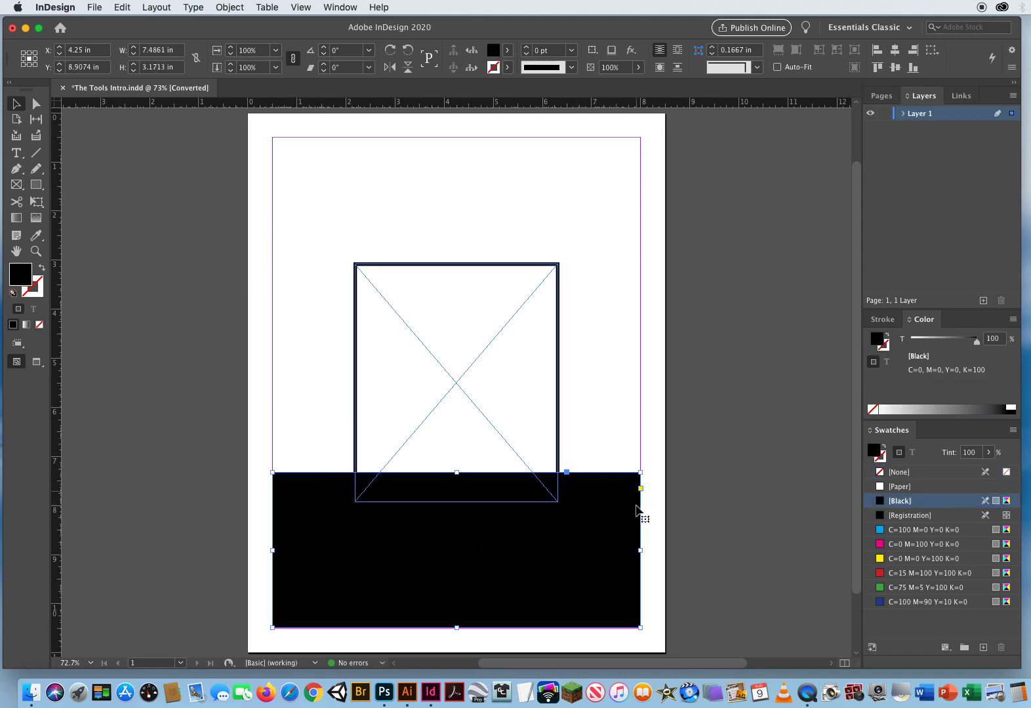
pyautogui.moveTo(466, 584)
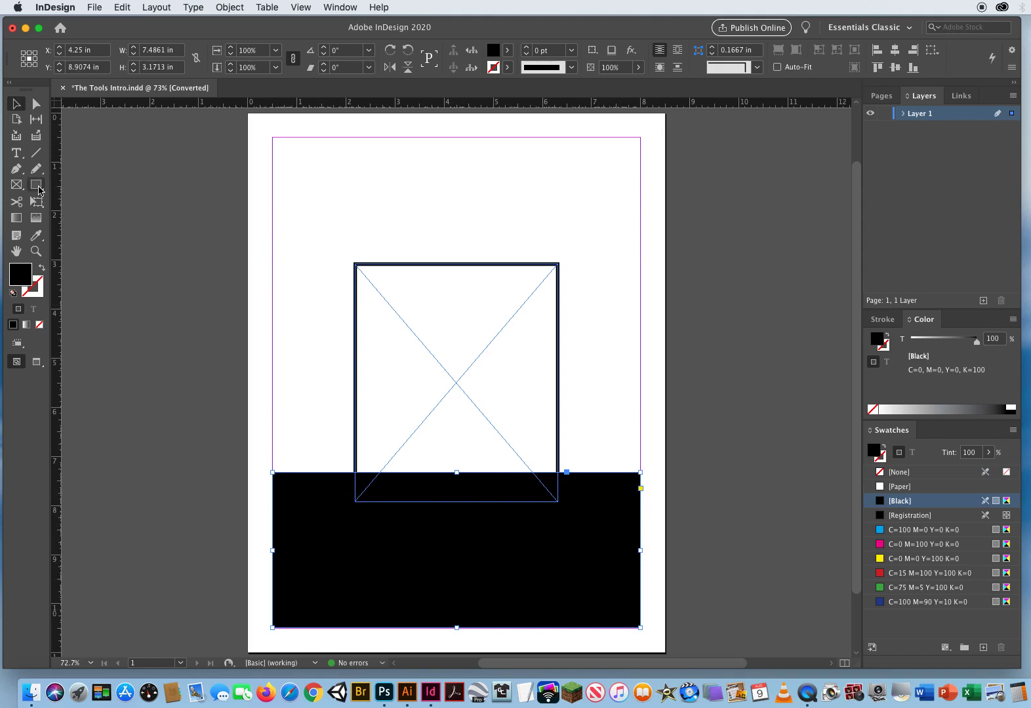
pyautogui.moveTo(38, 185)
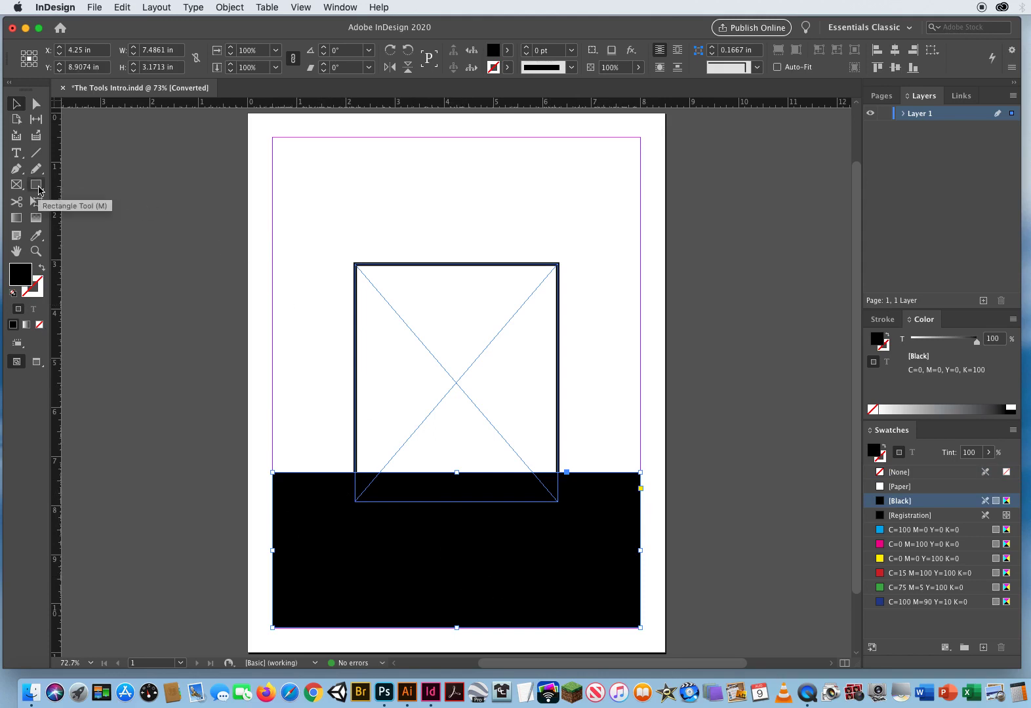
pyautogui.moveTo(129, 316)
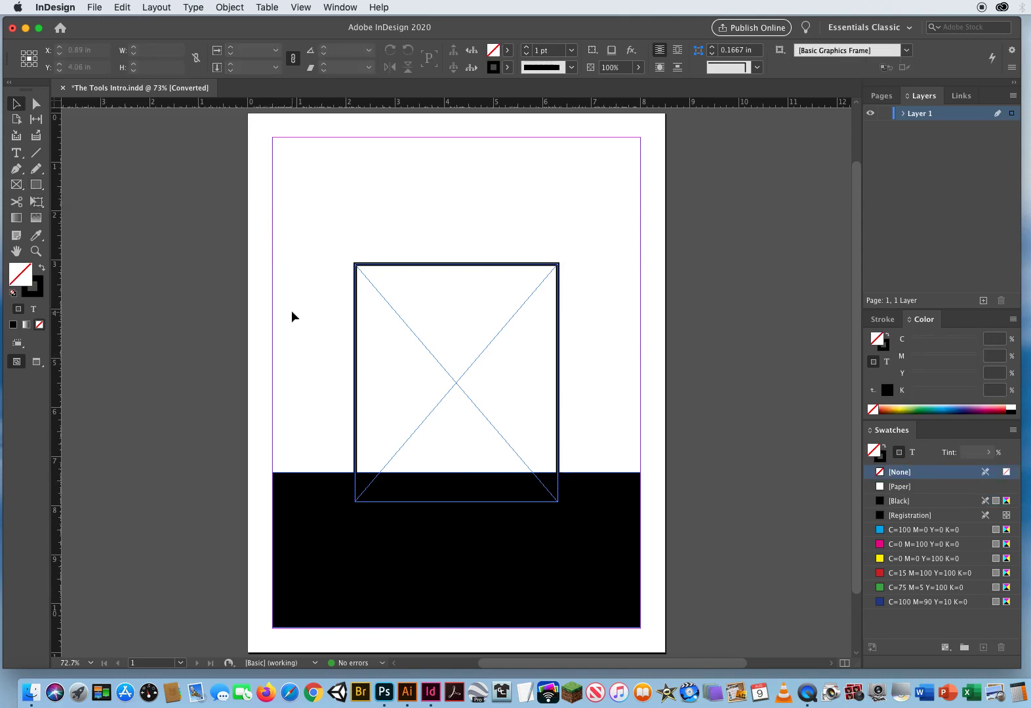
pyautogui.moveTo(17, 184)
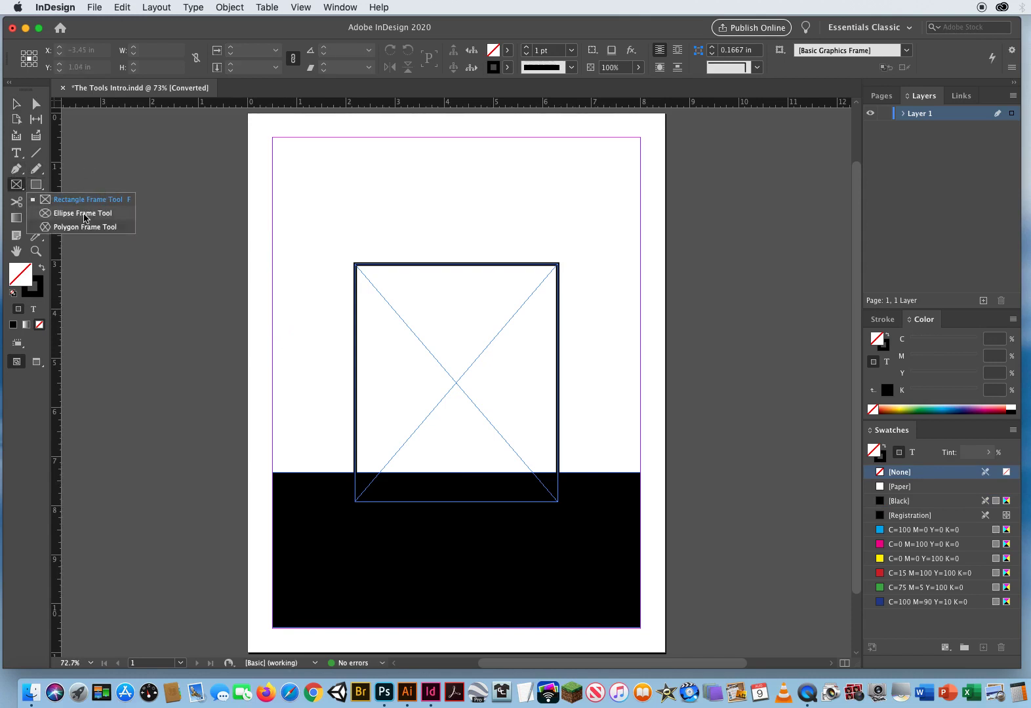
pyautogui.moveTo(84, 227)
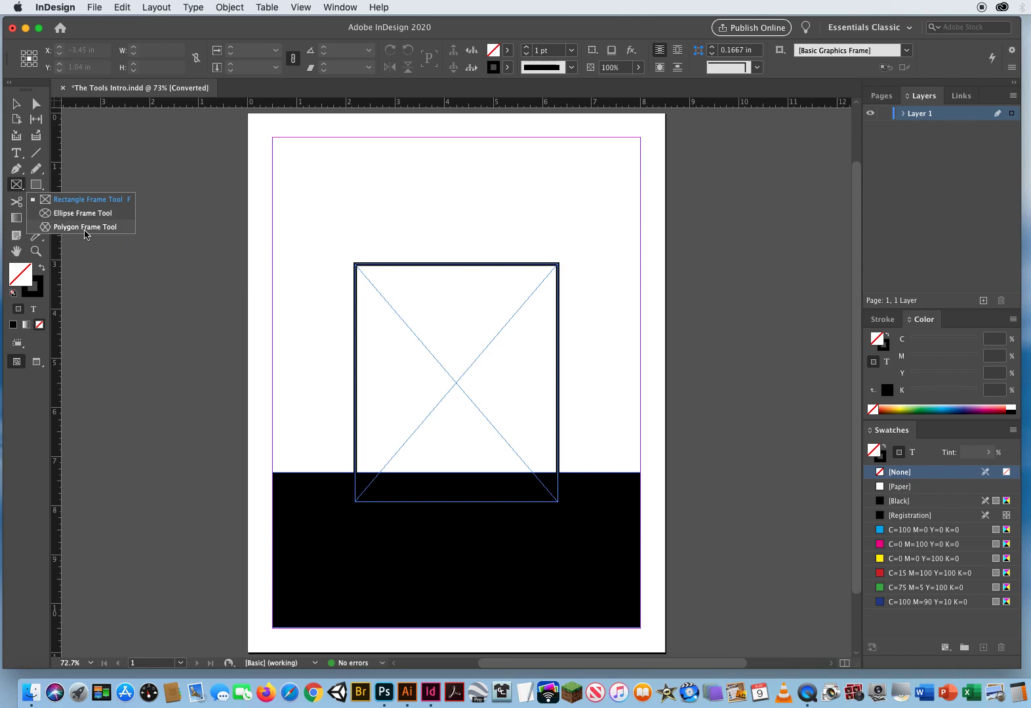
pyautogui.moveTo(32, 112)
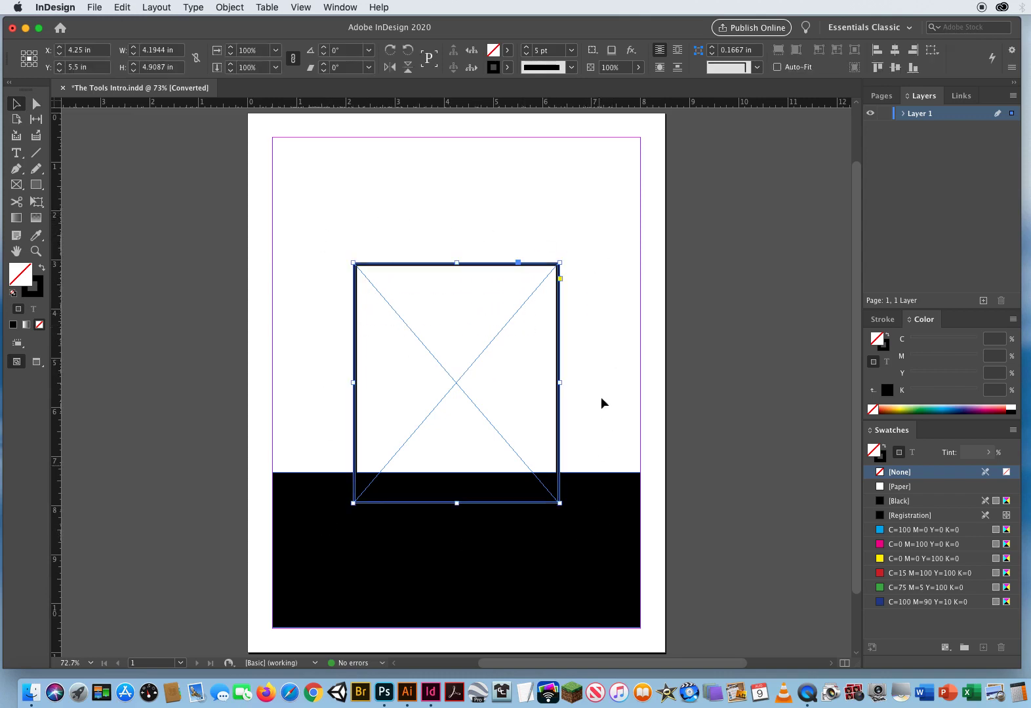
pyautogui.moveTo(456, 383)
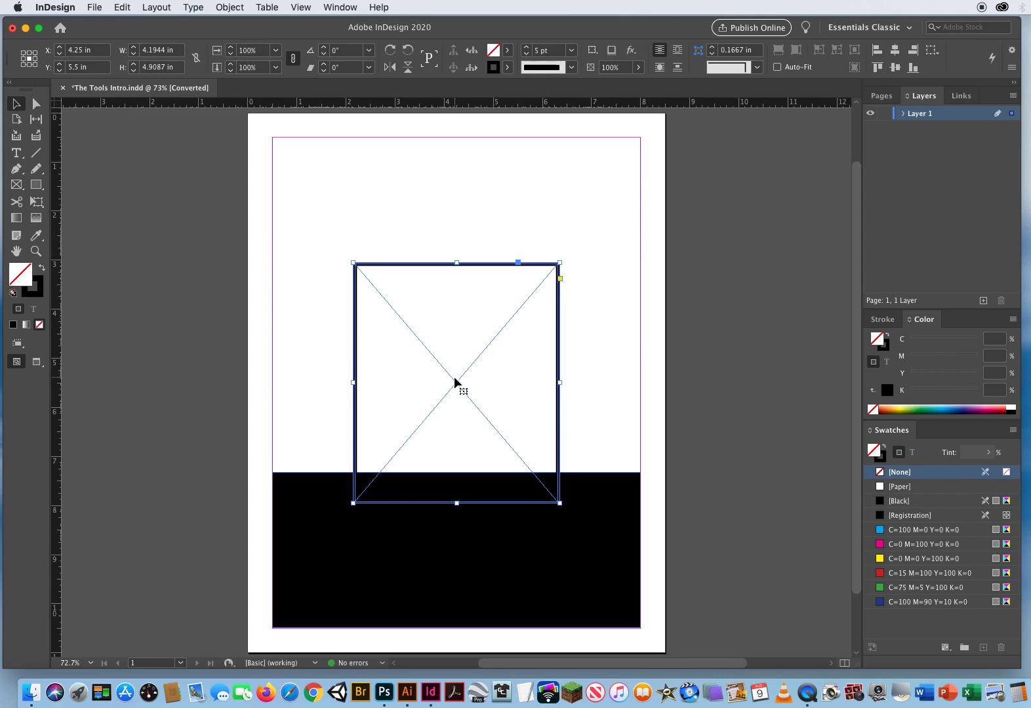
pyautogui.moveTo(455, 383); pyautogui.dragTo(550, 271)
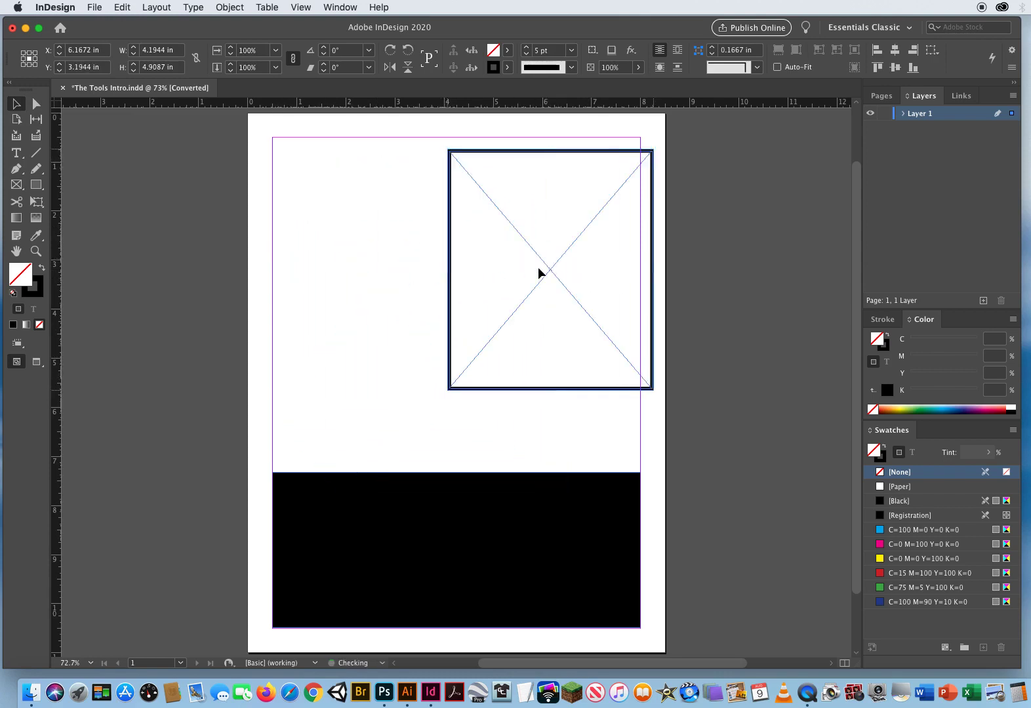
pyautogui.moveTo(549, 270); pyautogui.dragTo(457, 383)
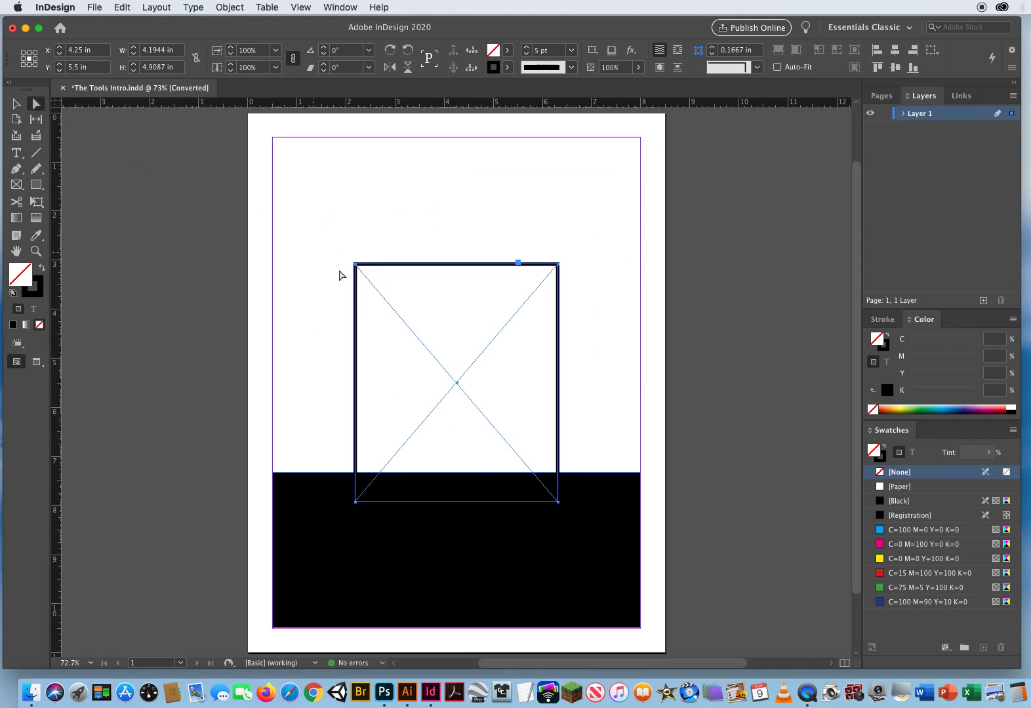
pyautogui.moveTo(304, 410)
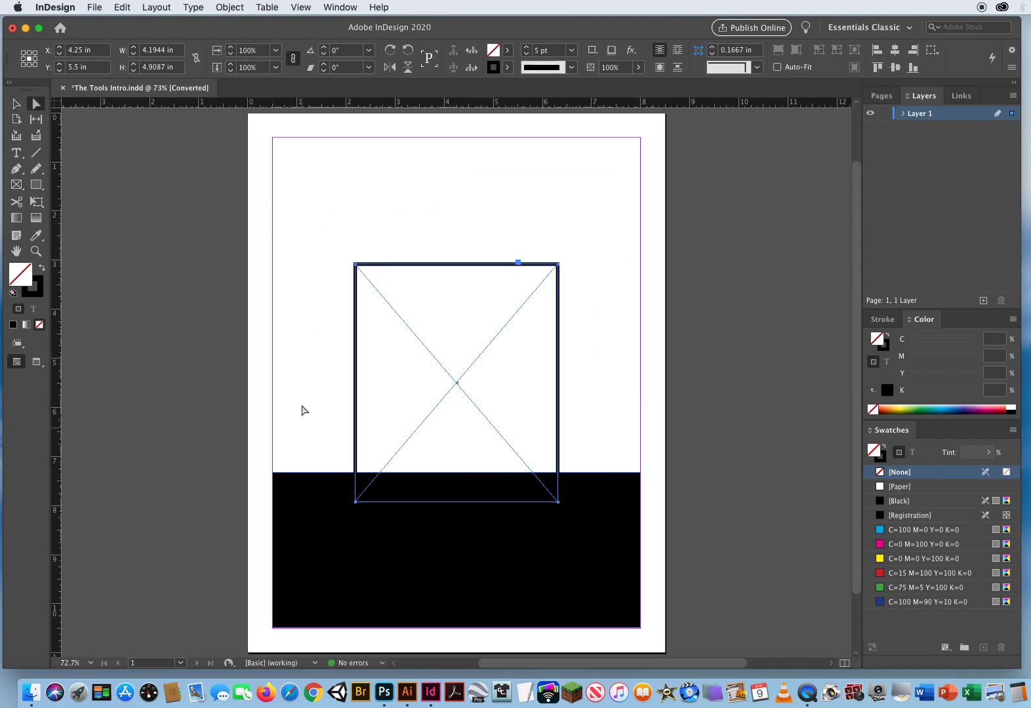
pyautogui.moveTo(379, 270)
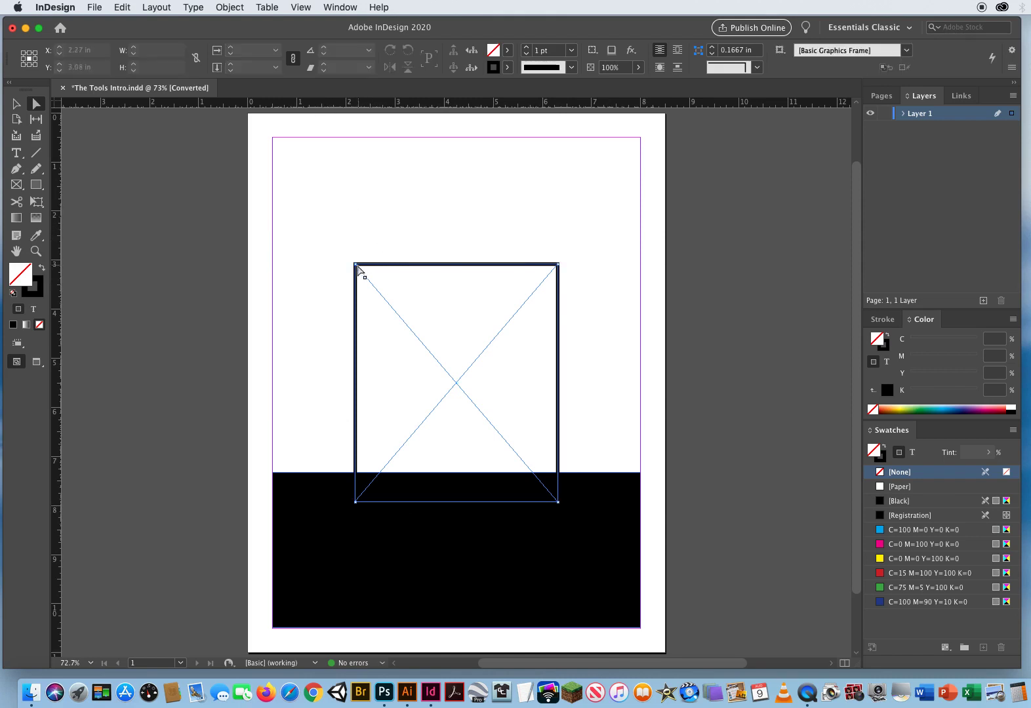
# - Drag the graphics frame's corner points, skewing it toward the page corner
pyautogui.click(455, 383)
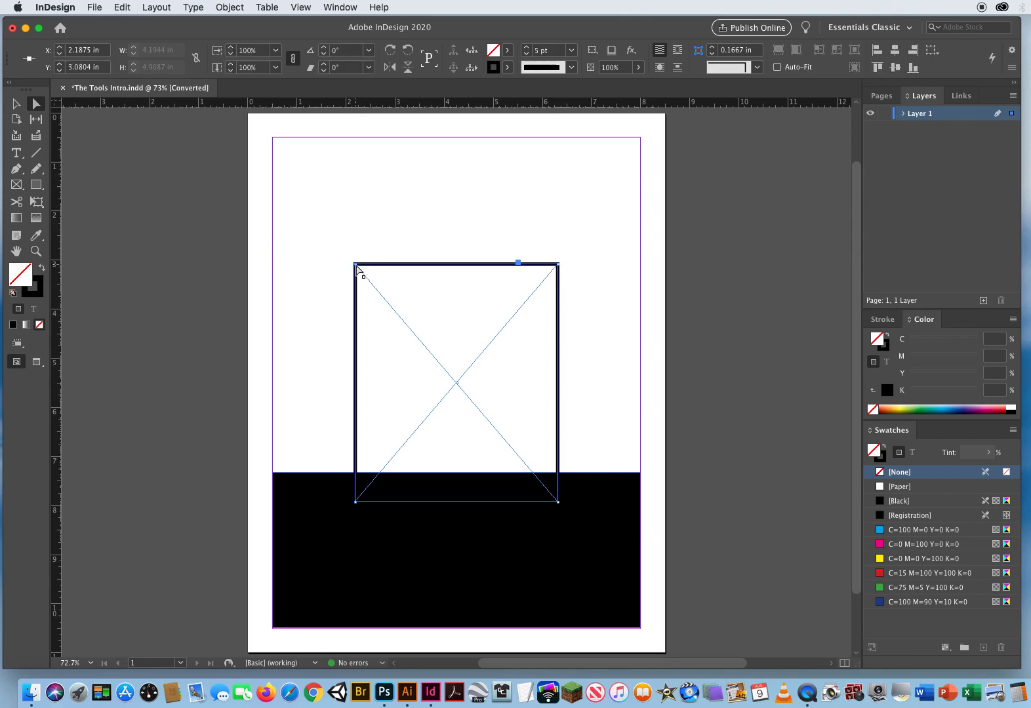
pyautogui.moveTo(358, 267); pyautogui.dragTo(295, 169)
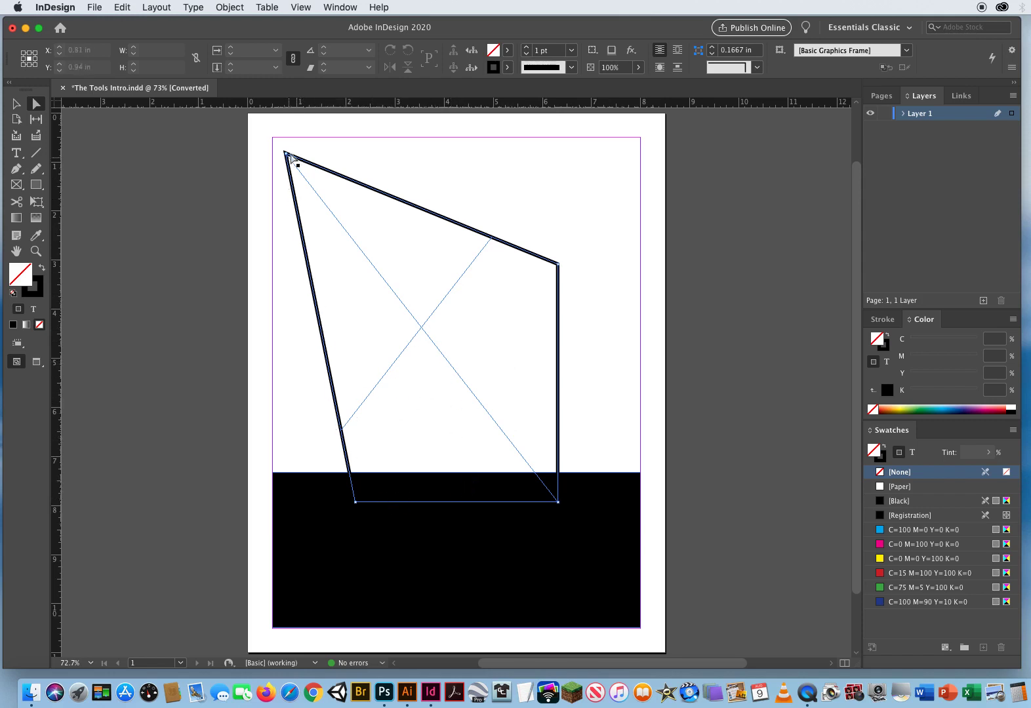
pyautogui.moveTo(289, 161); pyautogui.dragTo(286, 158)
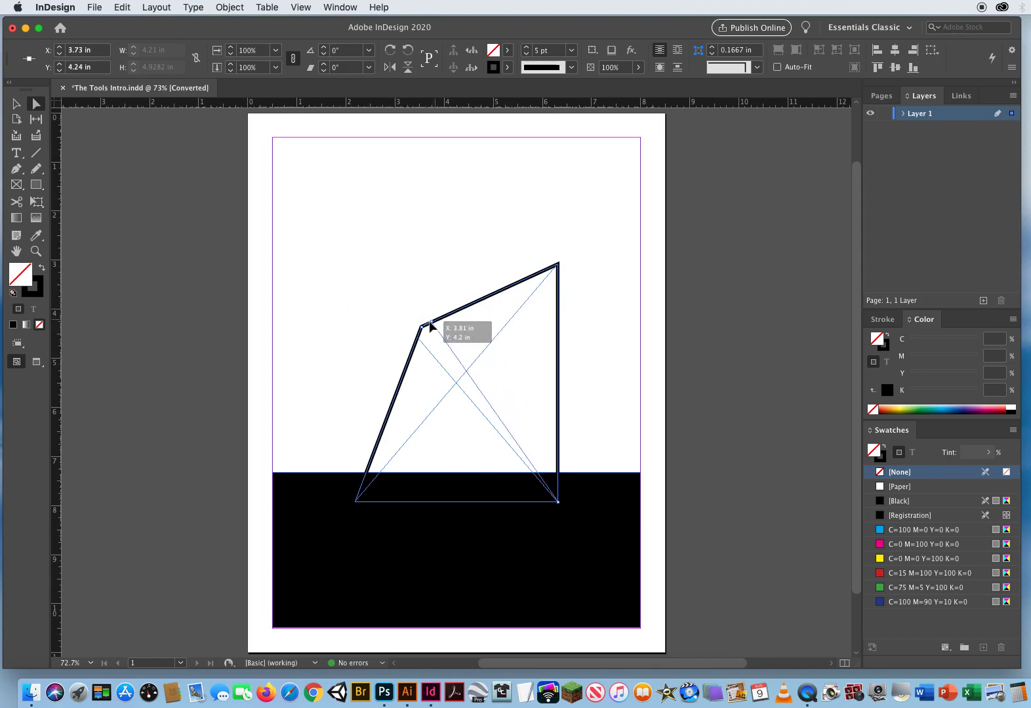
pyautogui.moveTo(434, 328); pyautogui.dragTo(424, 330)
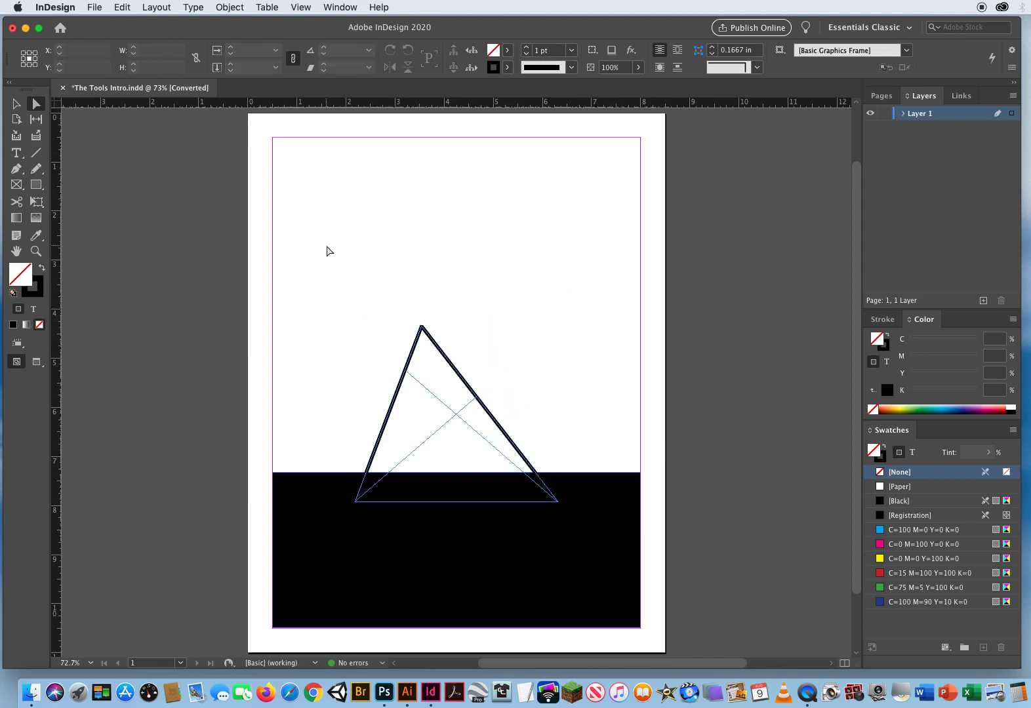
# - Pull the upper-left and upper-right corners back out to square the frame into a rectangle
pyautogui.click(17, 183)
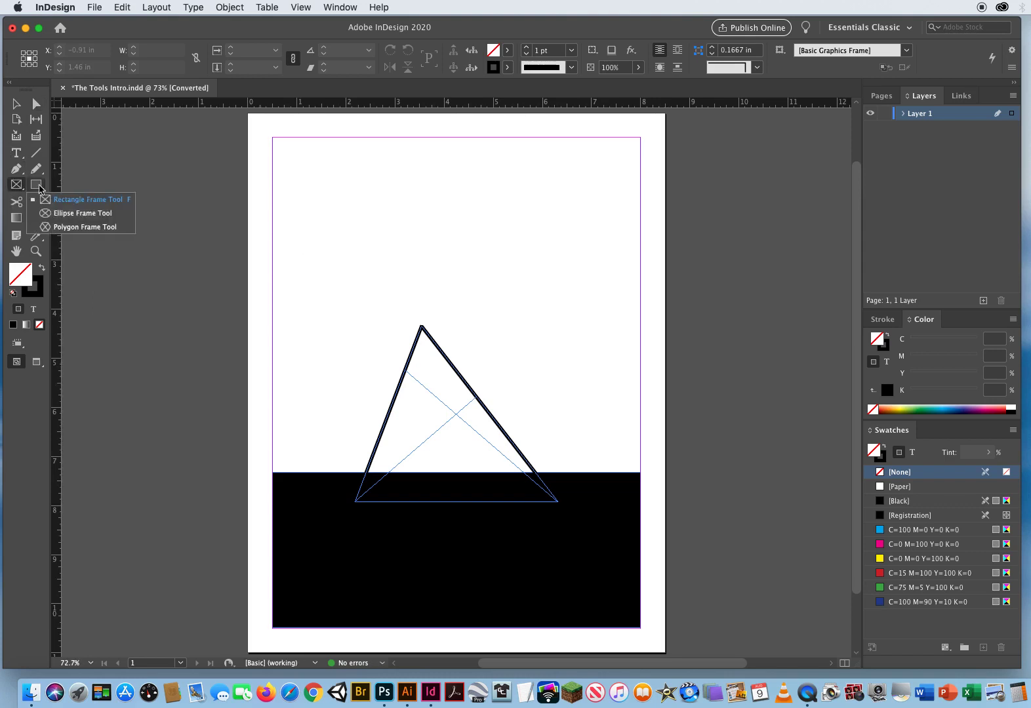
pyautogui.moveTo(96, 197)
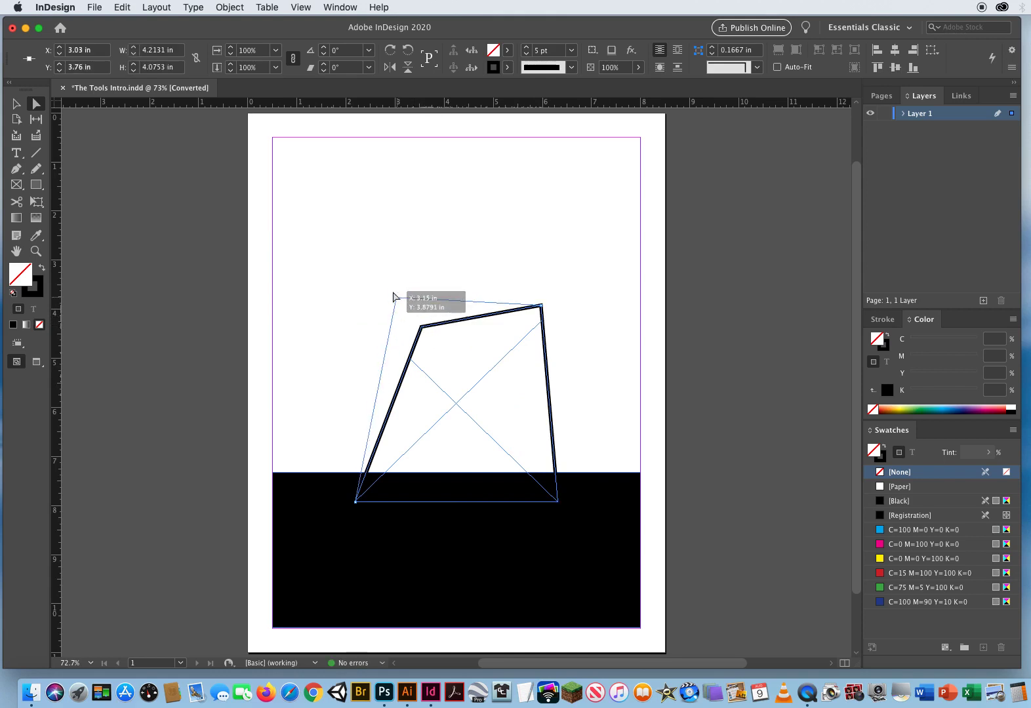
pyautogui.moveTo(392, 297); pyautogui.dragTo(361, 273)
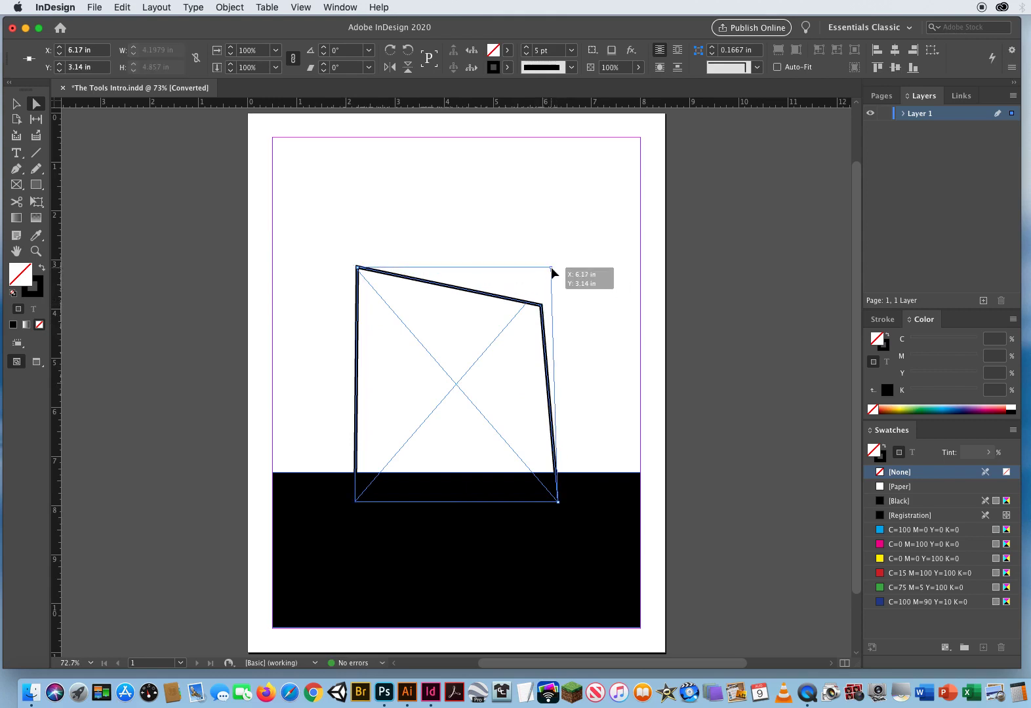
pyautogui.moveTo(549, 272); pyautogui.dragTo(557, 273)
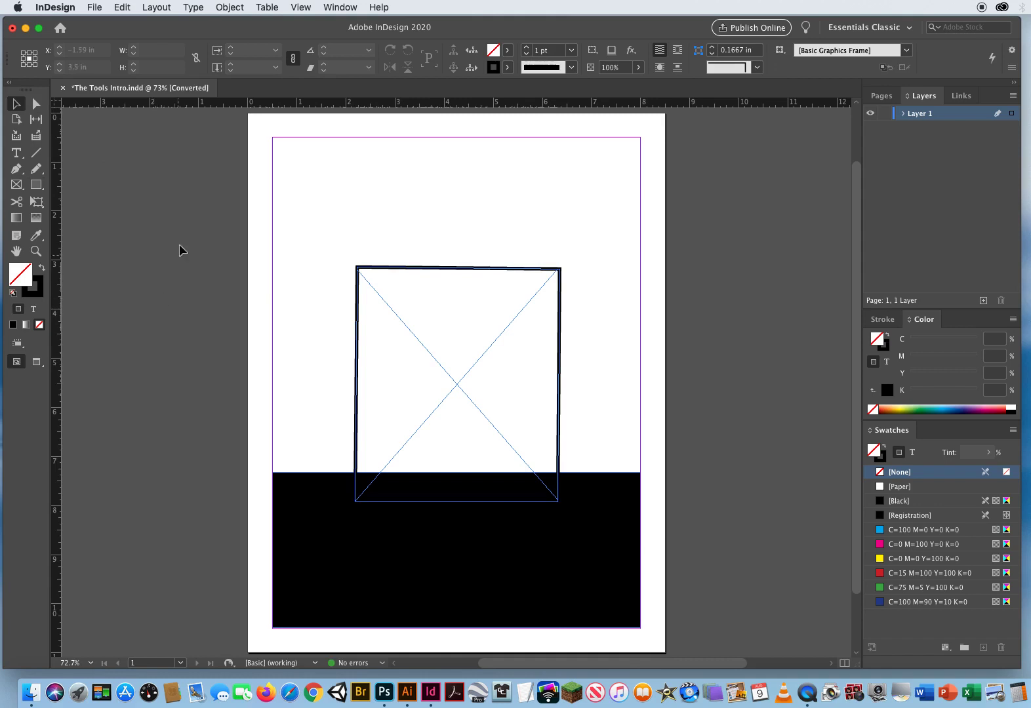
pyautogui.moveTo(17, 121)
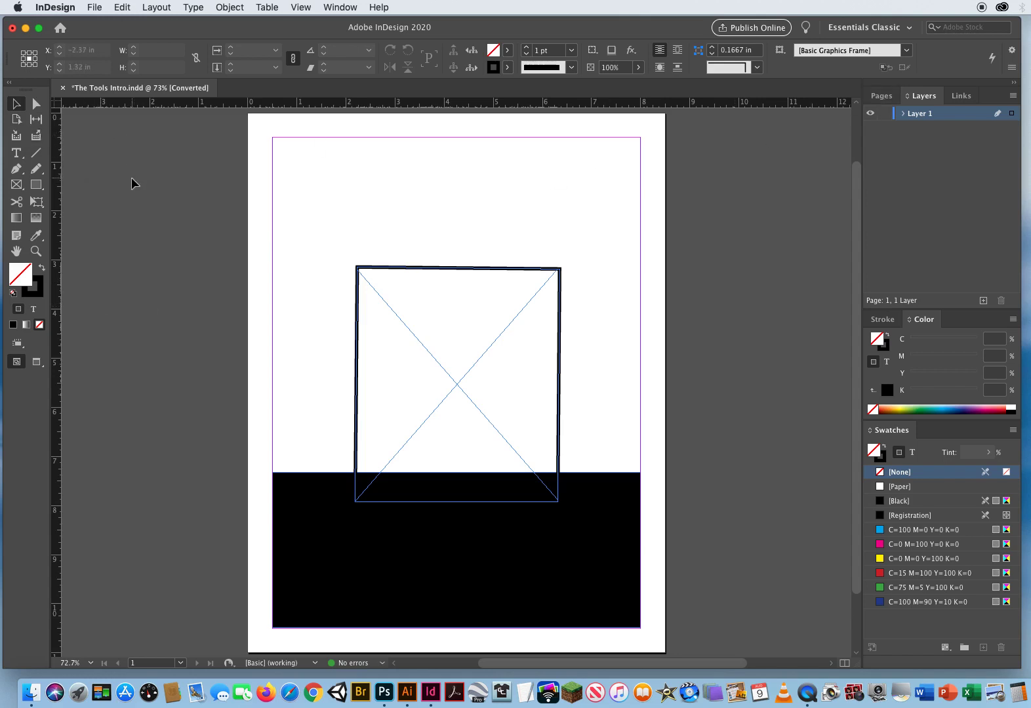
pyautogui.moveTo(37, 120)
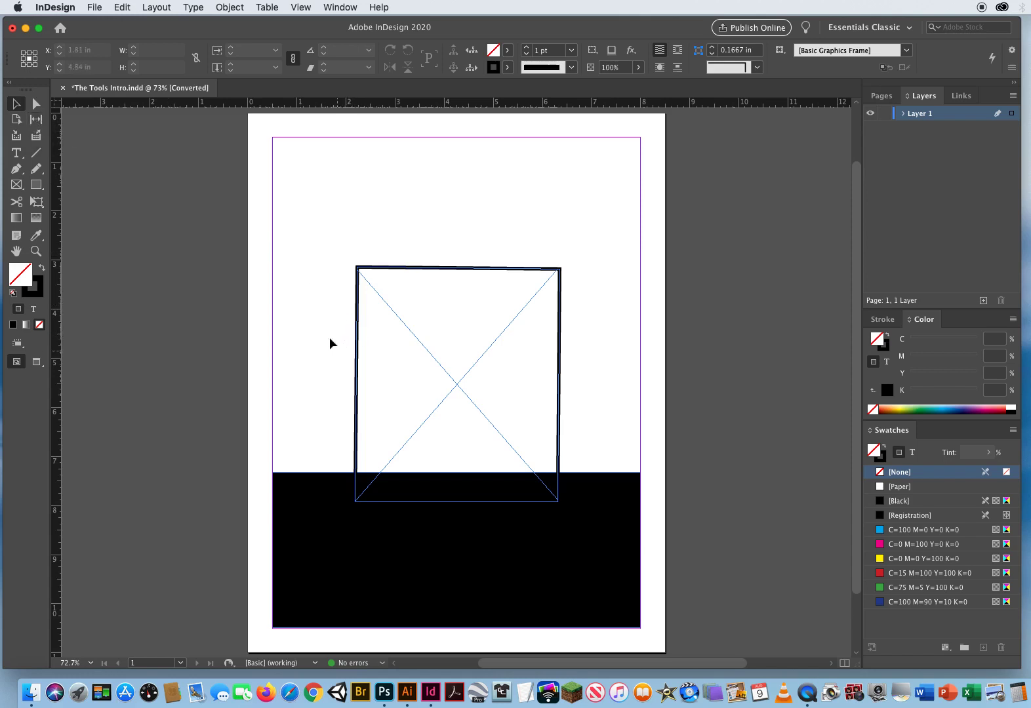
pyautogui.moveTo(16, 136)
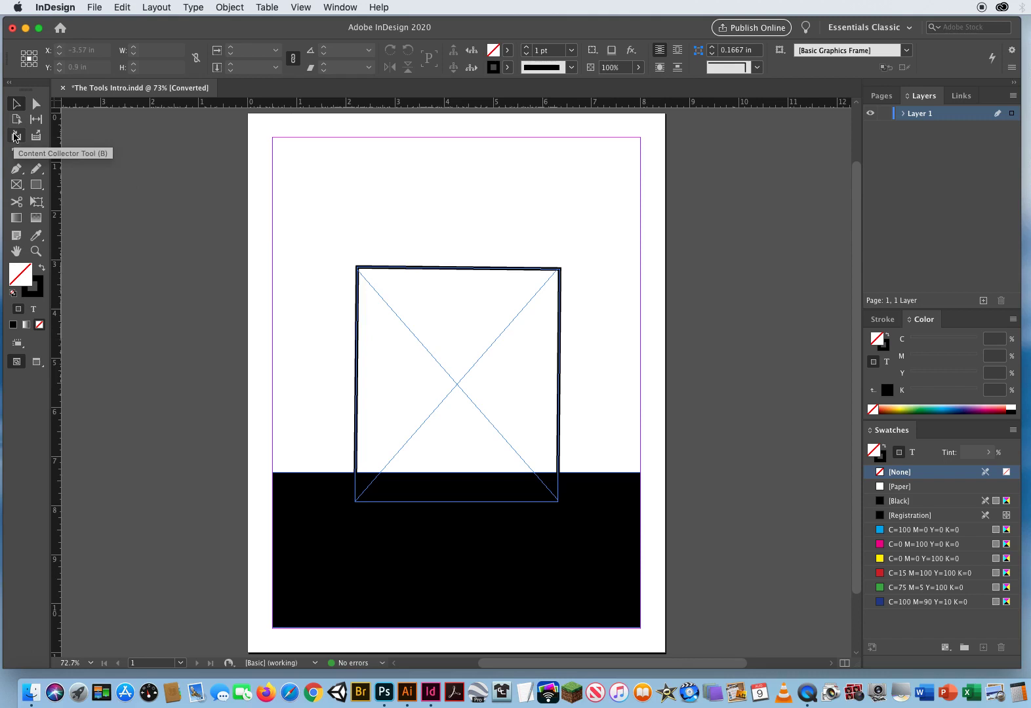
pyautogui.moveTo(37, 136)
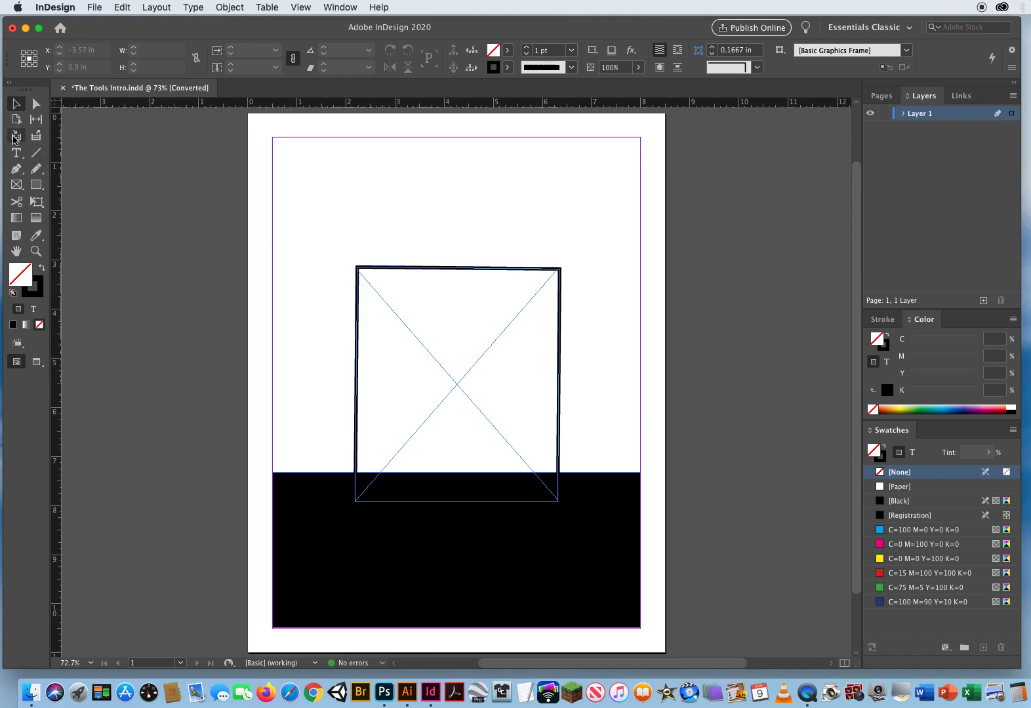
pyautogui.moveTo(37, 137)
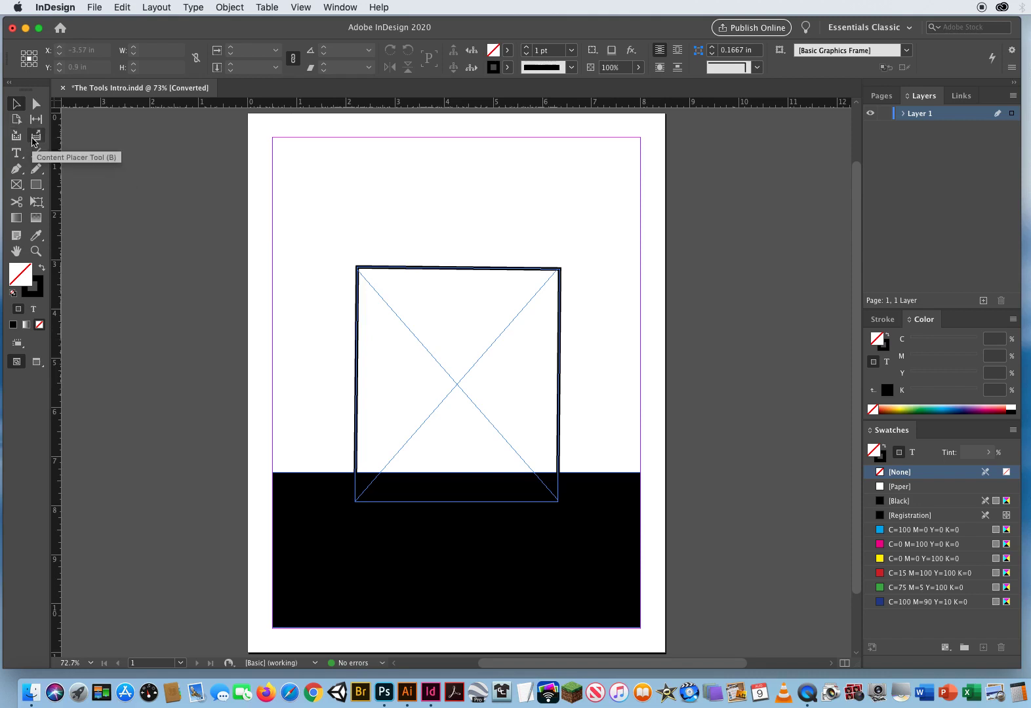
pyautogui.moveTo(17, 119)
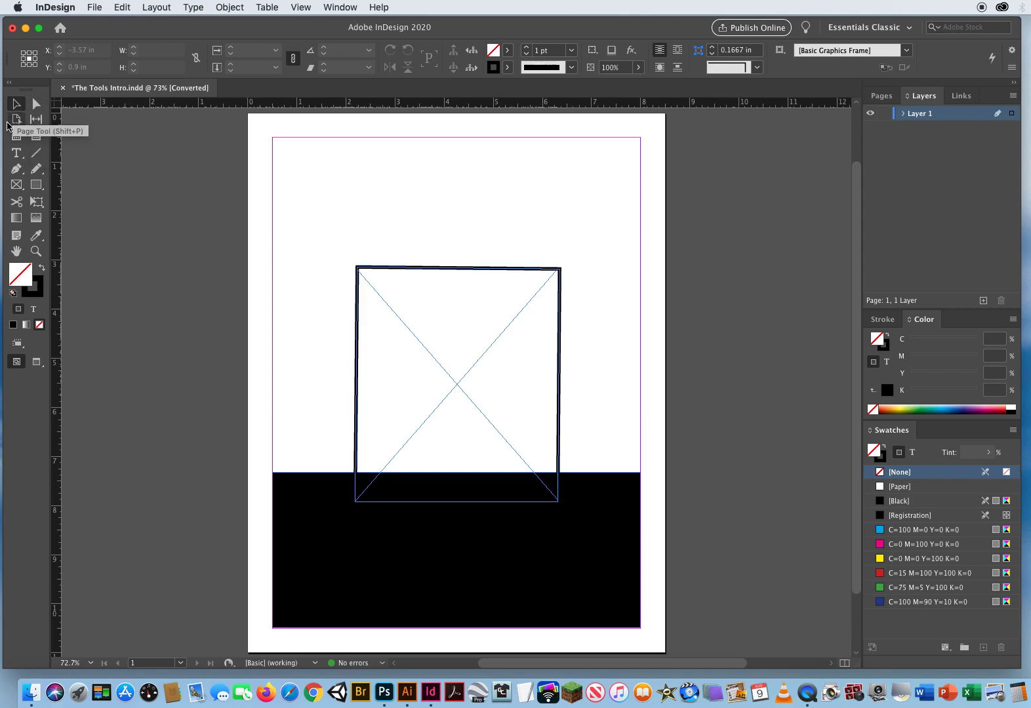
pyautogui.moveTo(54, 146)
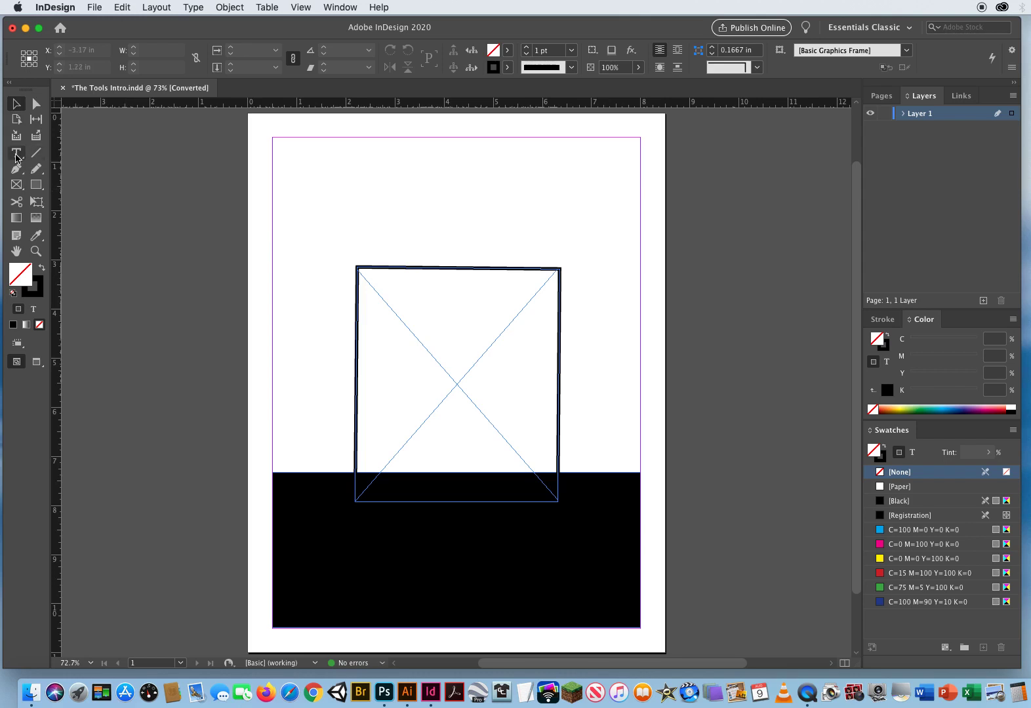
# - Switch to the Type Tool so text and its formatting controls become available
pyautogui.click(17, 154)
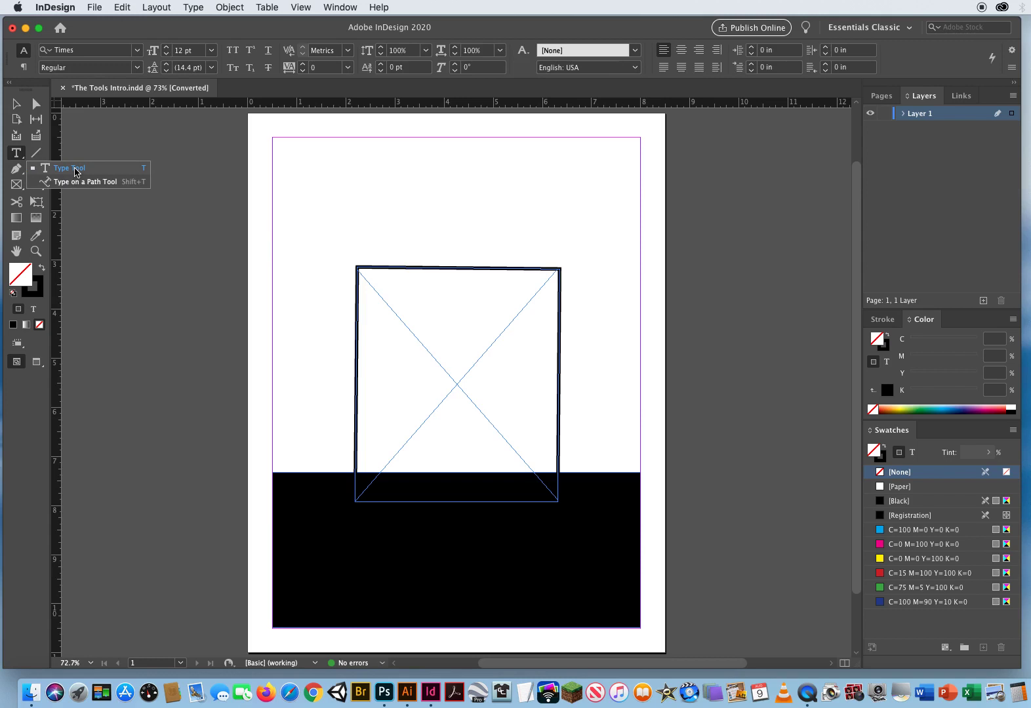
pyautogui.moveTo(42, 187)
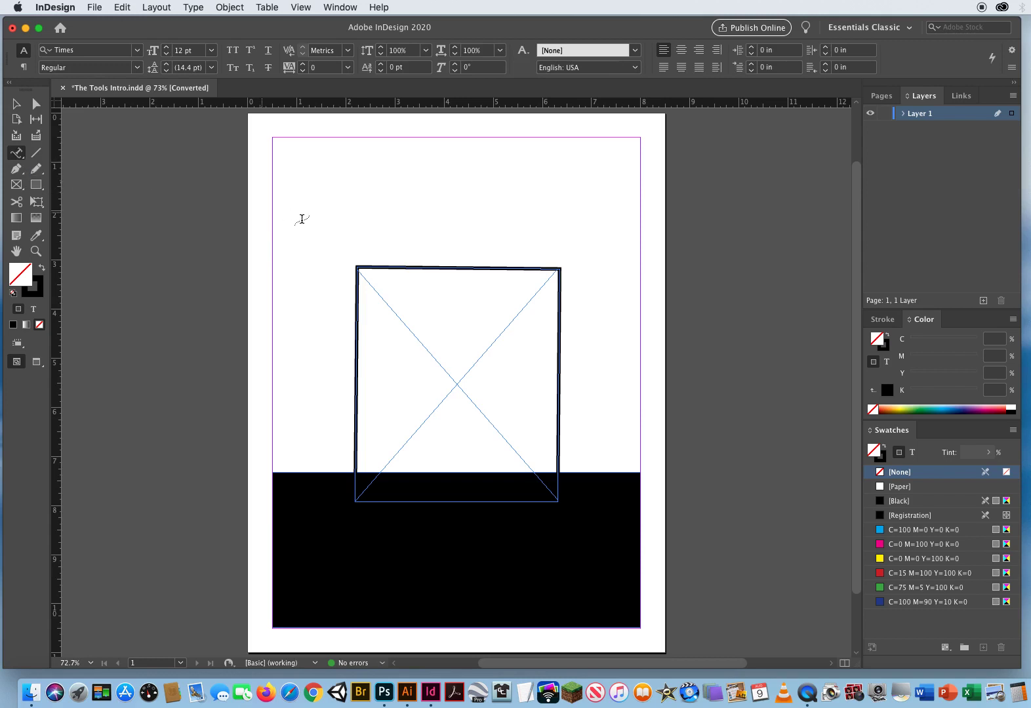
pyautogui.moveTo(393, 177)
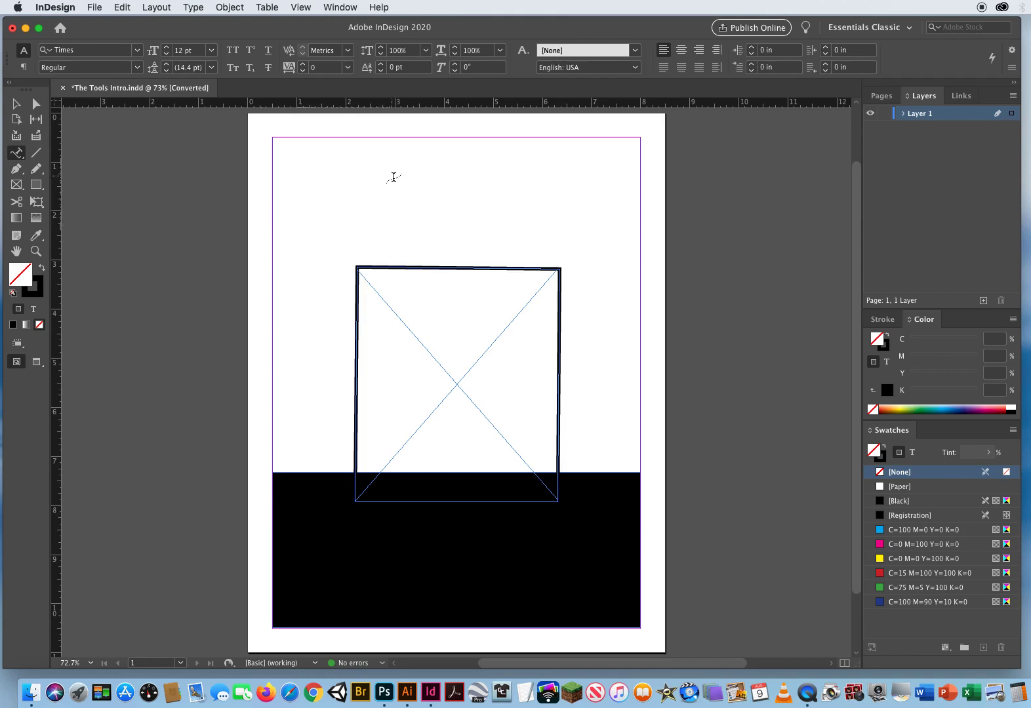
pyautogui.moveTo(178, 130)
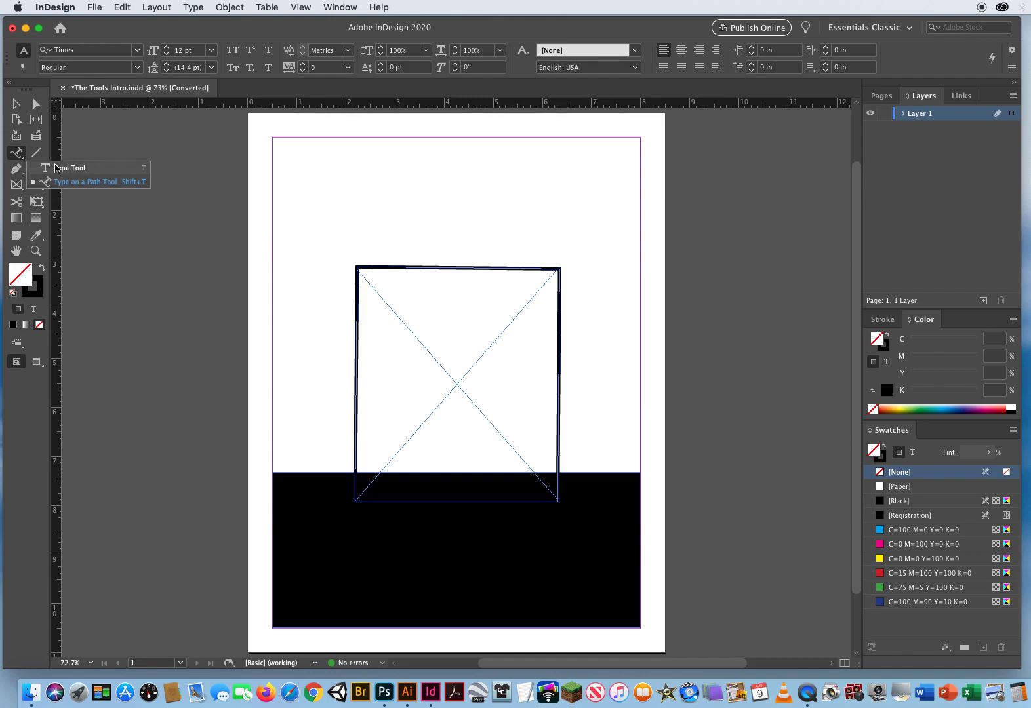
pyautogui.moveTo(37, 154)
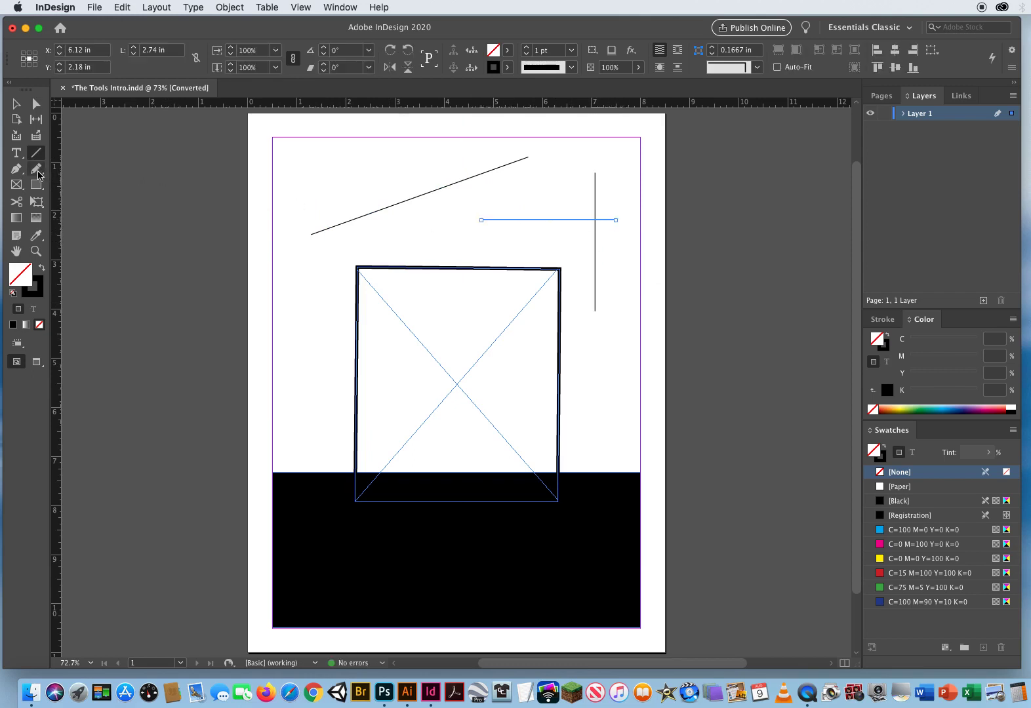
# - Show the Pen Tool flyout with its anchor-point editing options
pyautogui.click(17, 169)
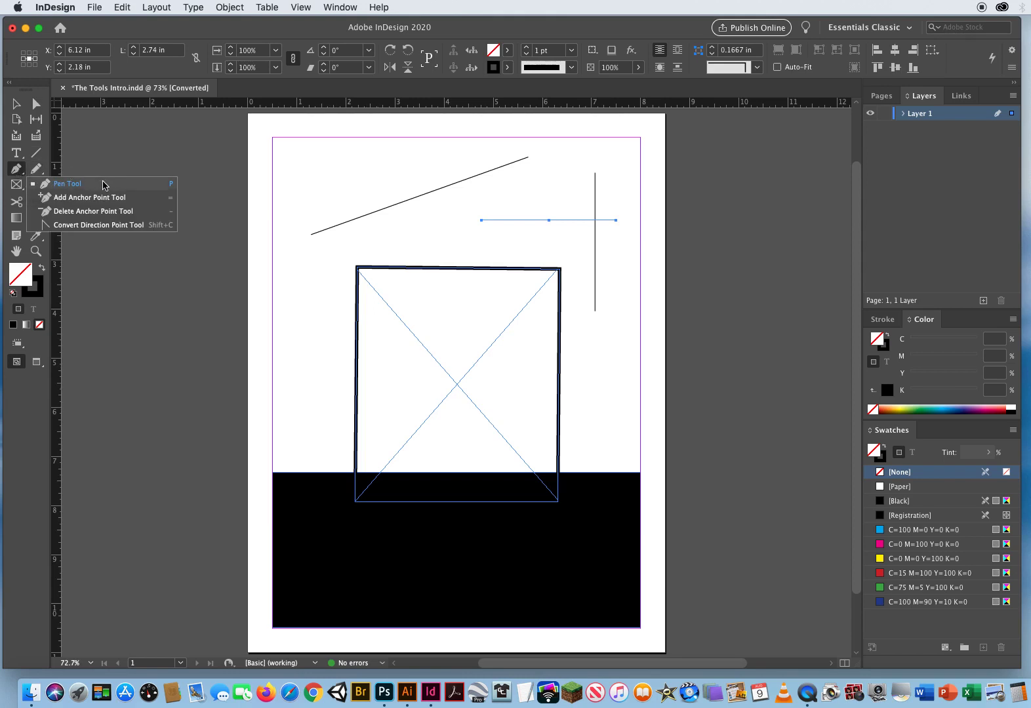
pyautogui.moveTo(76, 200)
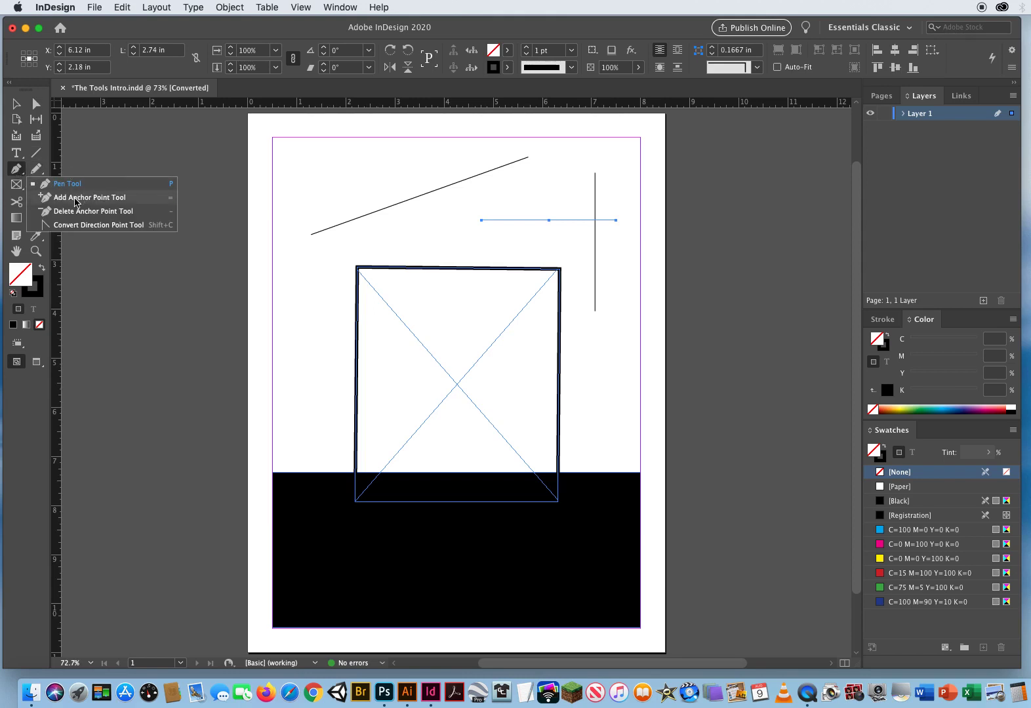
pyautogui.moveTo(92, 211)
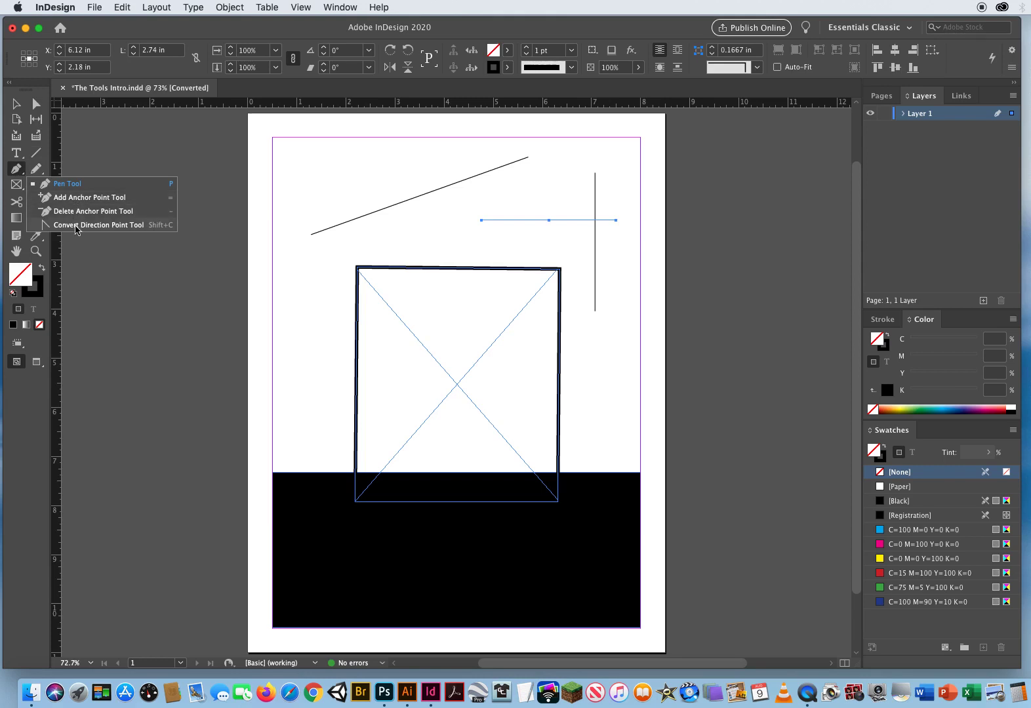
pyautogui.moveTo(66, 183)
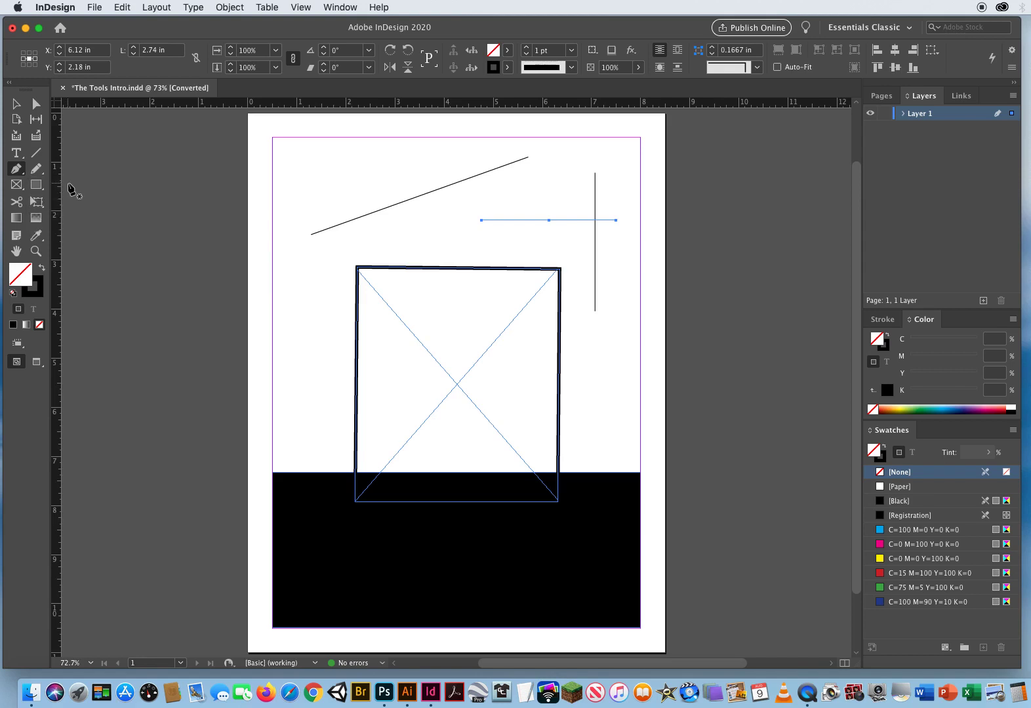
pyautogui.moveTo(122, 176)
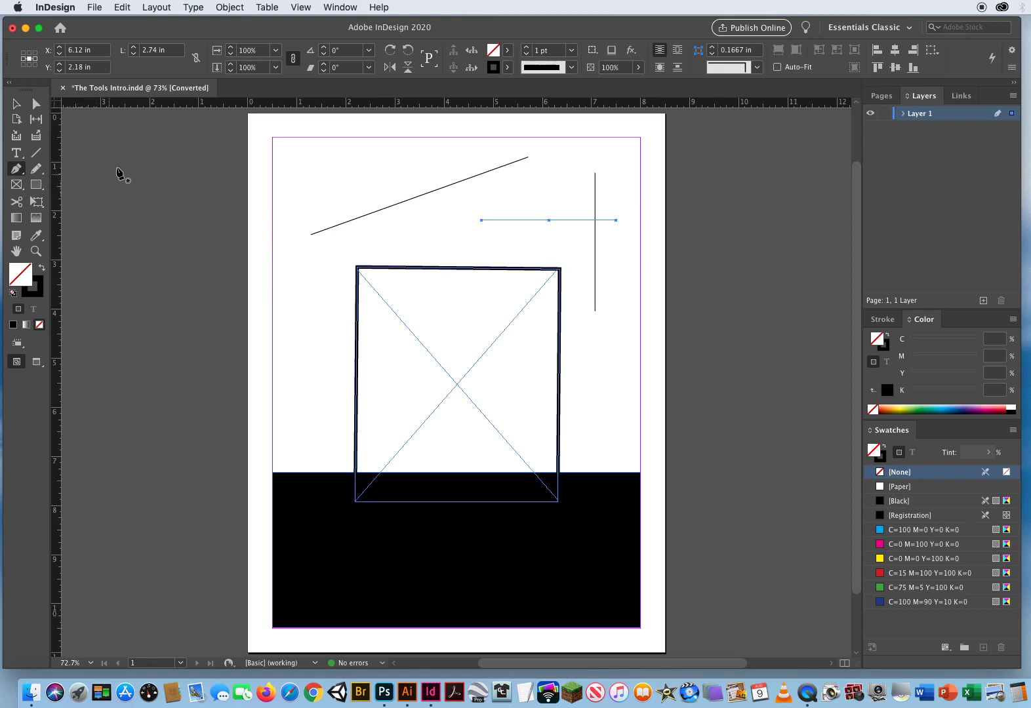
pyautogui.moveTo(36, 169)
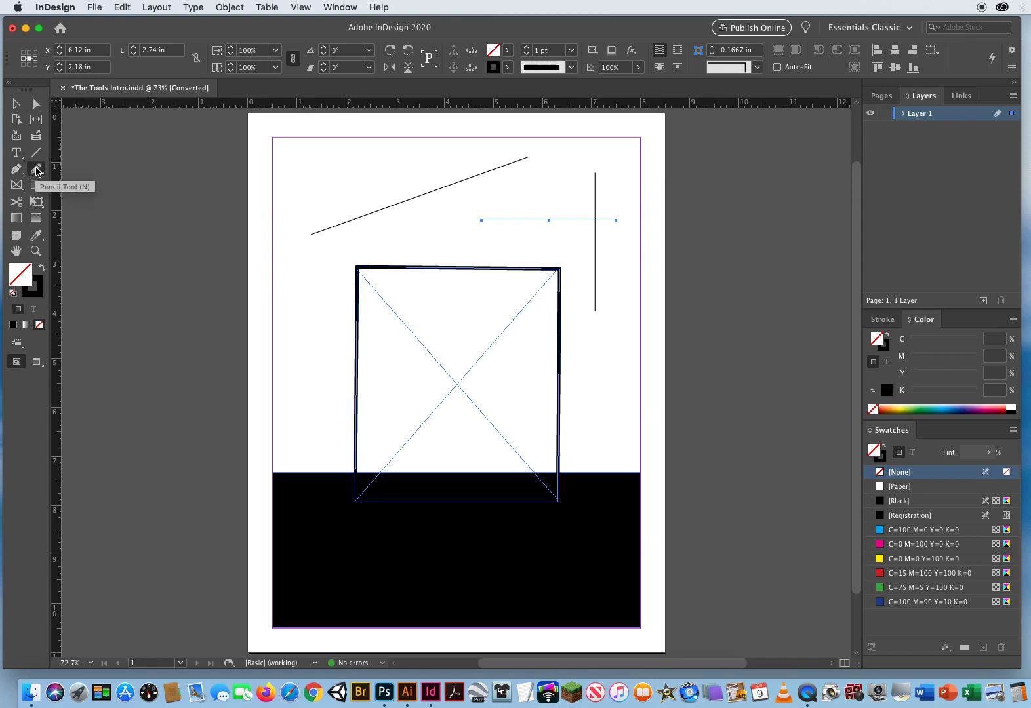
pyautogui.click(36, 169)
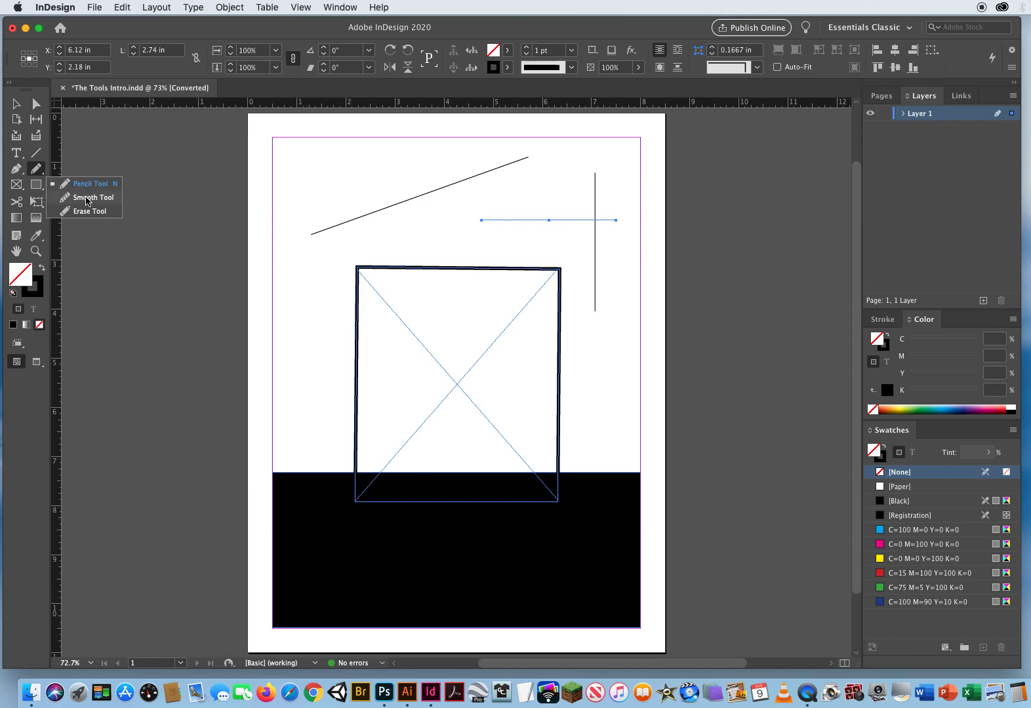
pyautogui.moveTo(88, 215)
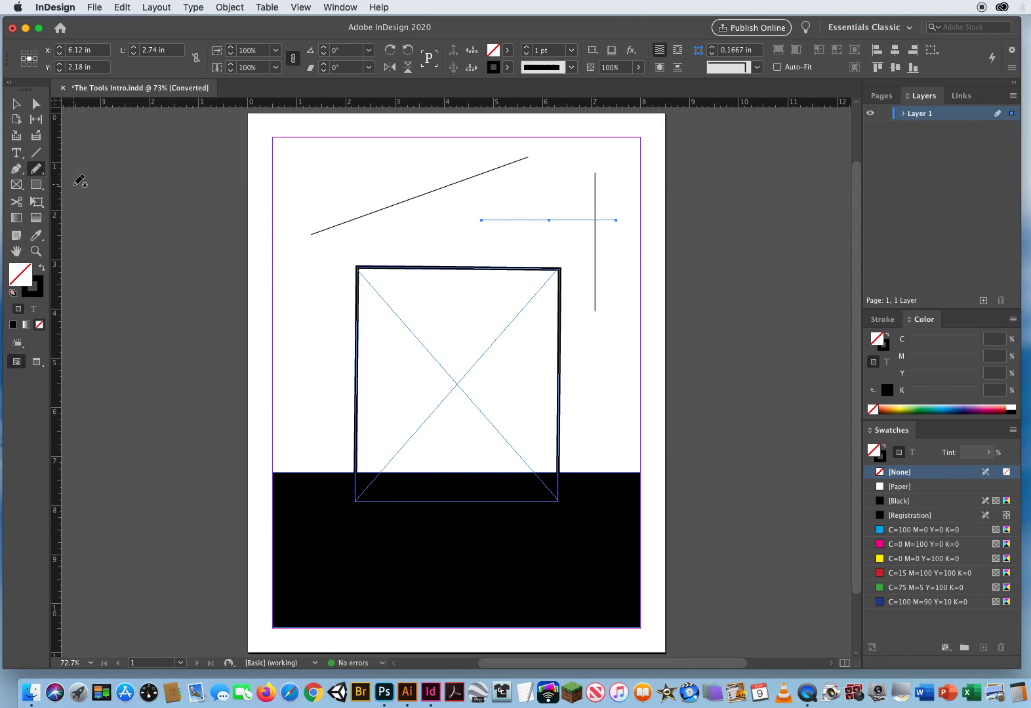
pyautogui.moveTo(128, 245)
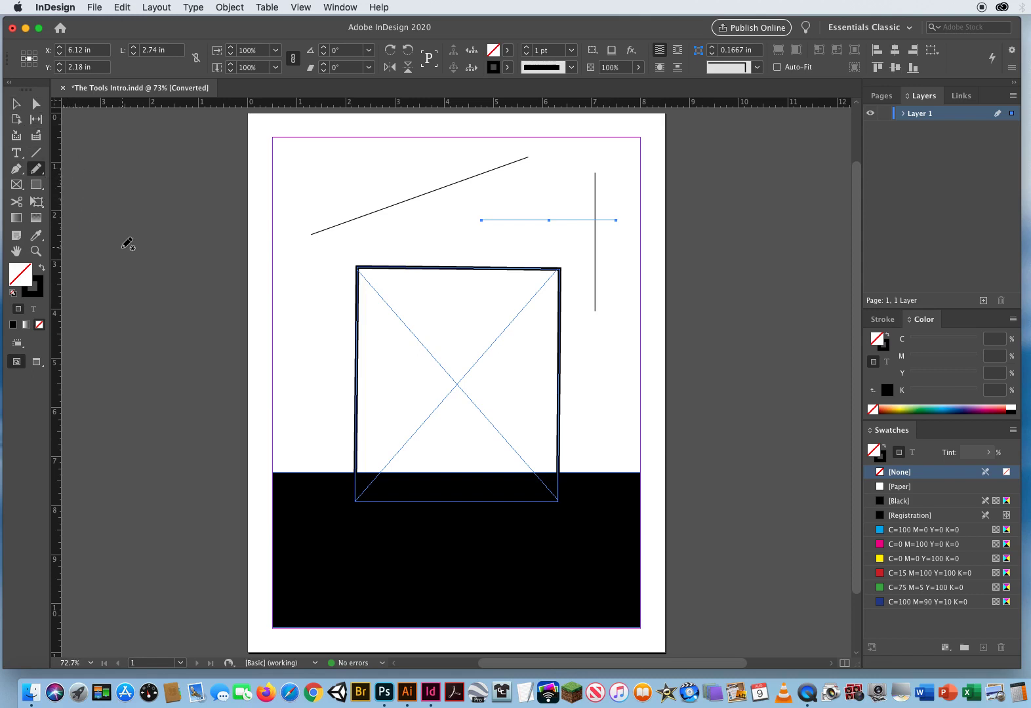
pyautogui.moveTo(17, 185)
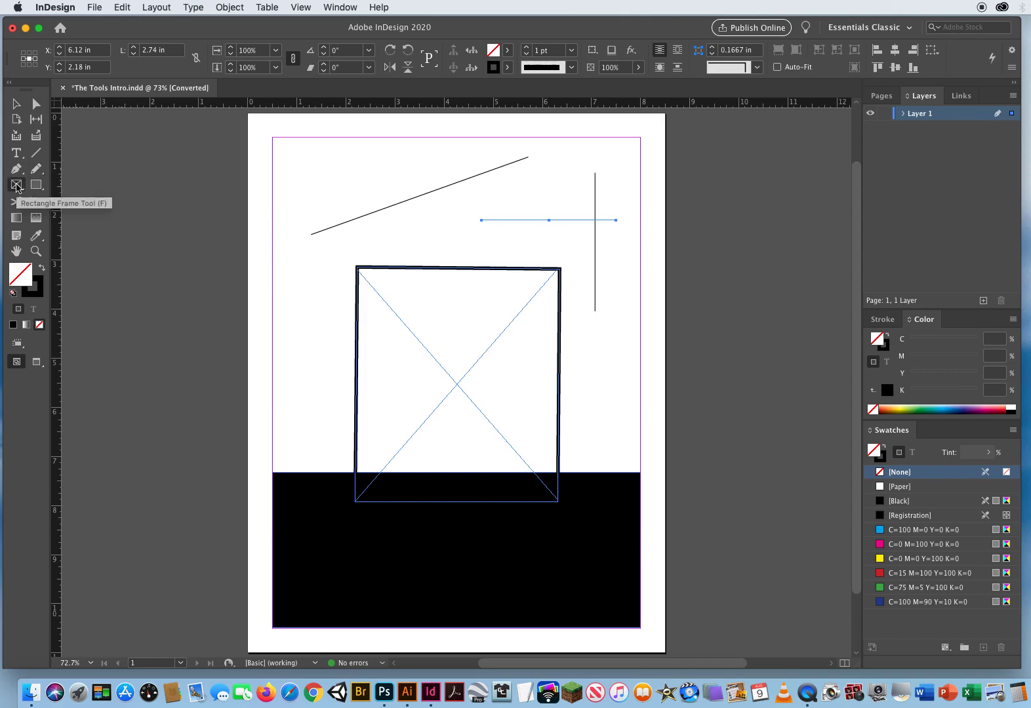
pyautogui.click(17, 185)
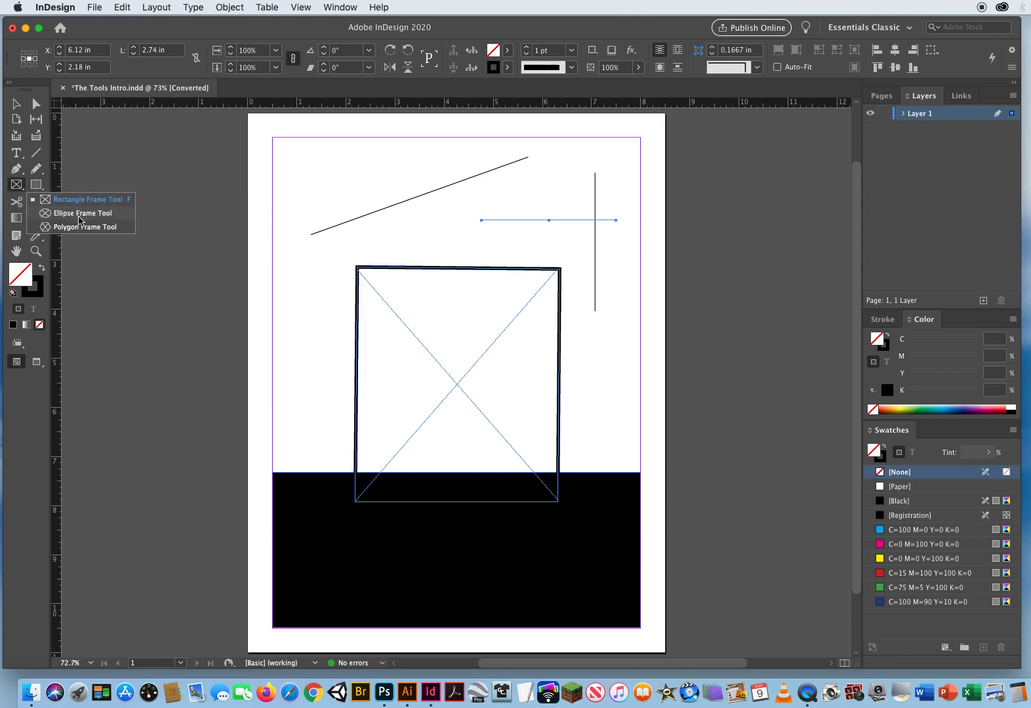
pyautogui.moveTo(76, 229)
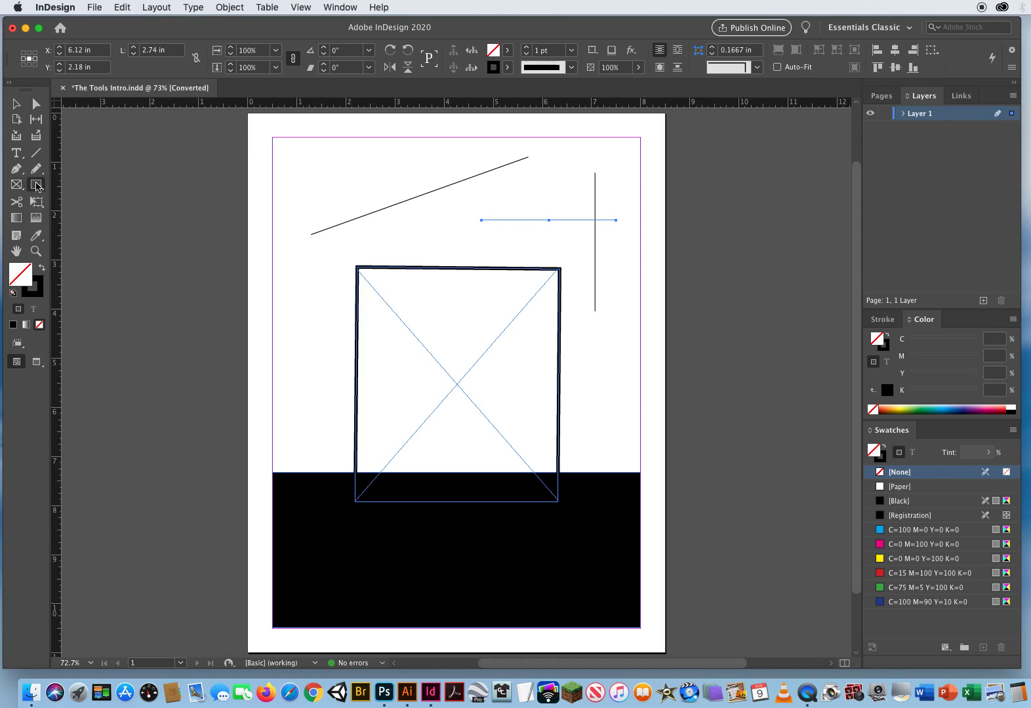
pyautogui.click(37, 185)
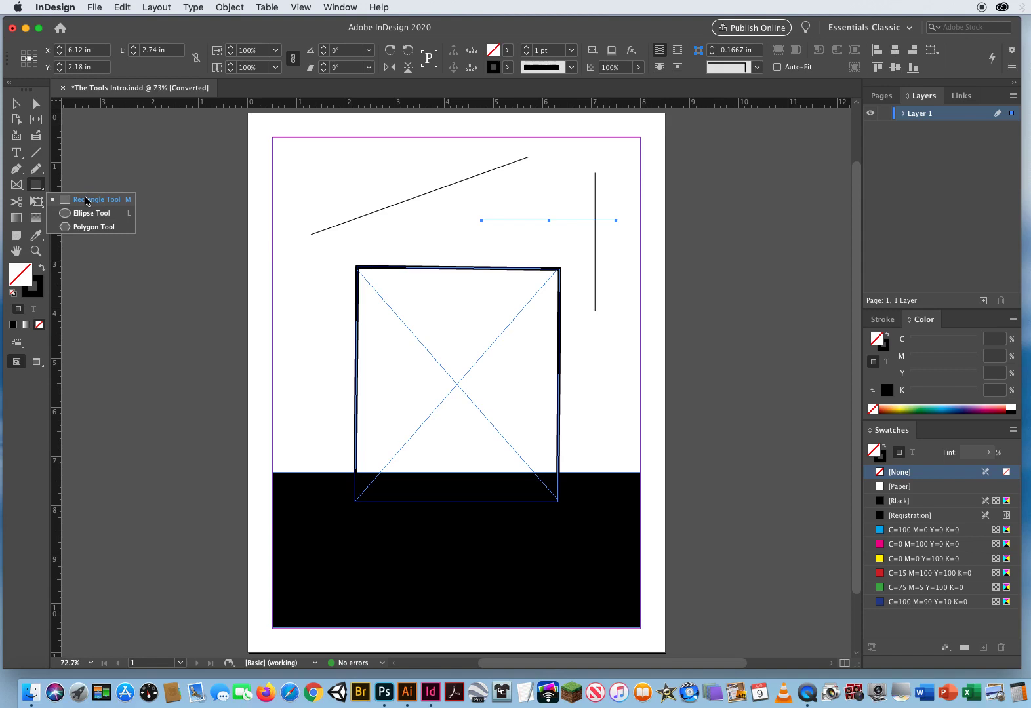
pyautogui.click(85, 201)
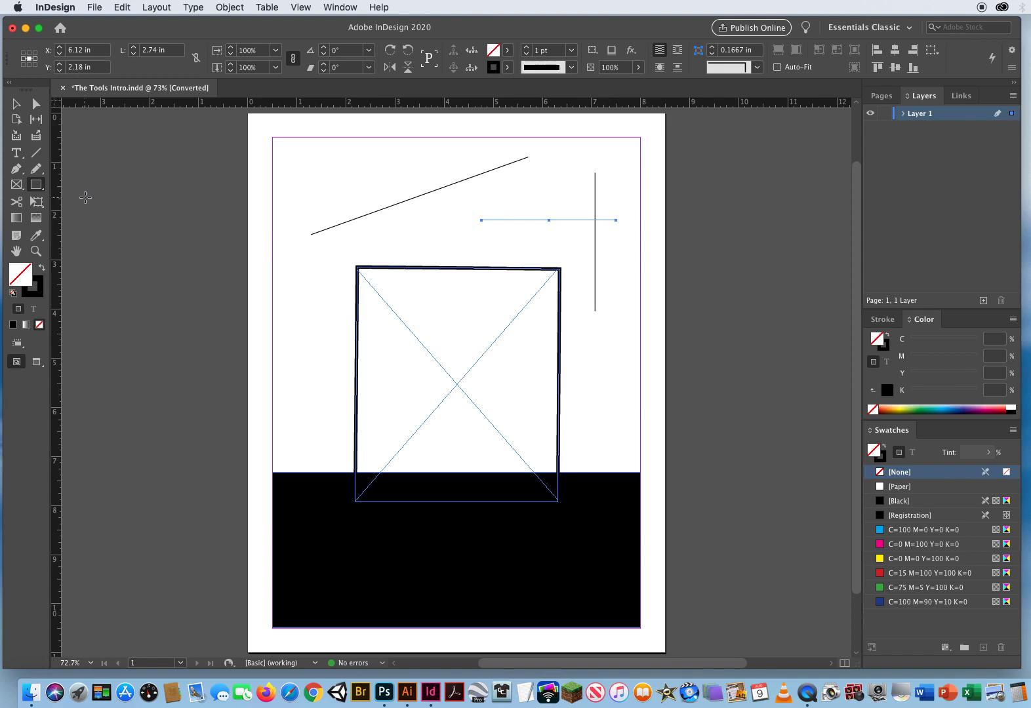
pyautogui.moveTo(407, 237)
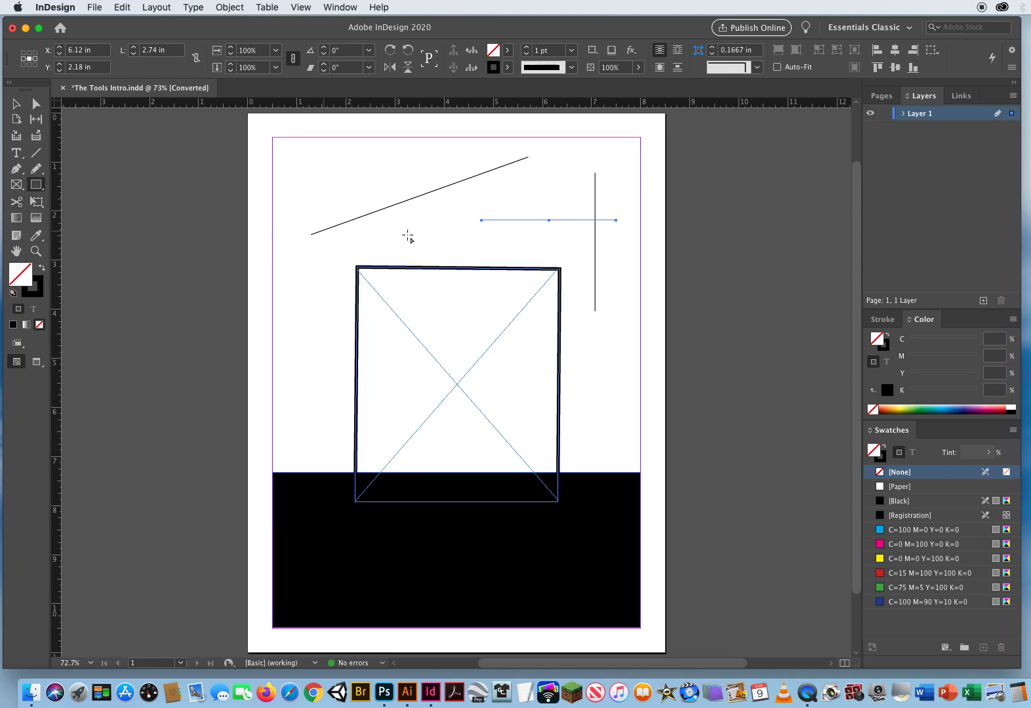
pyautogui.moveTo(468, 189)
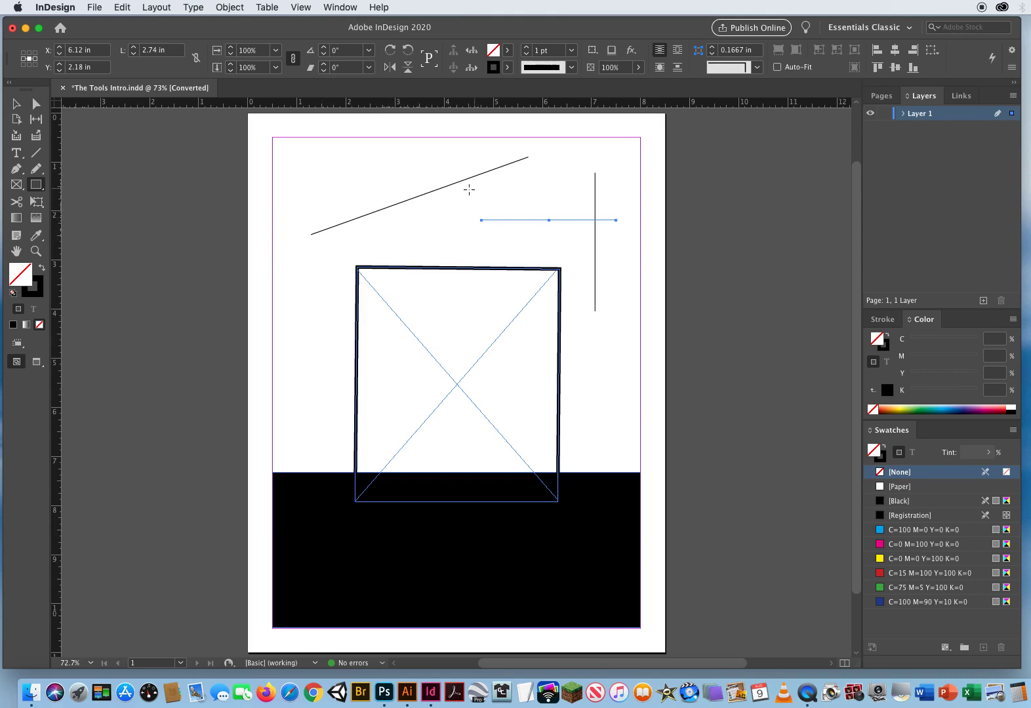
pyautogui.moveTo(340, 226)
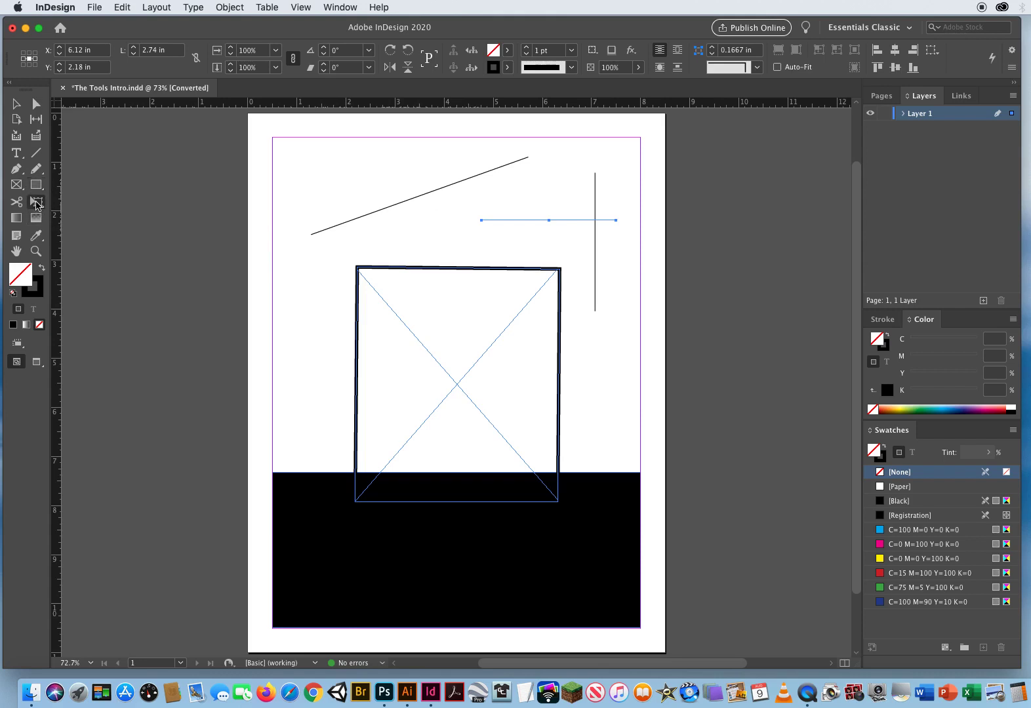
# - Select the empty graphics frame, scale it narrower with Free Transform and level it back
pyautogui.click(36, 202)
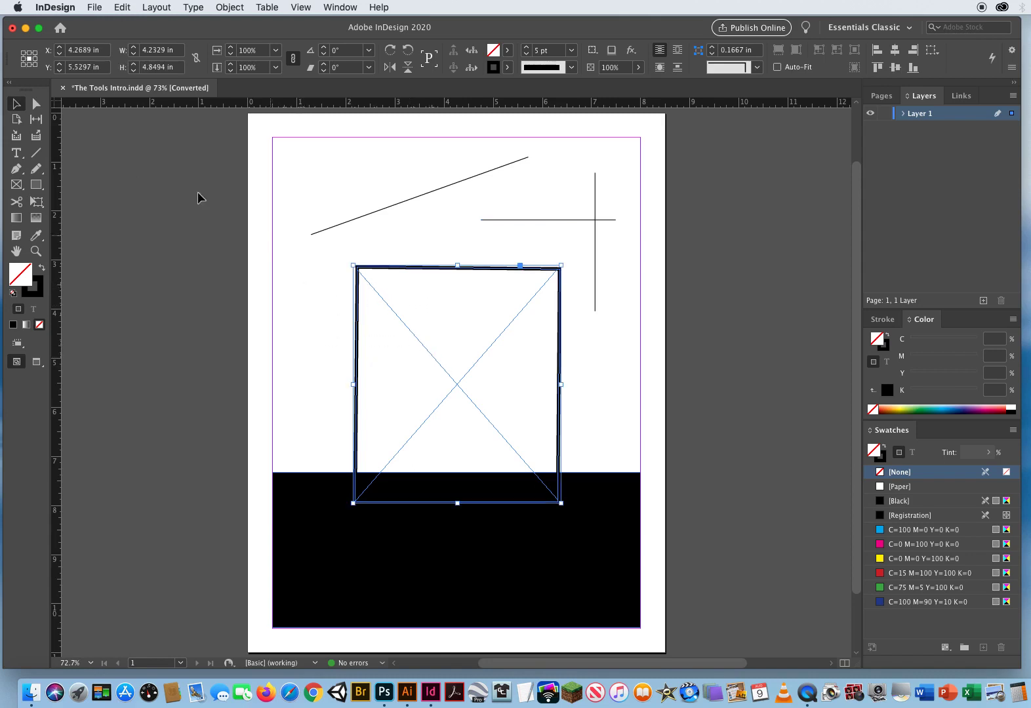
pyautogui.moveTo(377, 318)
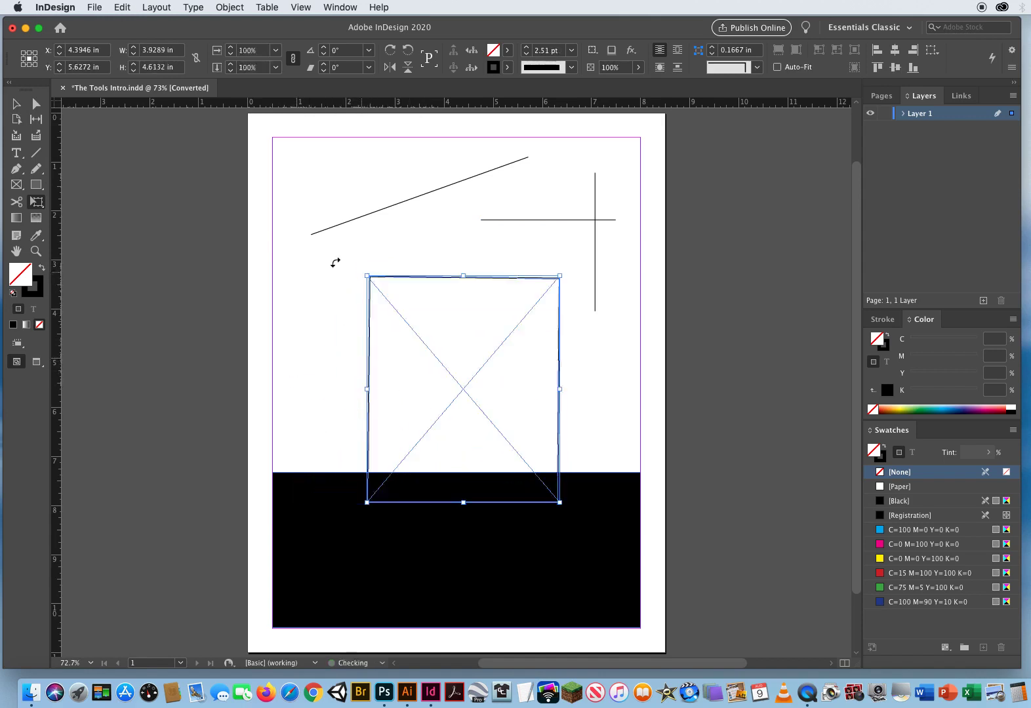
pyautogui.click(17, 202)
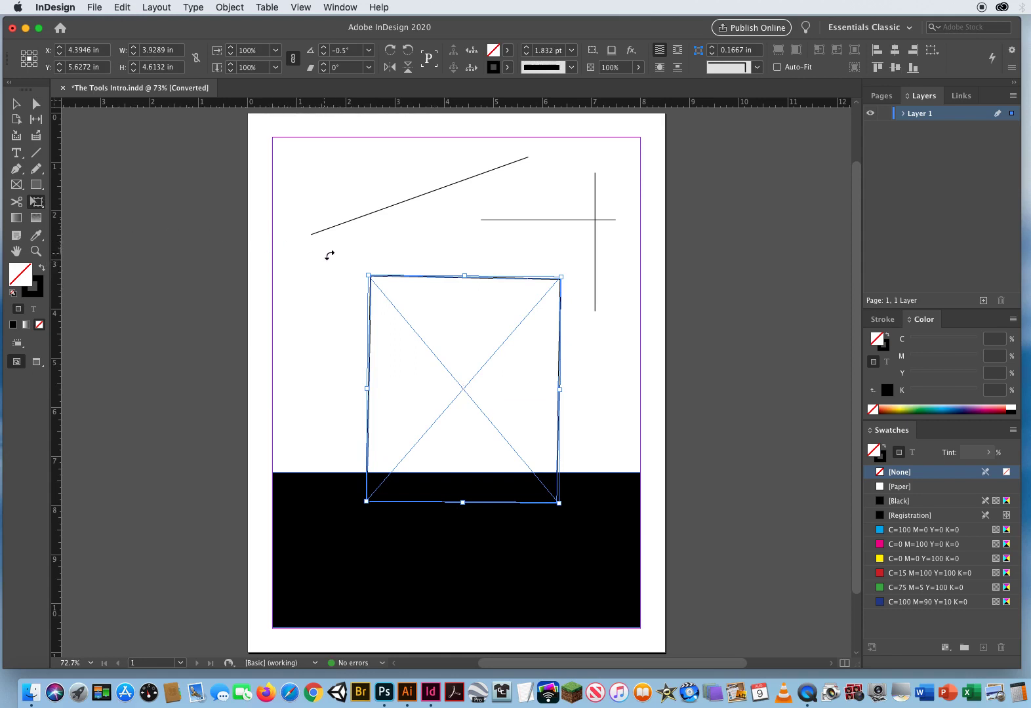
pyautogui.moveTo(563, 276); pyautogui.dragTo(577, 310)
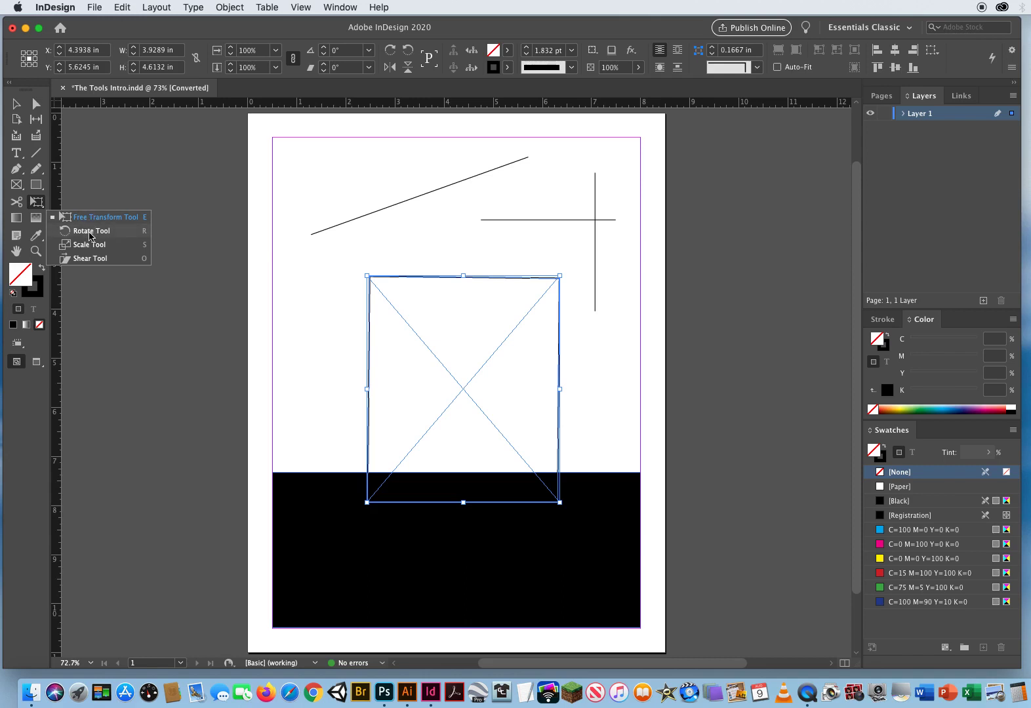
pyautogui.moveTo(89, 246)
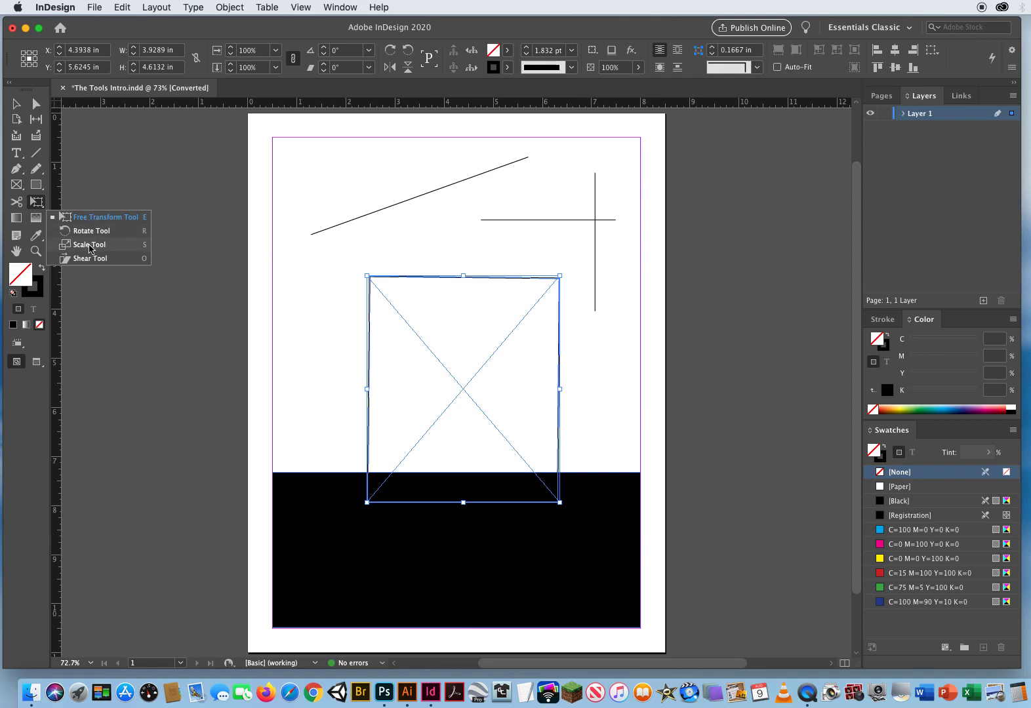
pyautogui.moveTo(92, 216)
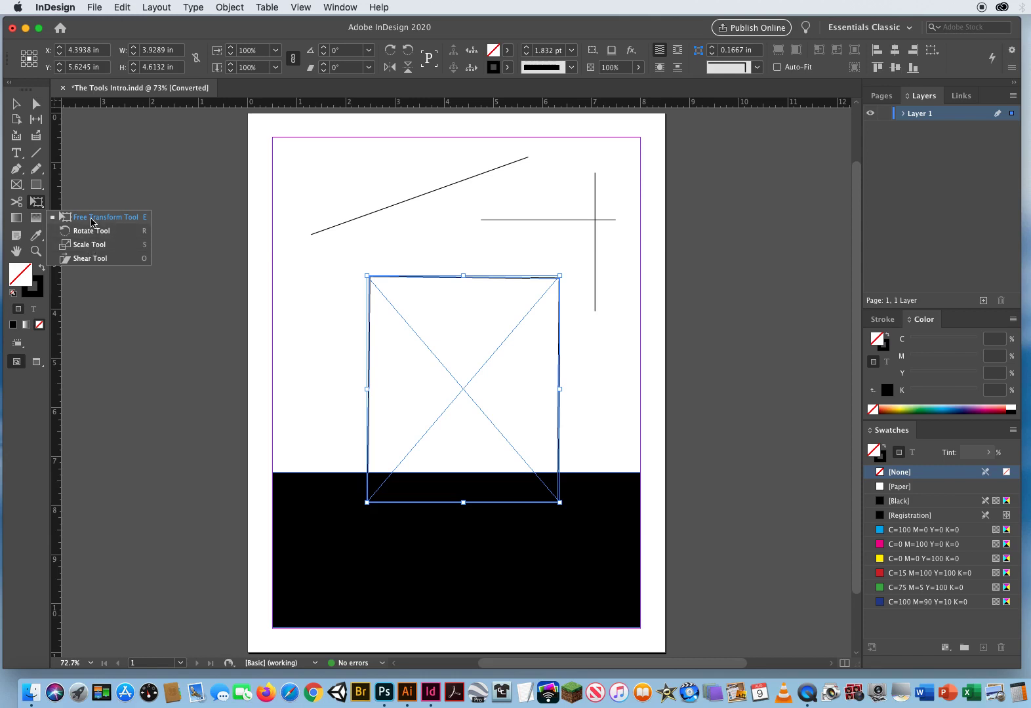
pyautogui.moveTo(96, 258)
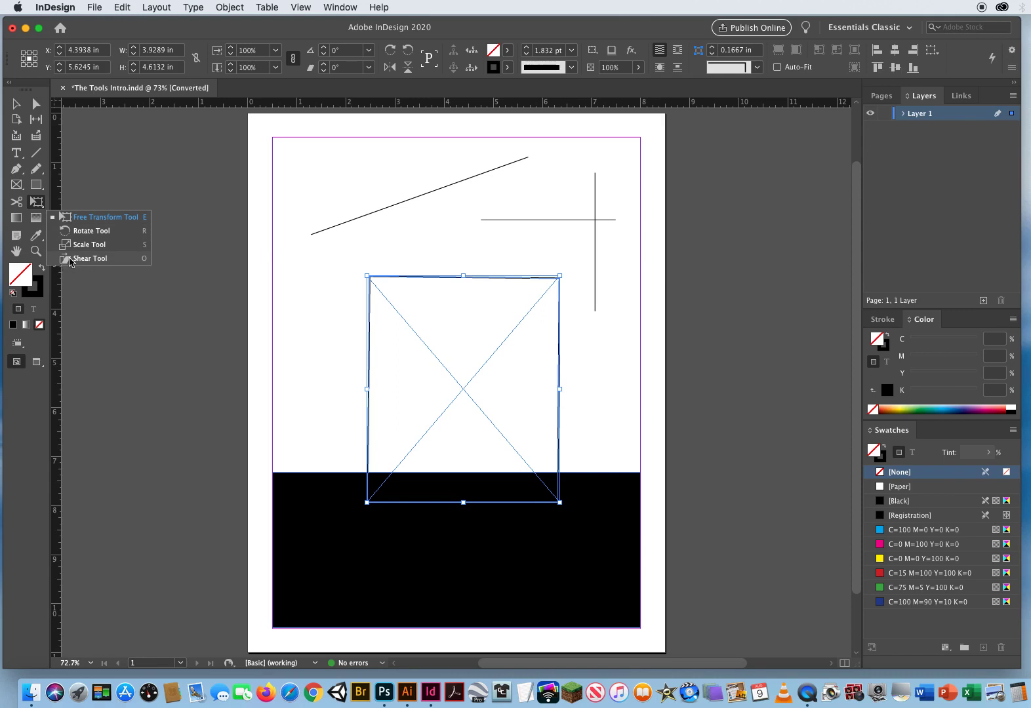
pyautogui.moveTo(71, 245)
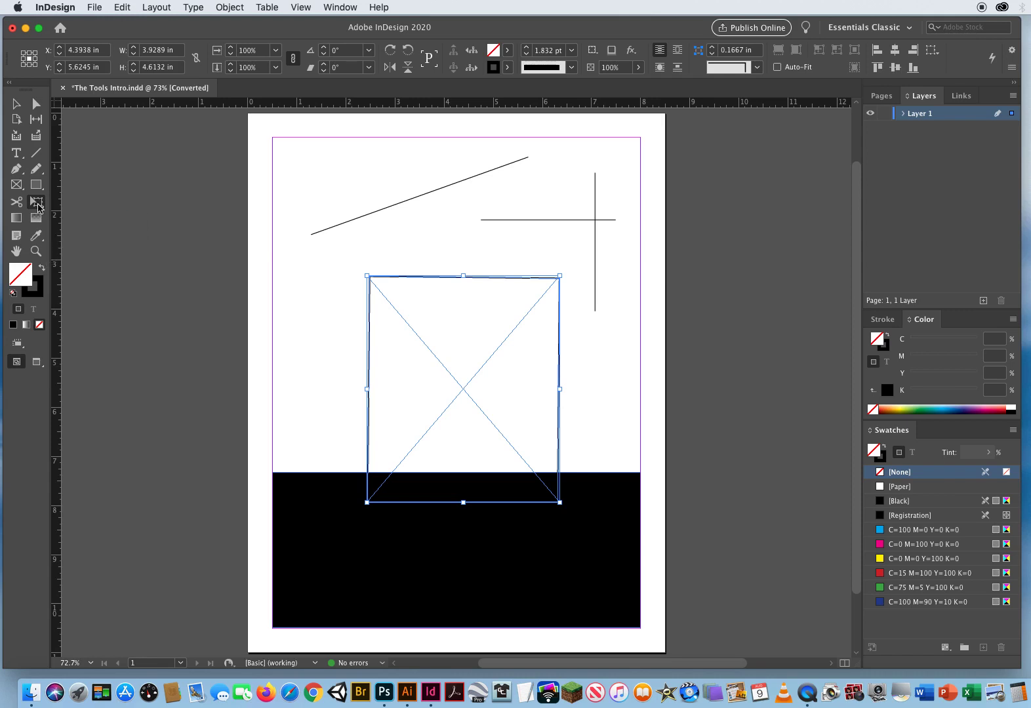
pyautogui.moveTo(17, 218)
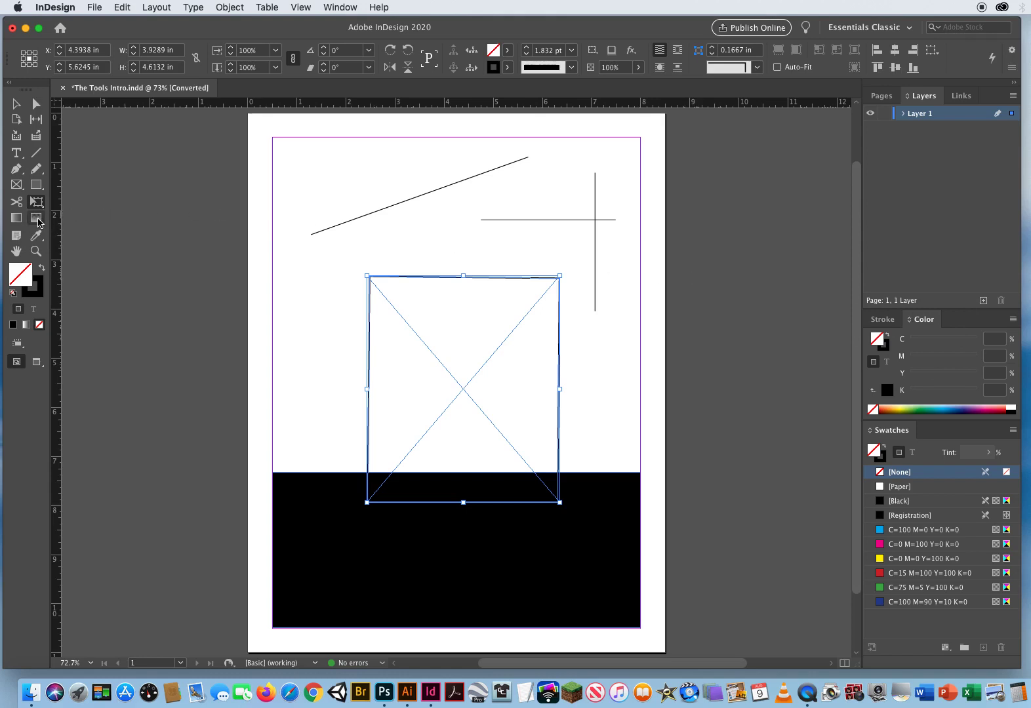
pyautogui.moveTo(38, 219)
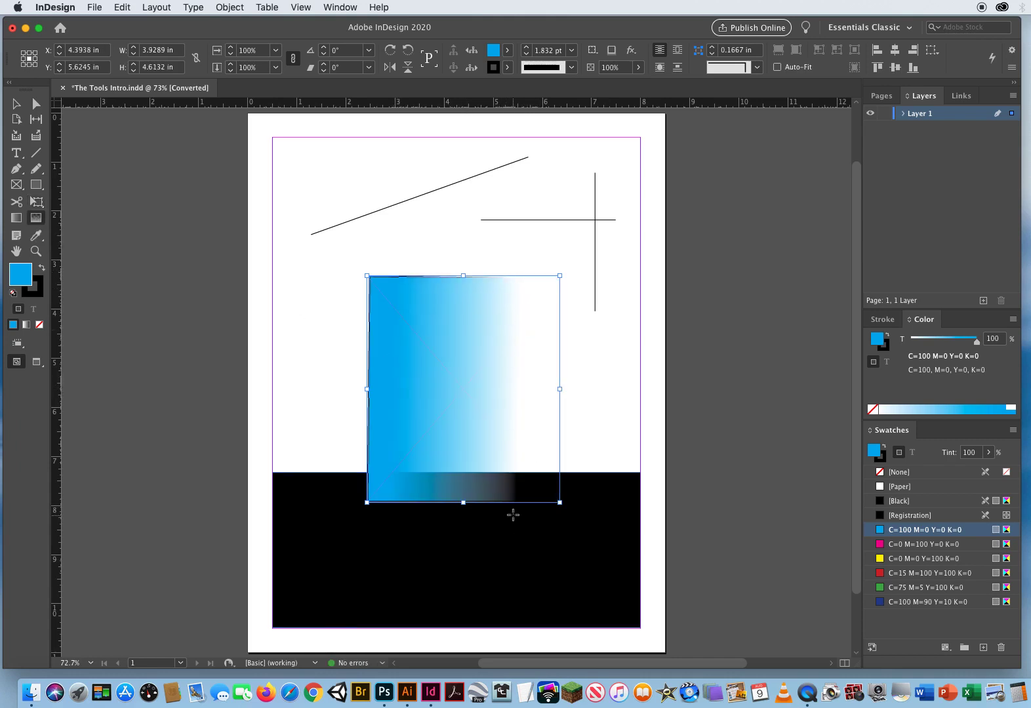
# - Deselect the faded frame and clear the gradient feather so it stays solid cyan
pyautogui.click(183, 369)
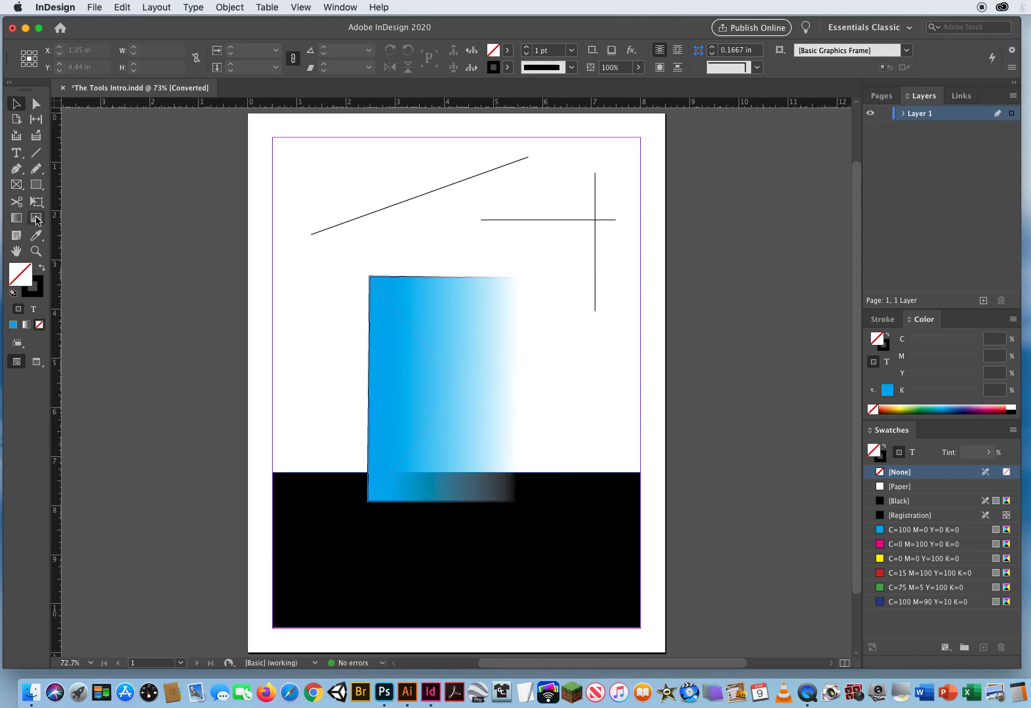
pyautogui.click(122, 8)
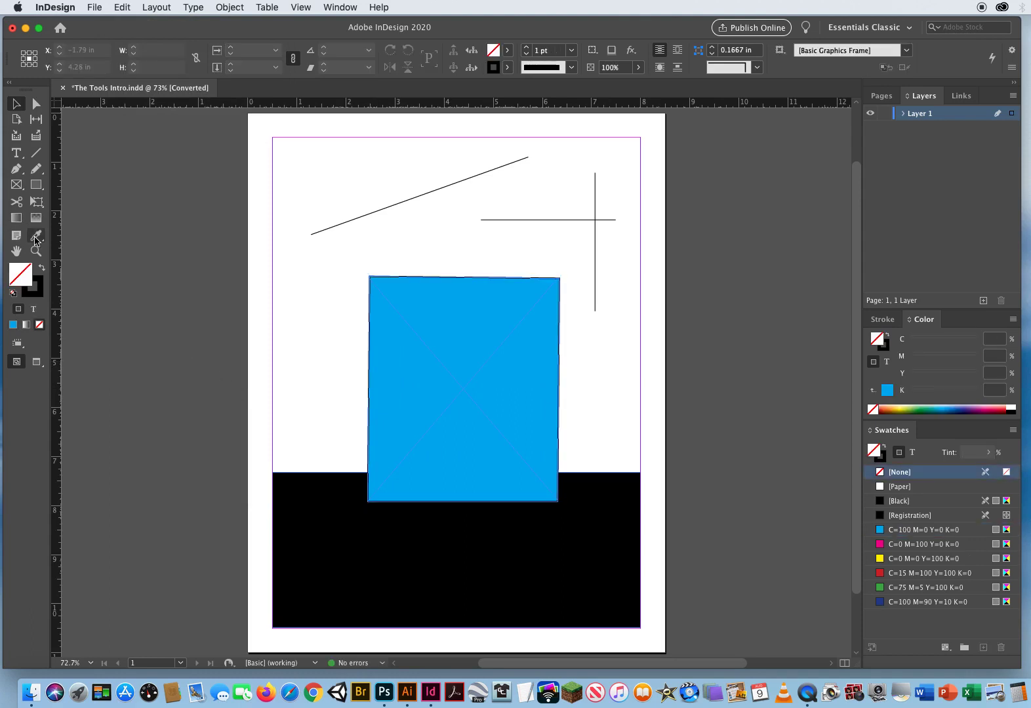
pyautogui.moveTo(37, 237)
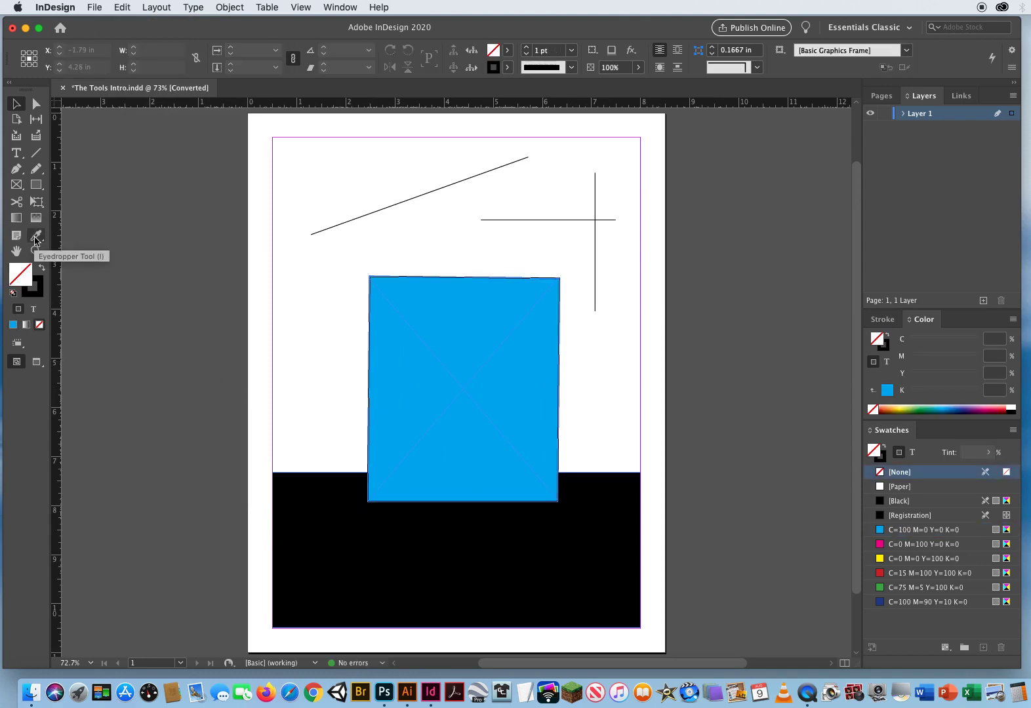
pyautogui.click(37, 236)
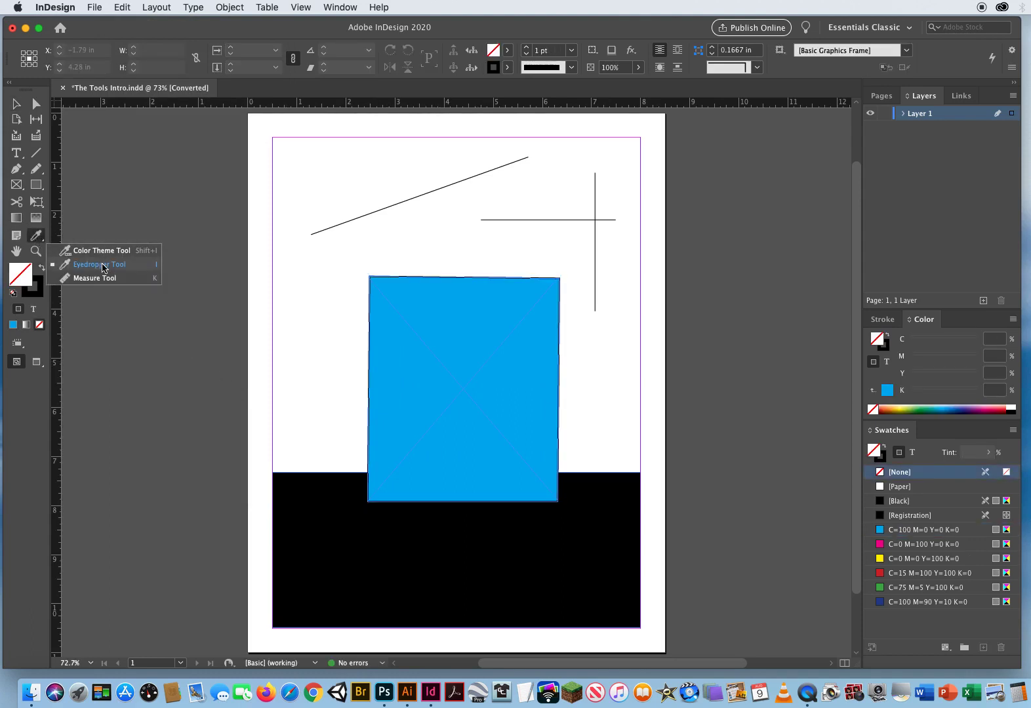
pyautogui.moveTo(102, 257)
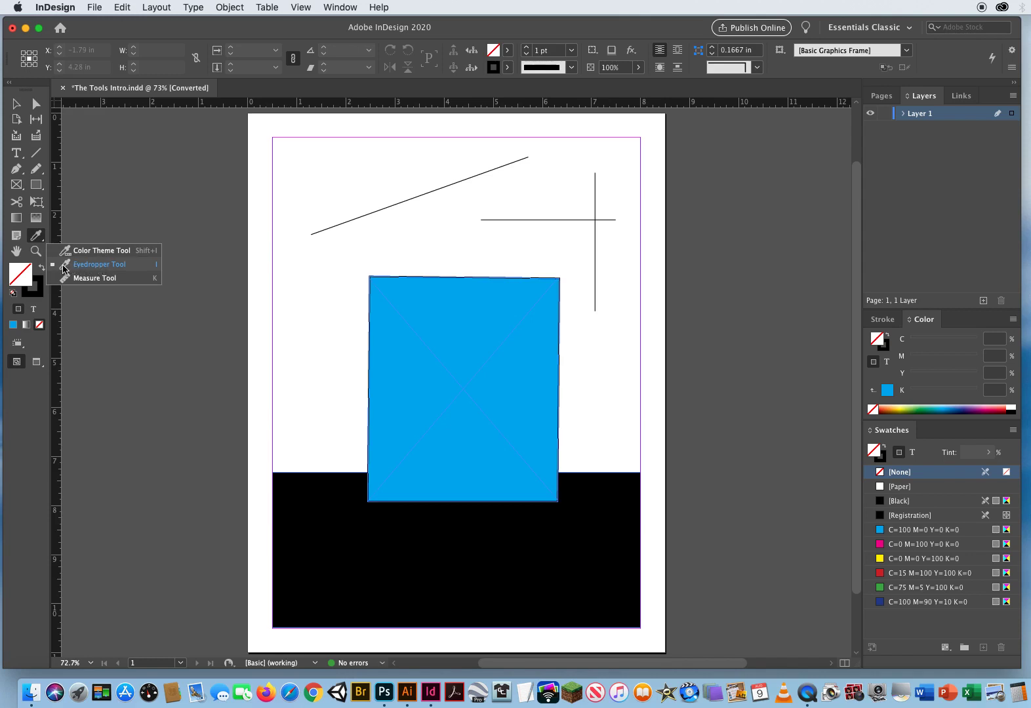
pyautogui.click(98, 265)
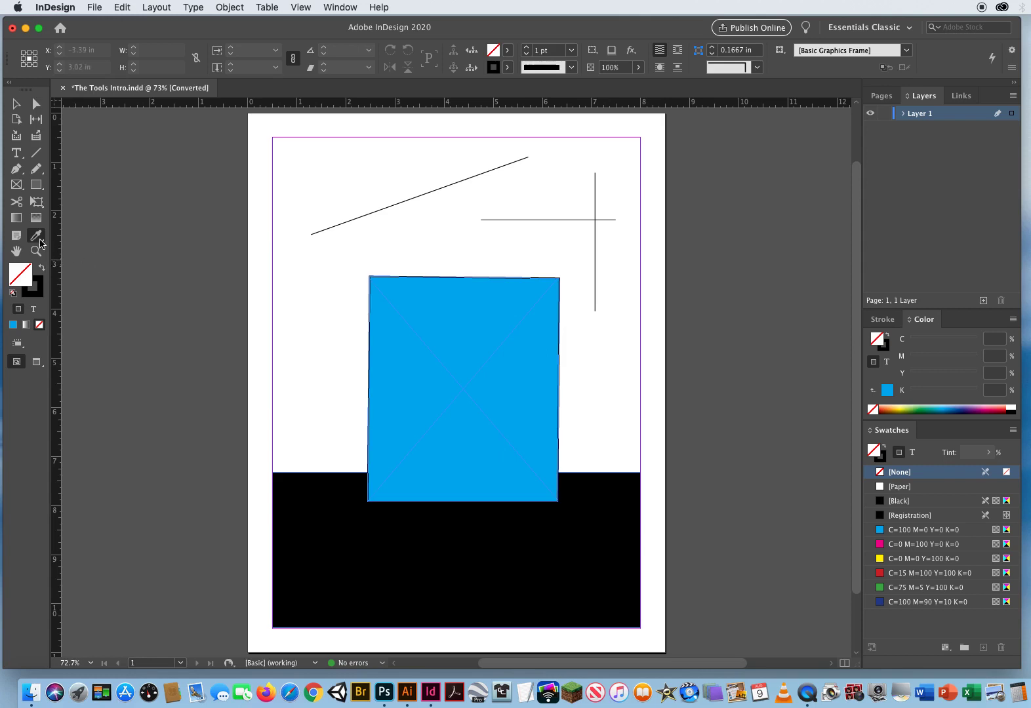
pyautogui.moveTo(15, 237)
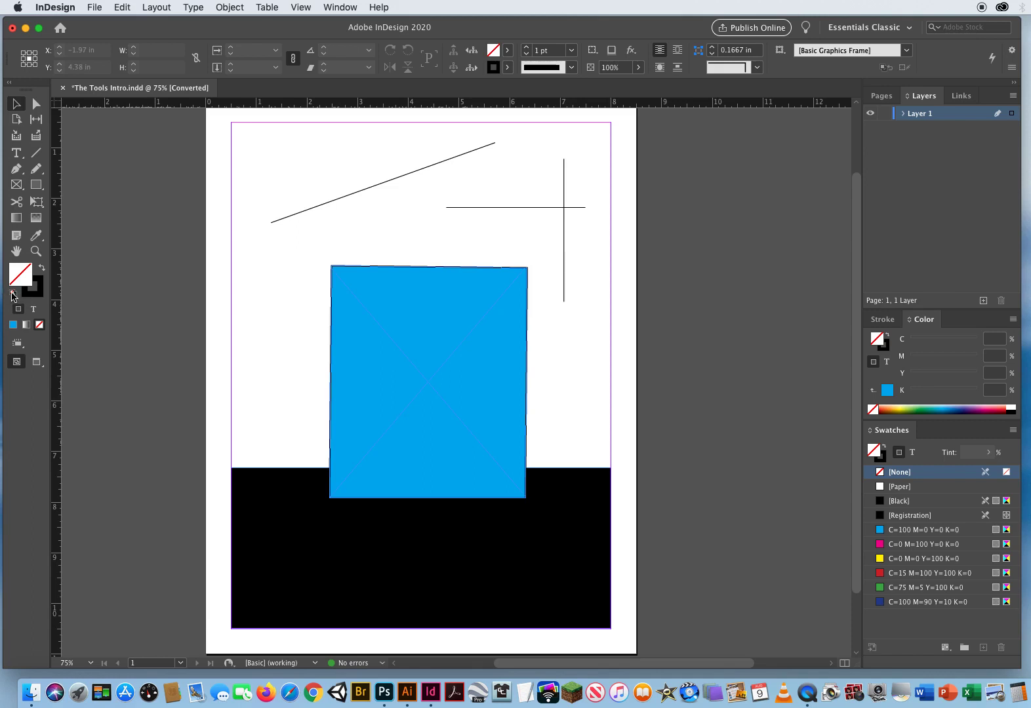
pyautogui.moveTo(12, 295)
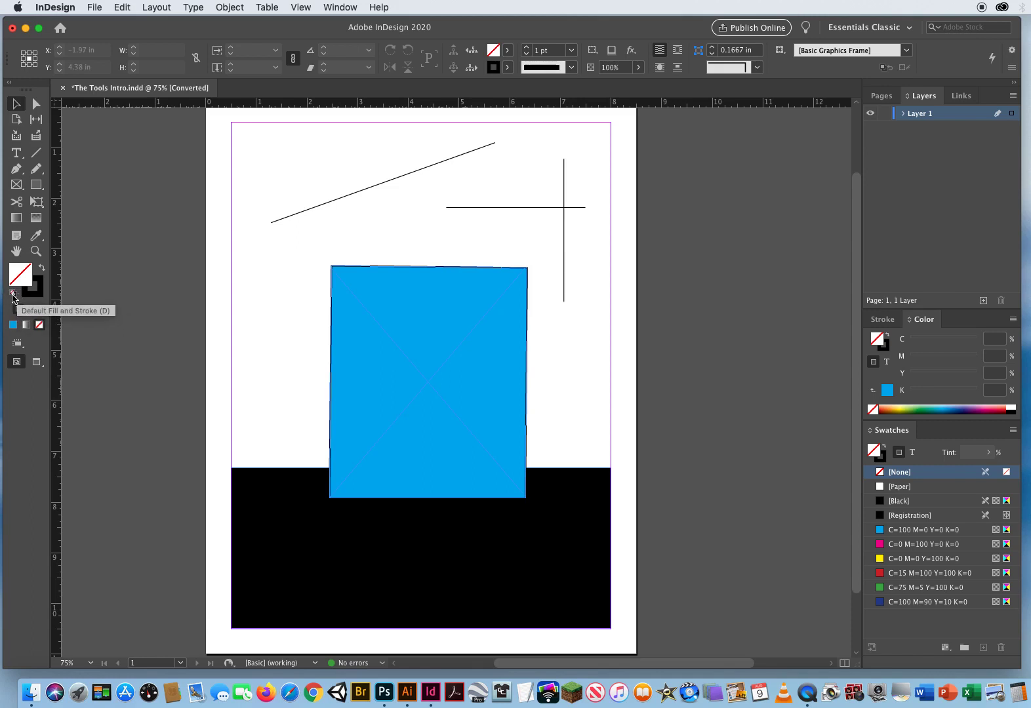
pyautogui.moveTo(42, 275)
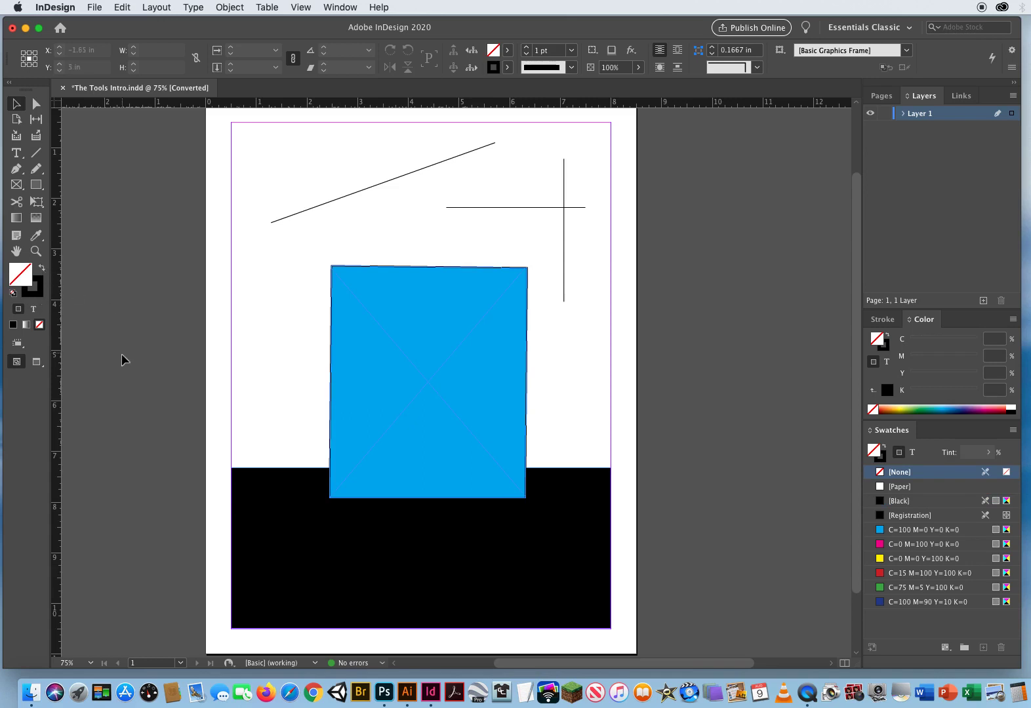
pyautogui.moveTo(41, 268)
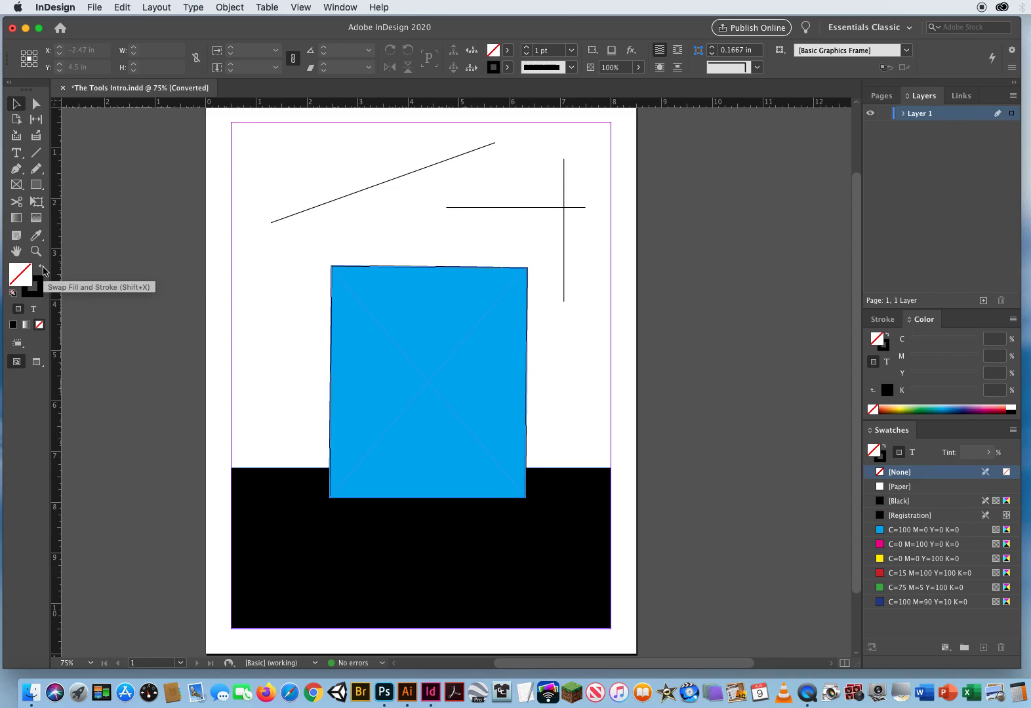
pyautogui.moveTo(68, 303)
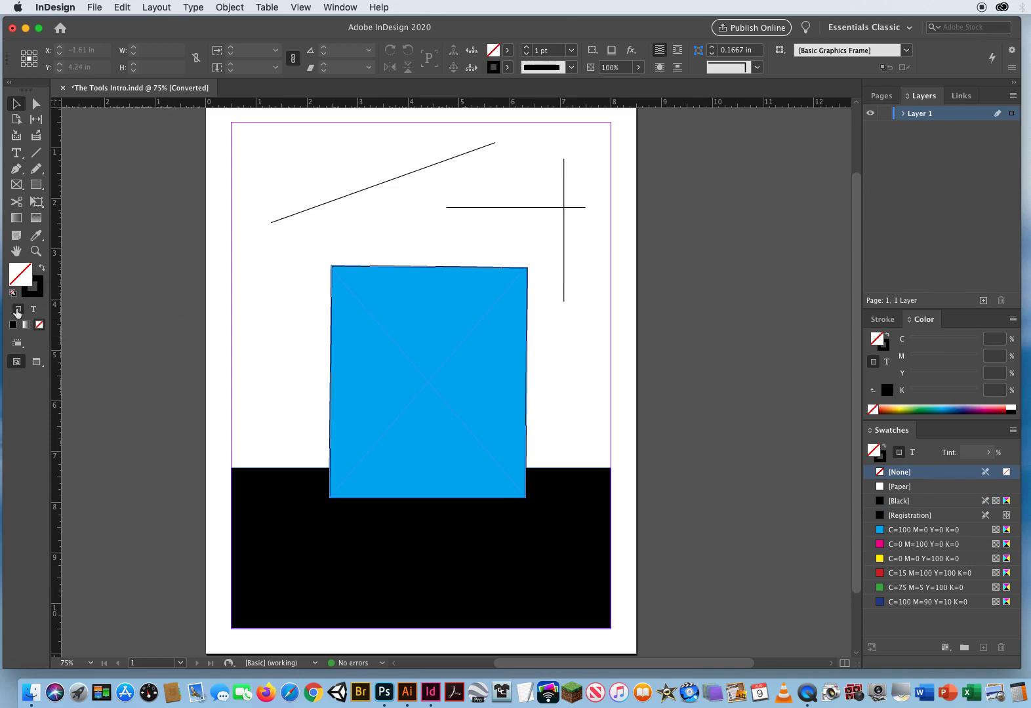
pyautogui.moveTo(18, 312)
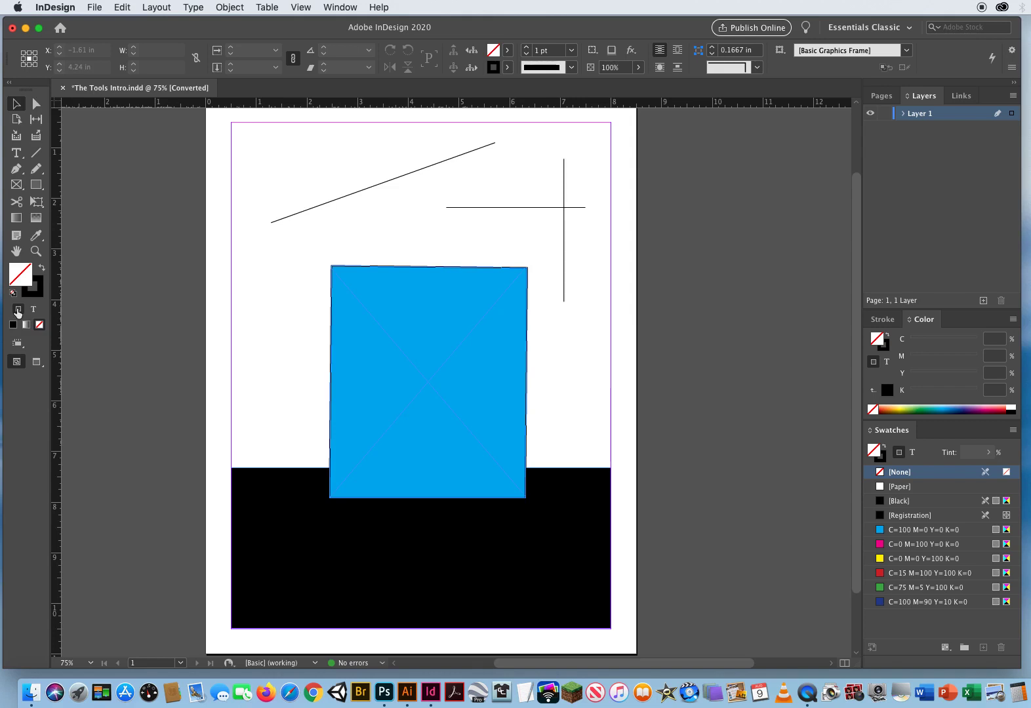
# - Review the blue rectangle's Stroke panel settings and return to the Color panel
pyautogui.click(427, 383)
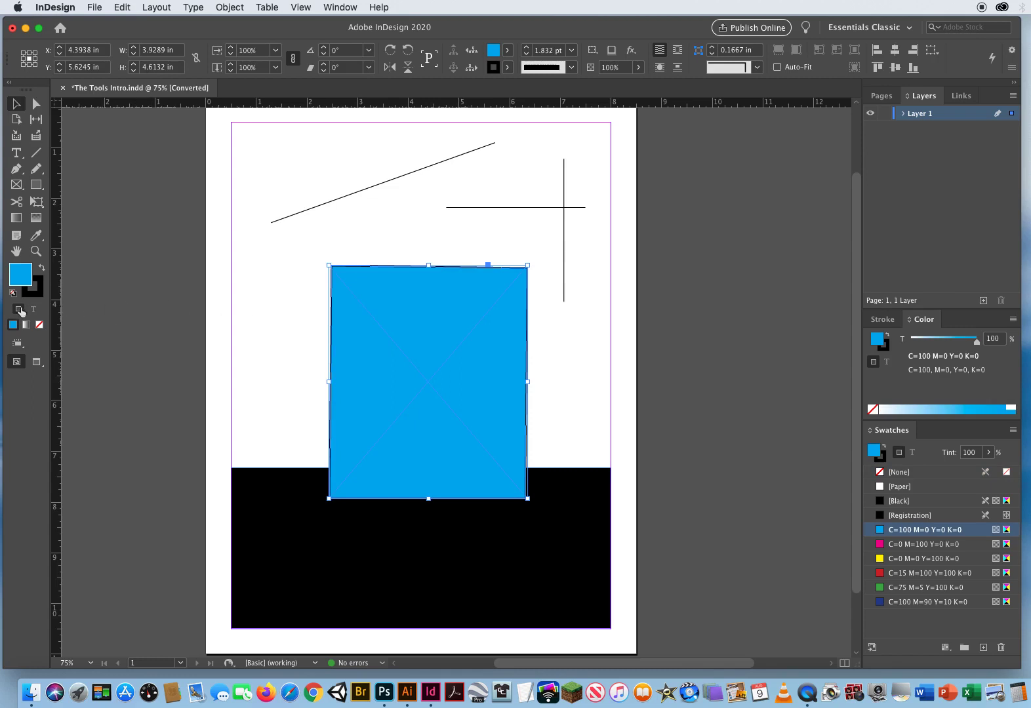
pyautogui.moveTo(18, 310)
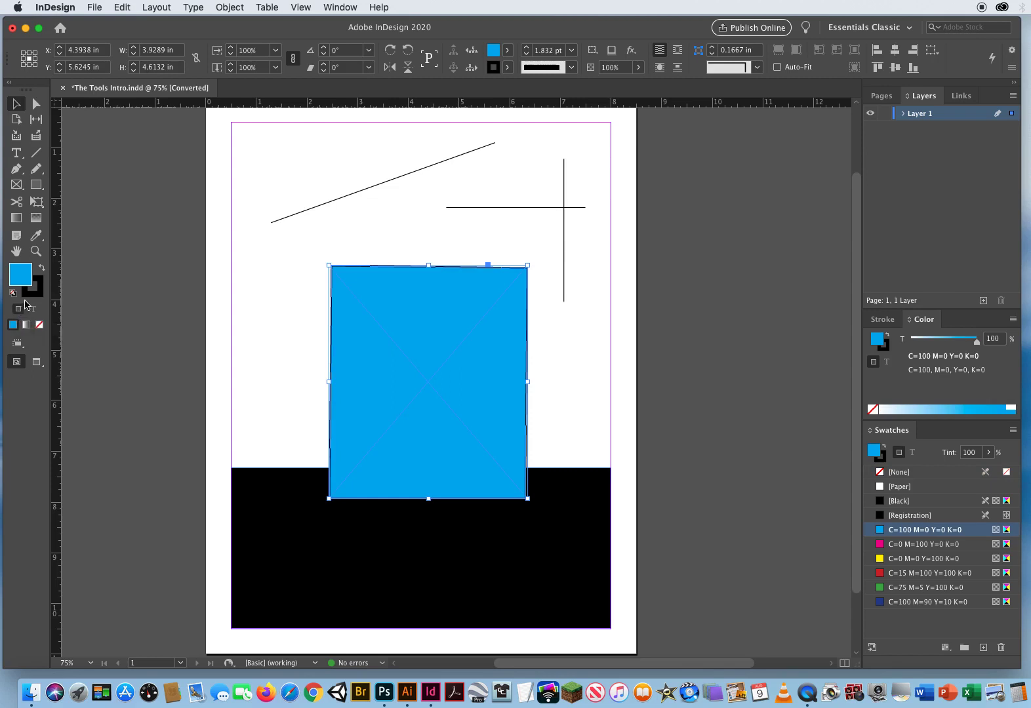
pyautogui.moveTo(16, 309)
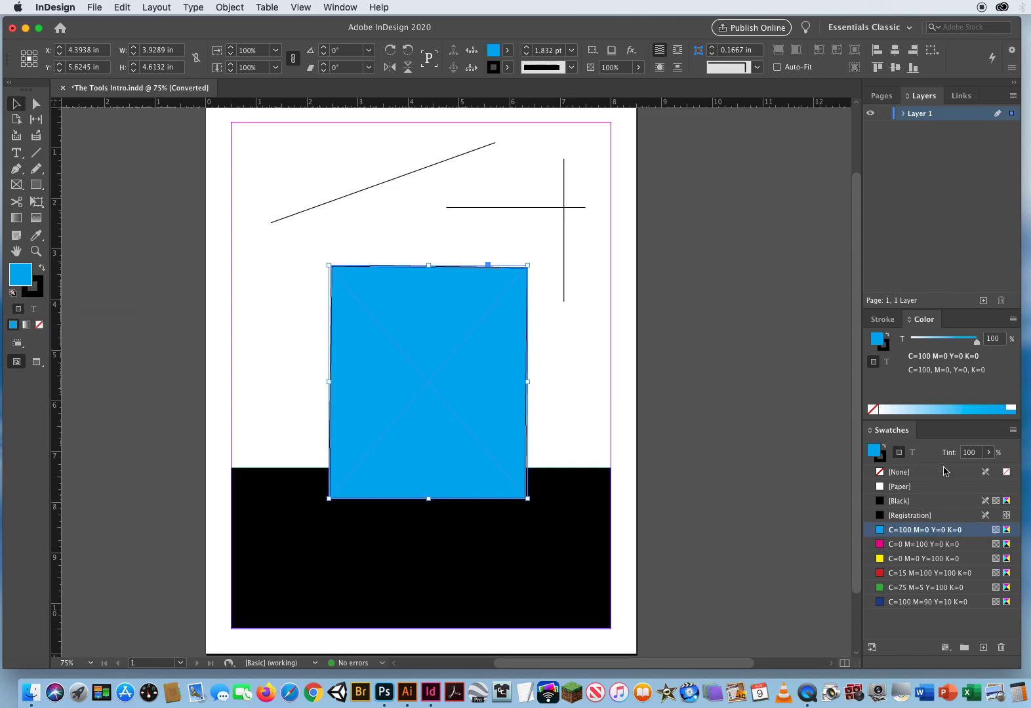
pyautogui.moveTo(900, 452)
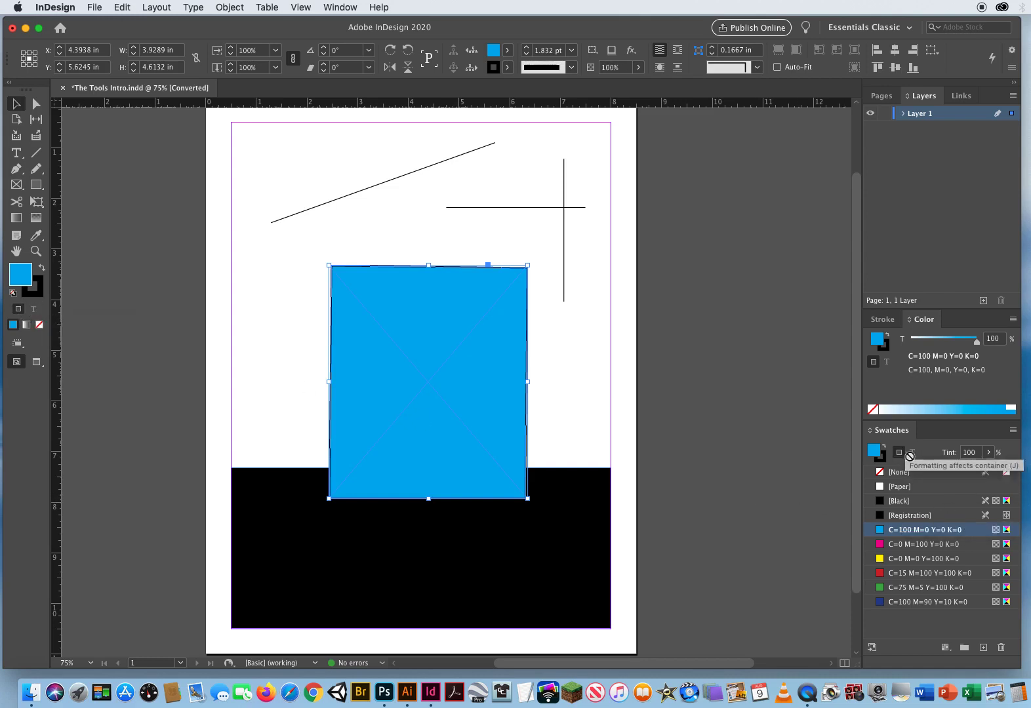
pyautogui.moveTo(913, 463)
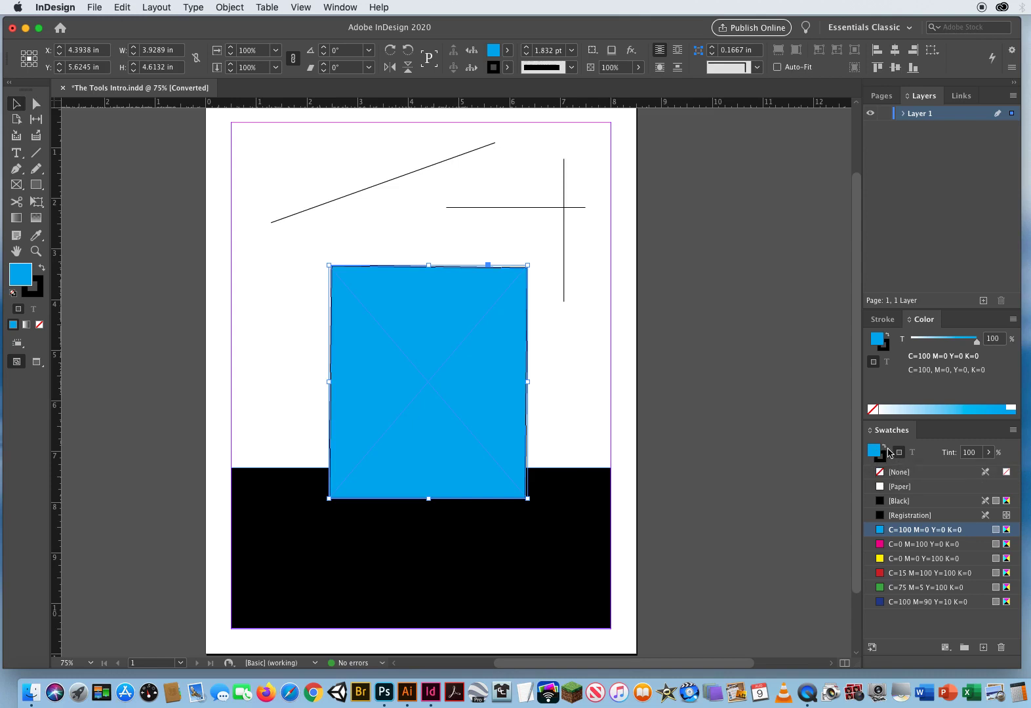
pyautogui.moveTo(900, 451)
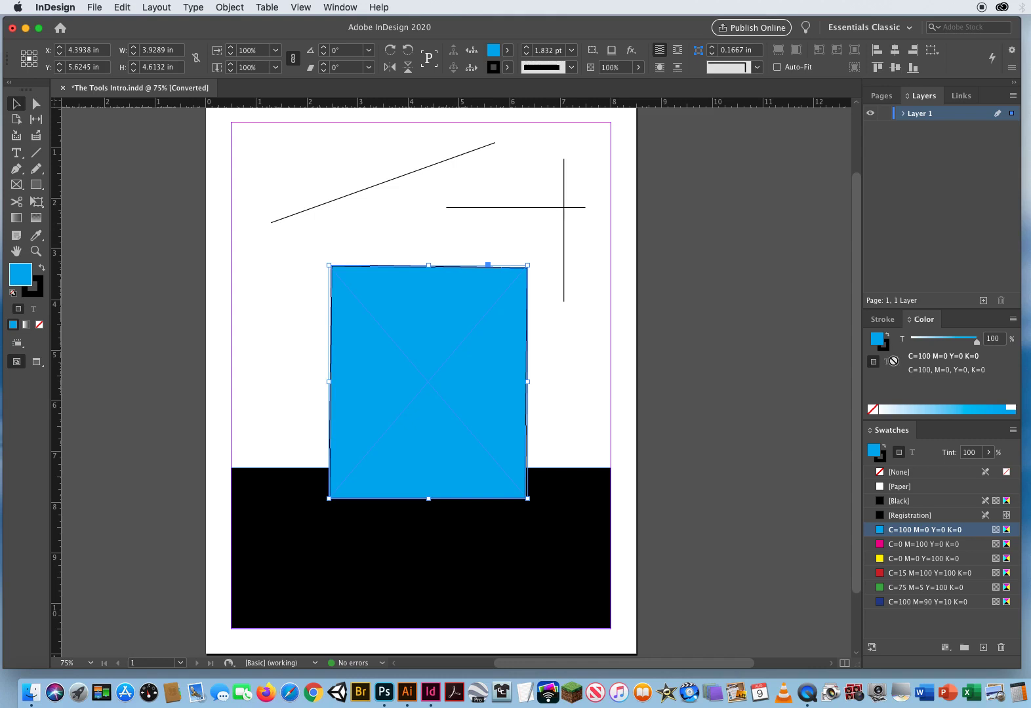
pyautogui.click(884, 318)
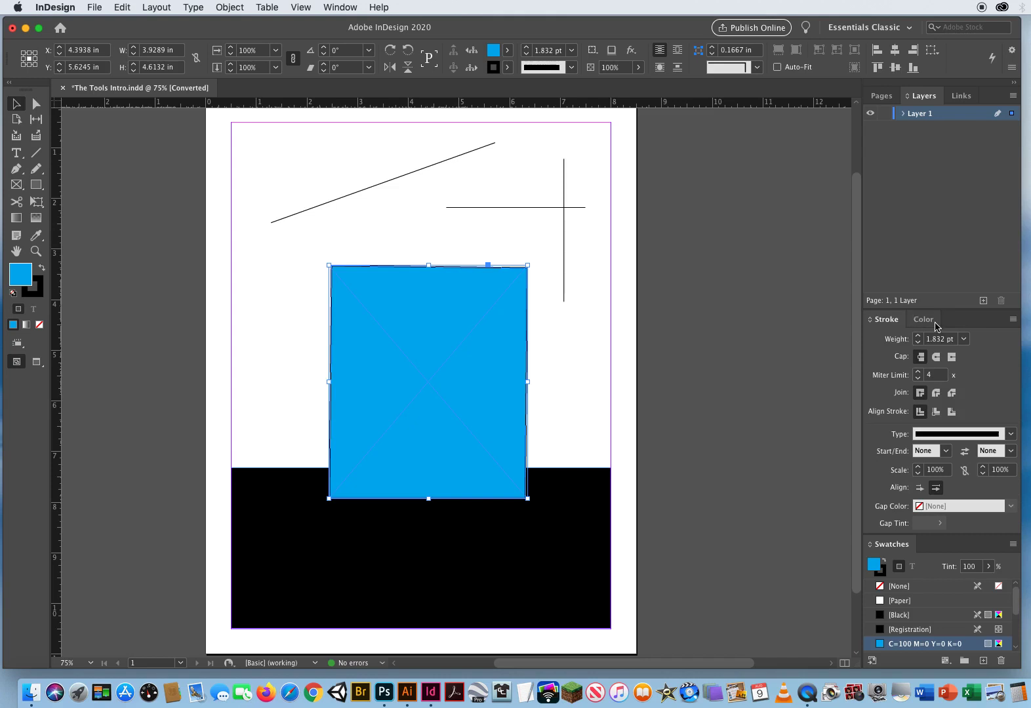
pyautogui.click(924, 318)
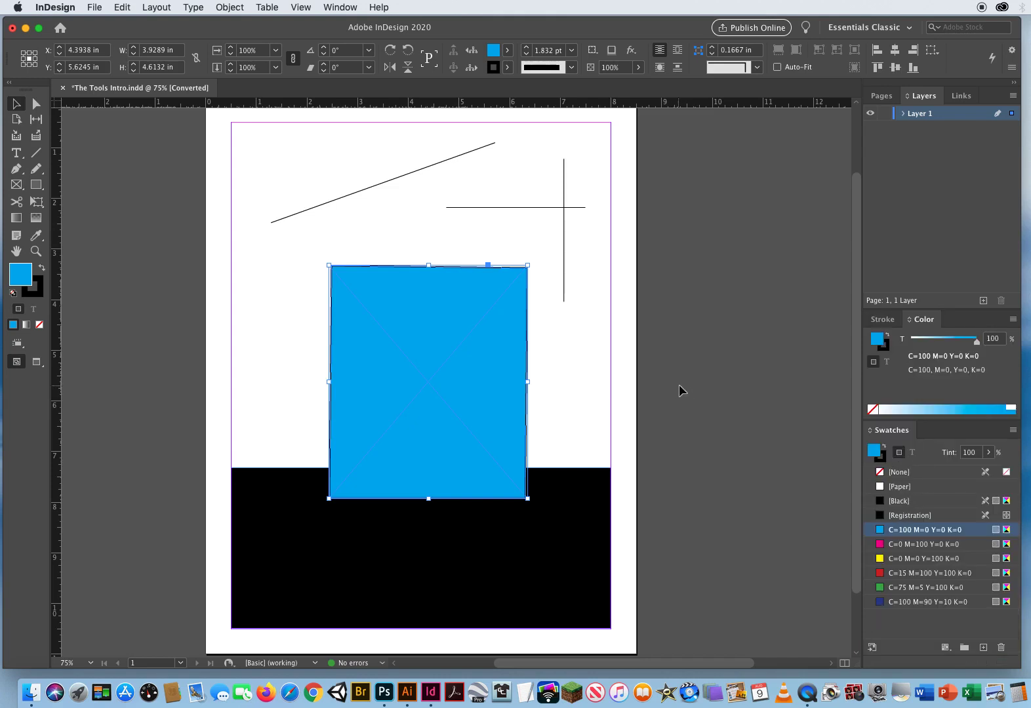
# - Deselect the rectangle and set the default fill swatch to None
pyautogui.click(598, 404)
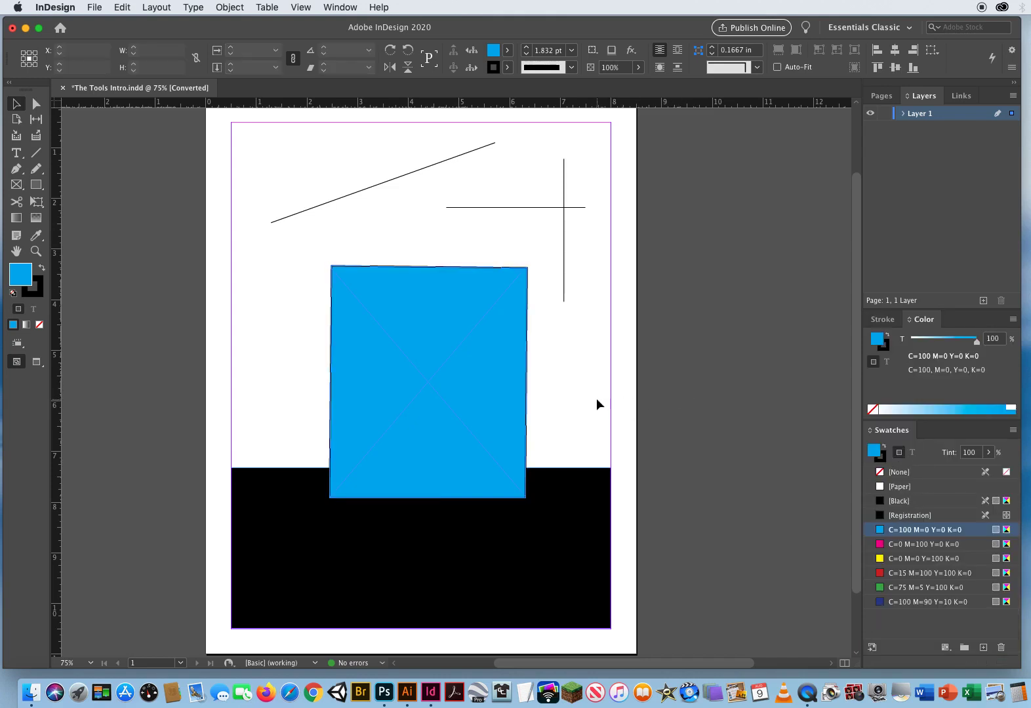
pyautogui.click(898, 472)
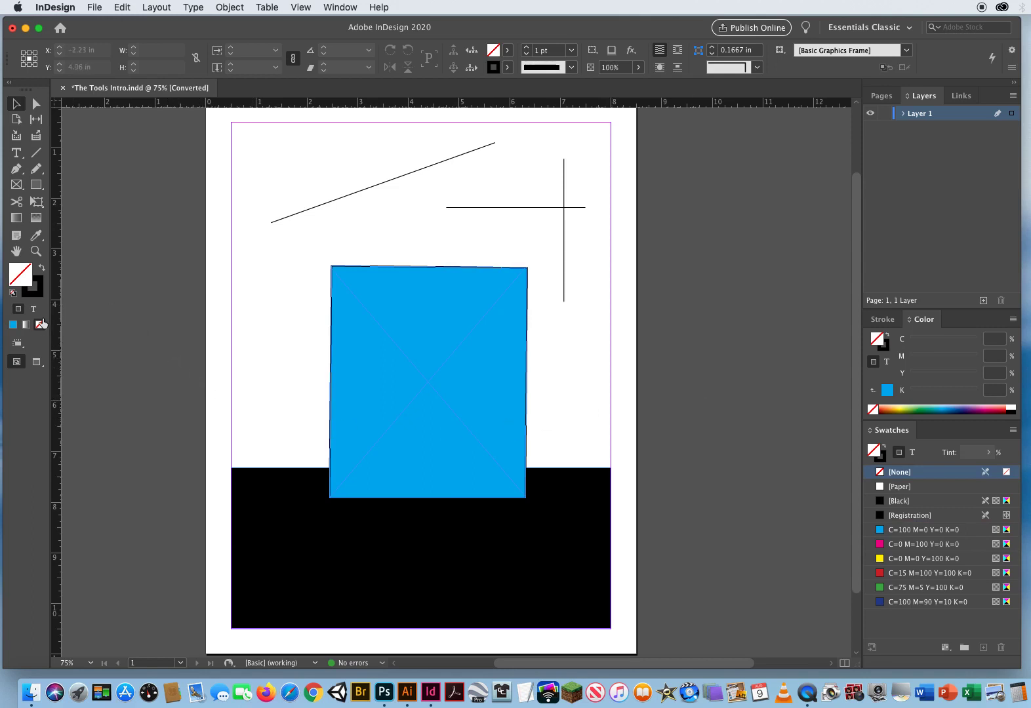
pyautogui.moveTo(25, 325)
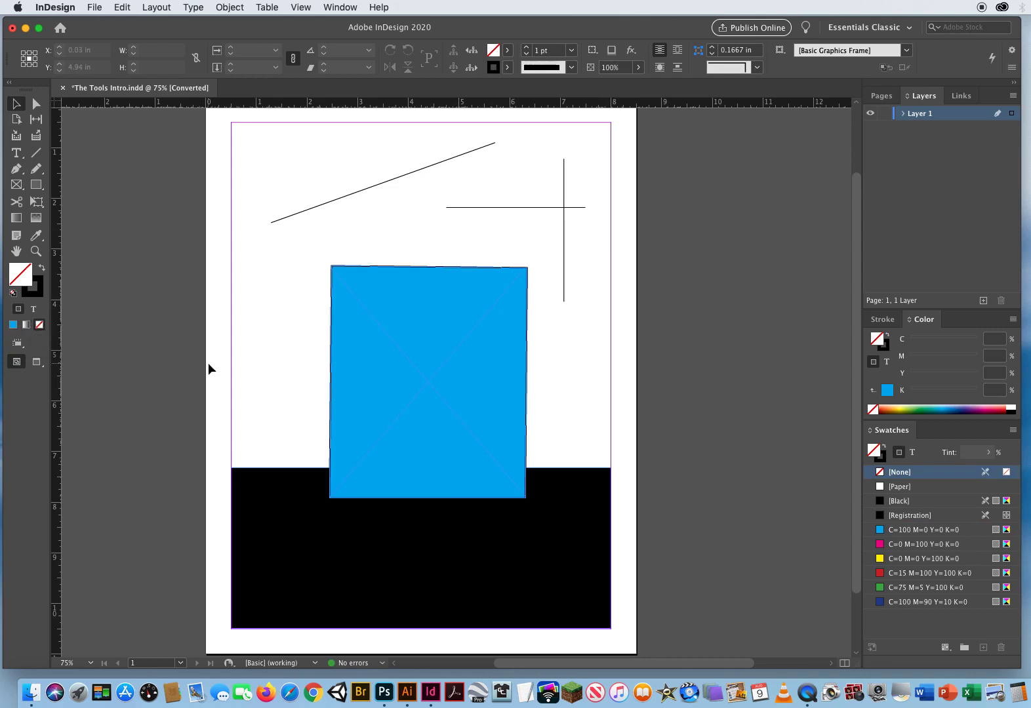
# - Select the blue rectangle and apply None to remove its fill
pyautogui.click(427, 381)
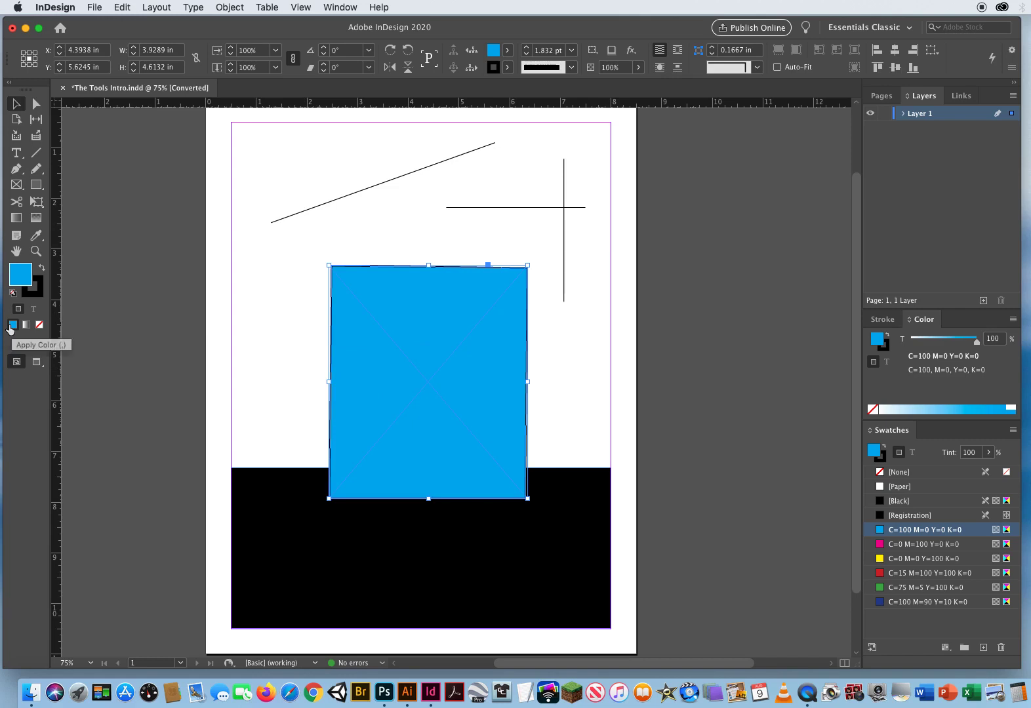
pyautogui.click(26, 325)
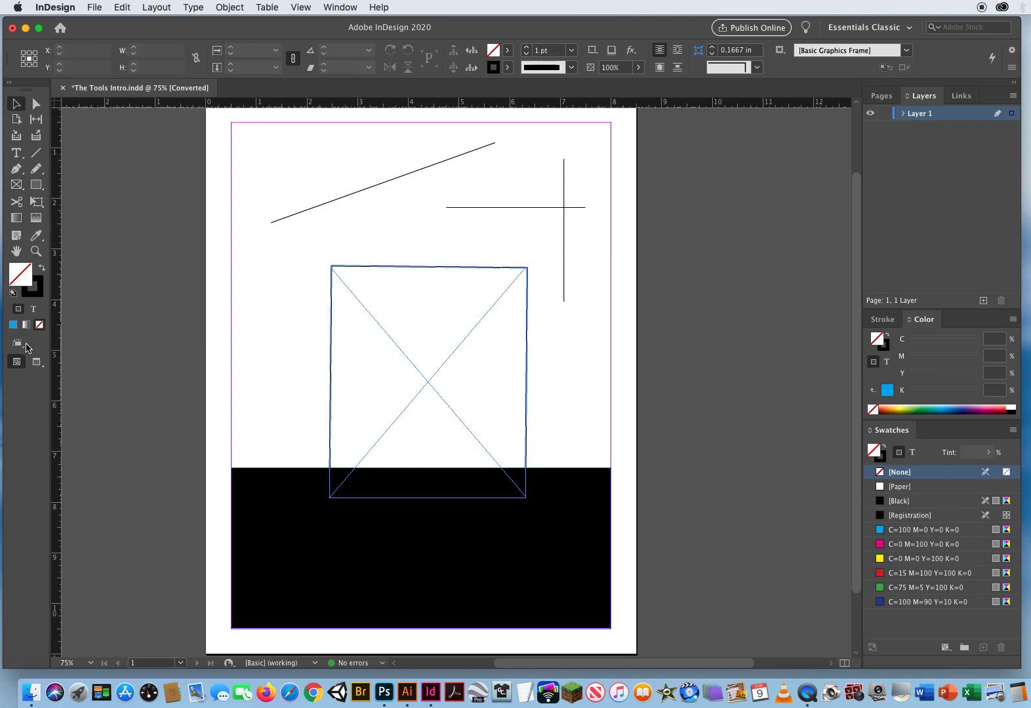
# - Show the View Options list of frame edges, rulers, guides and hidden characters
pyautogui.click(15, 342)
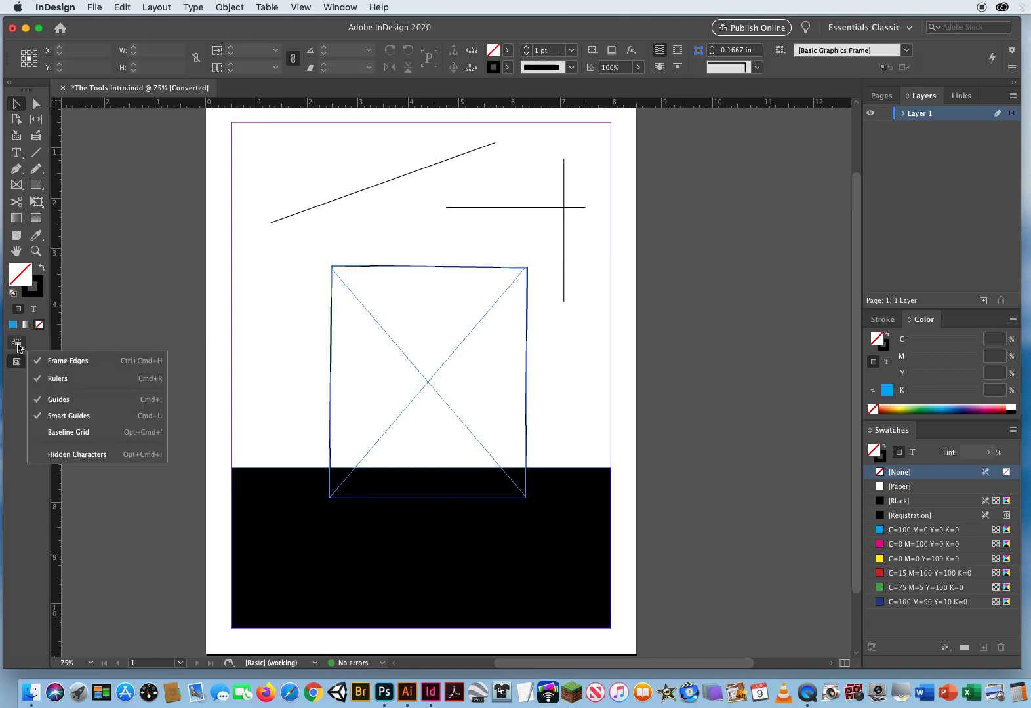
pyautogui.moveTo(91, 363)
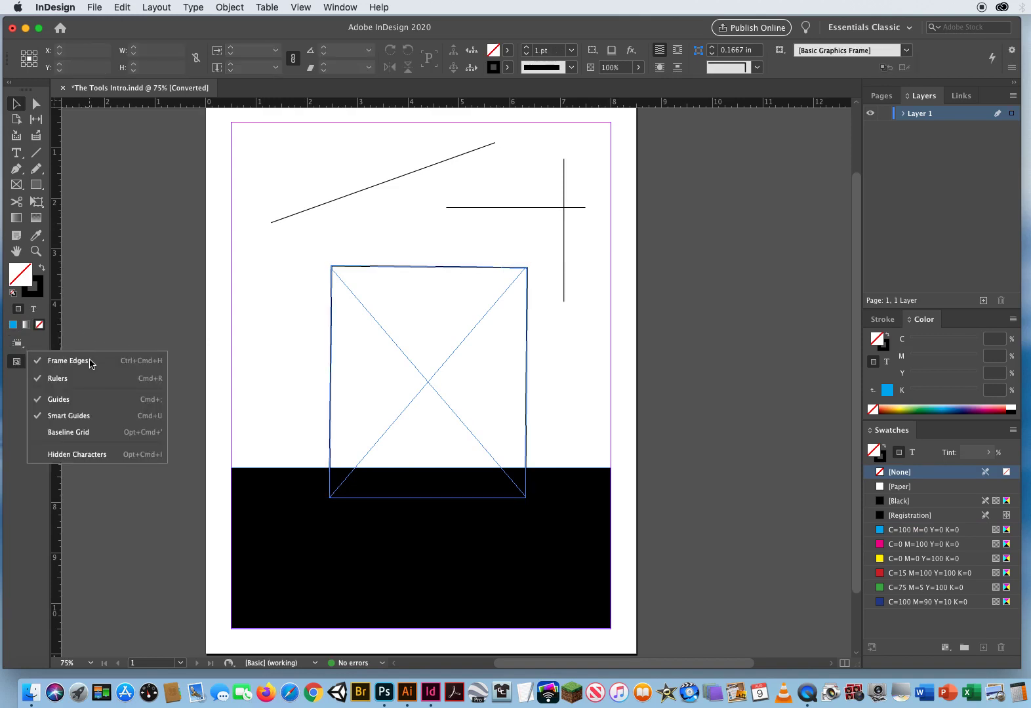
pyautogui.moveTo(84, 367)
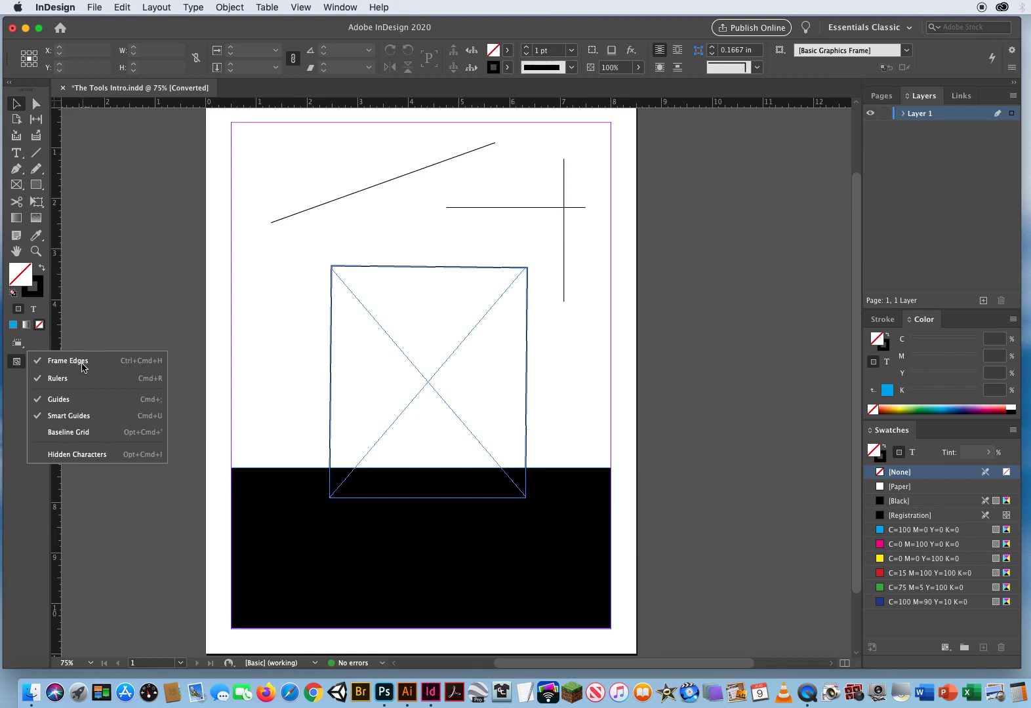
pyautogui.moveTo(71, 425)
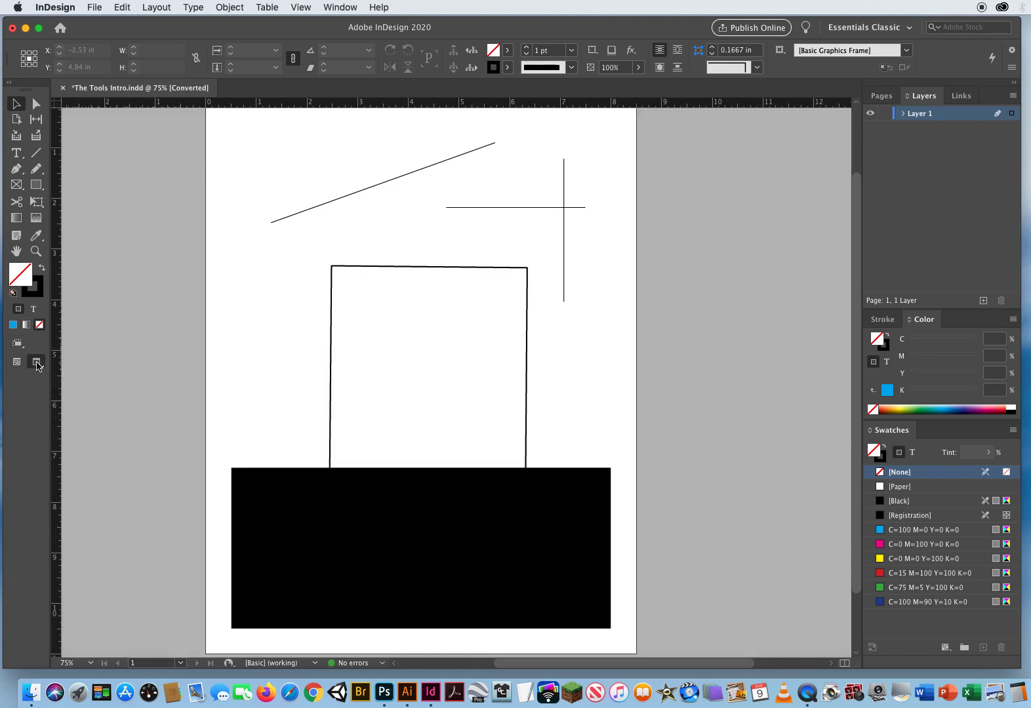
# - Browse the Screen Mode list (Bleed, Slug, Presentation) and return to Normal view
pyautogui.click(37, 362)
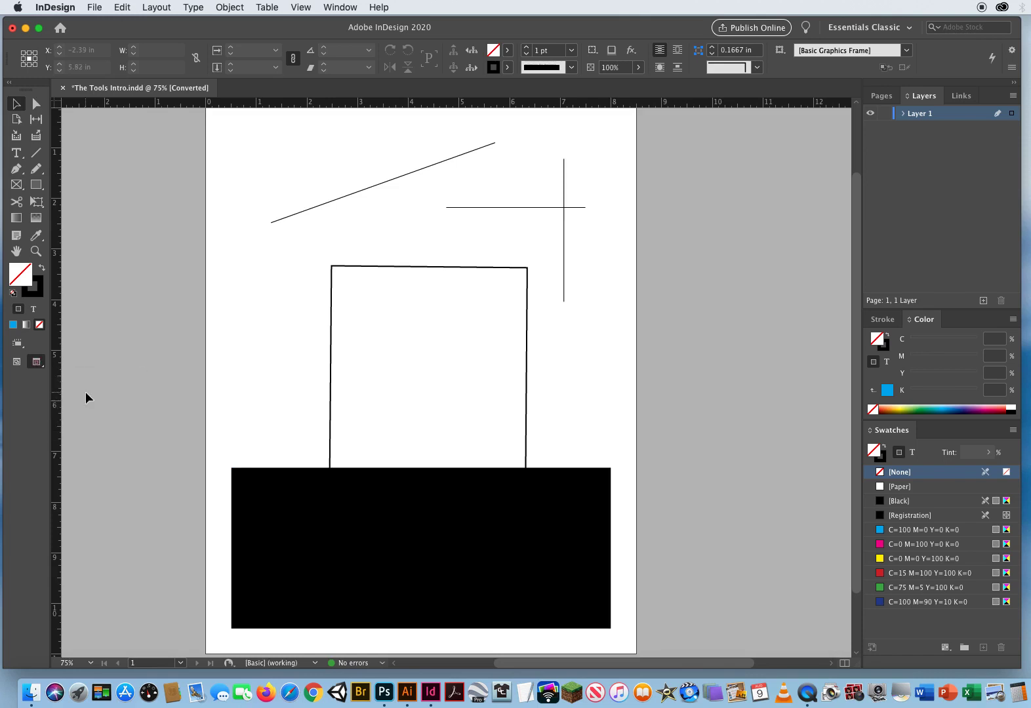
pyautogui.click(37, 362)
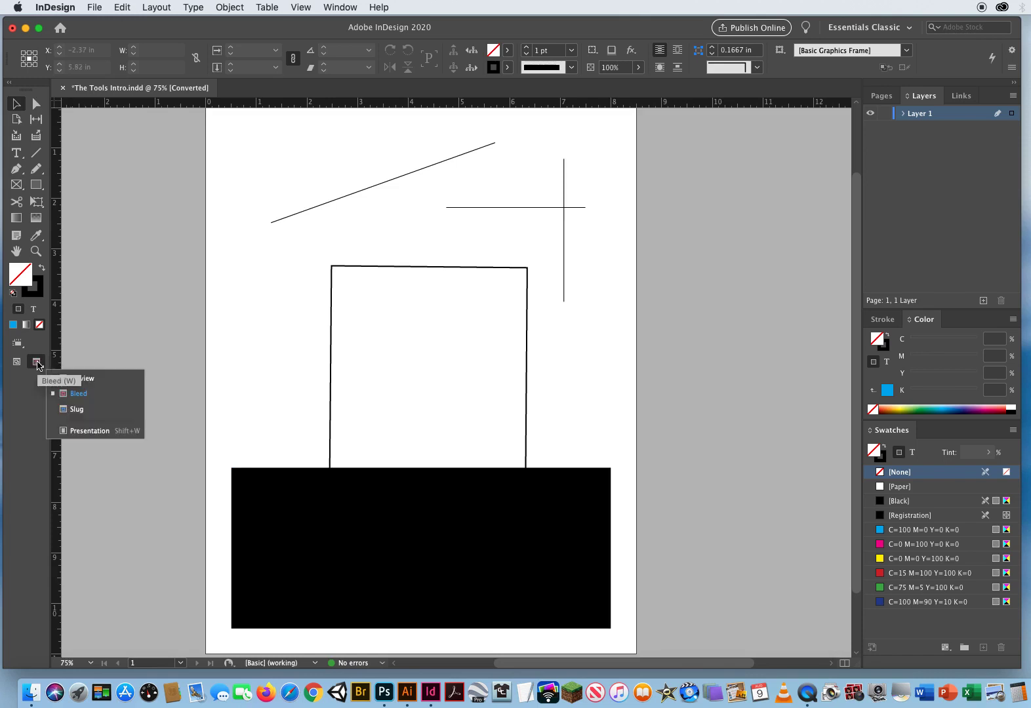
pyautogui.moveTo(90, 409)
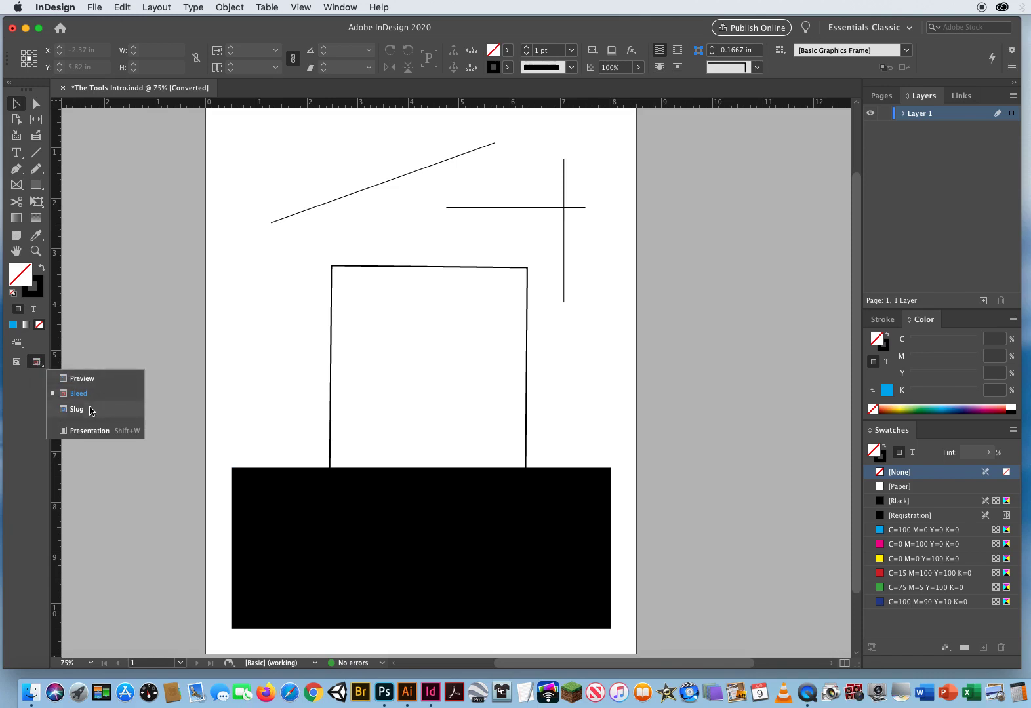
pyautogui.moveTo(90, 436)
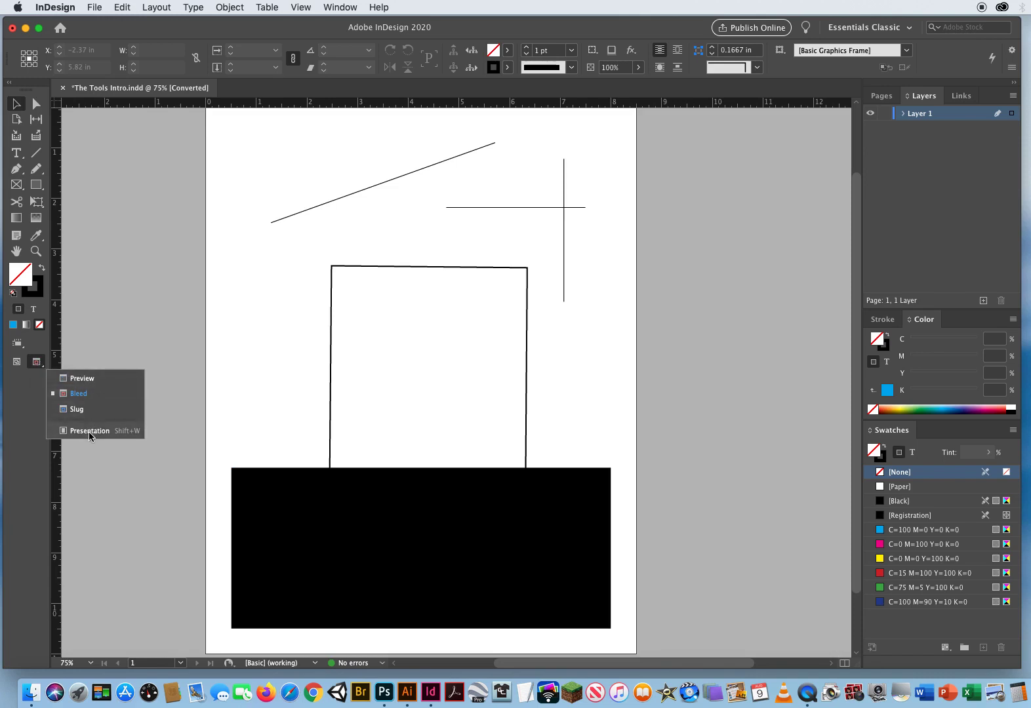
pyautogui.moveTo(102, 433)
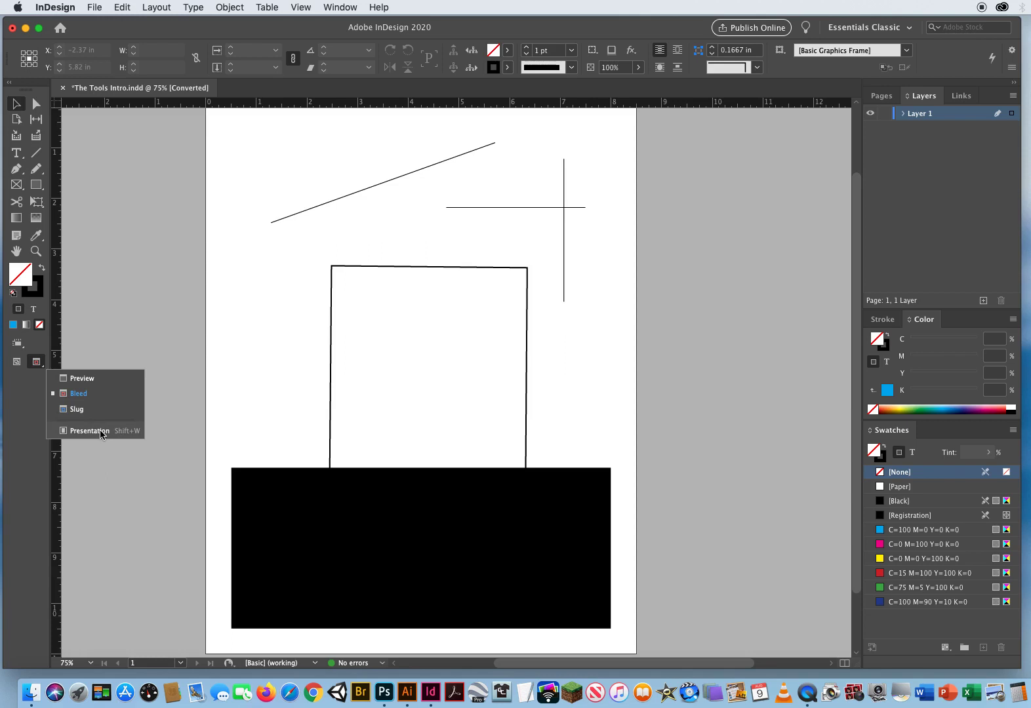
pyautogui.moveTo(94, 409)
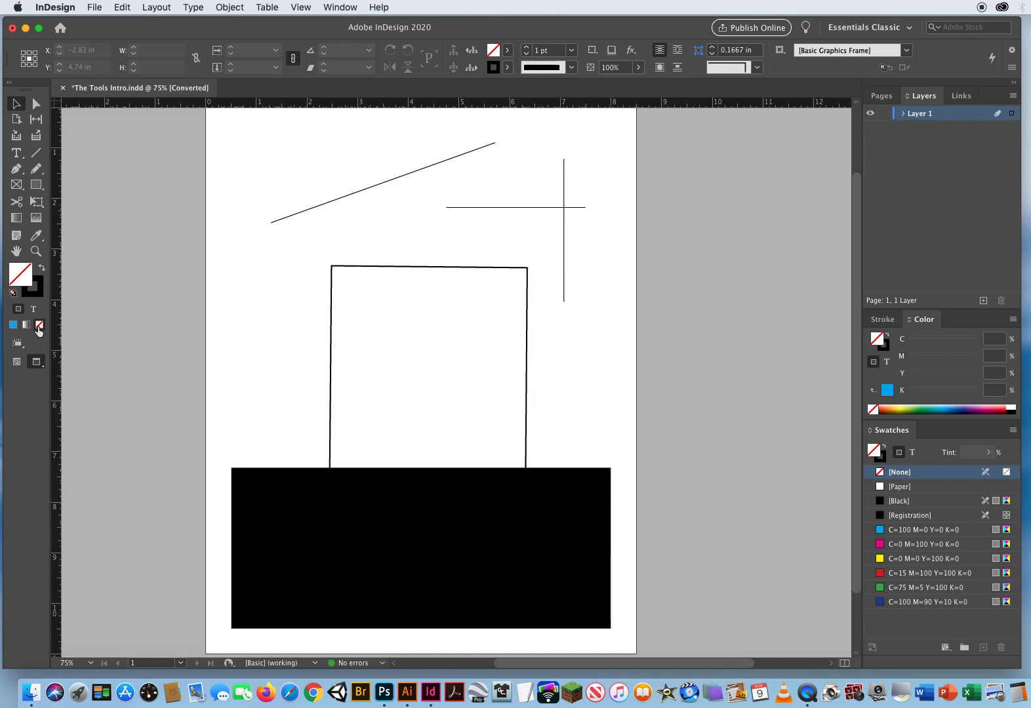
pyautogui.click(37, 362)
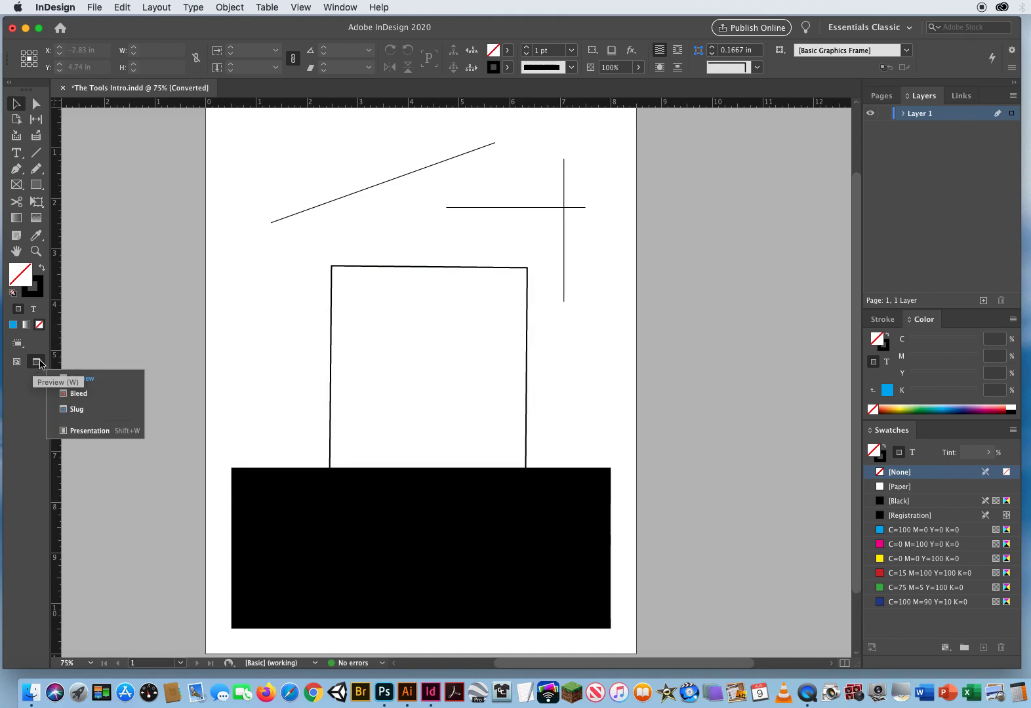
pyautogui.moveTo(79, 378)
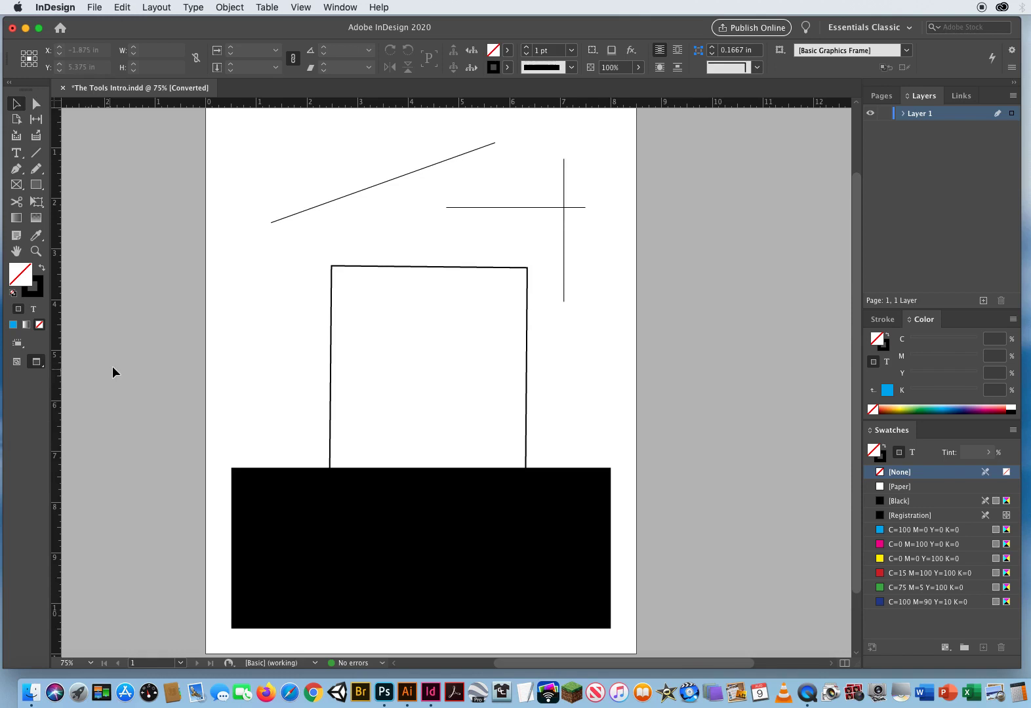
pyautogui.click(427, 365)
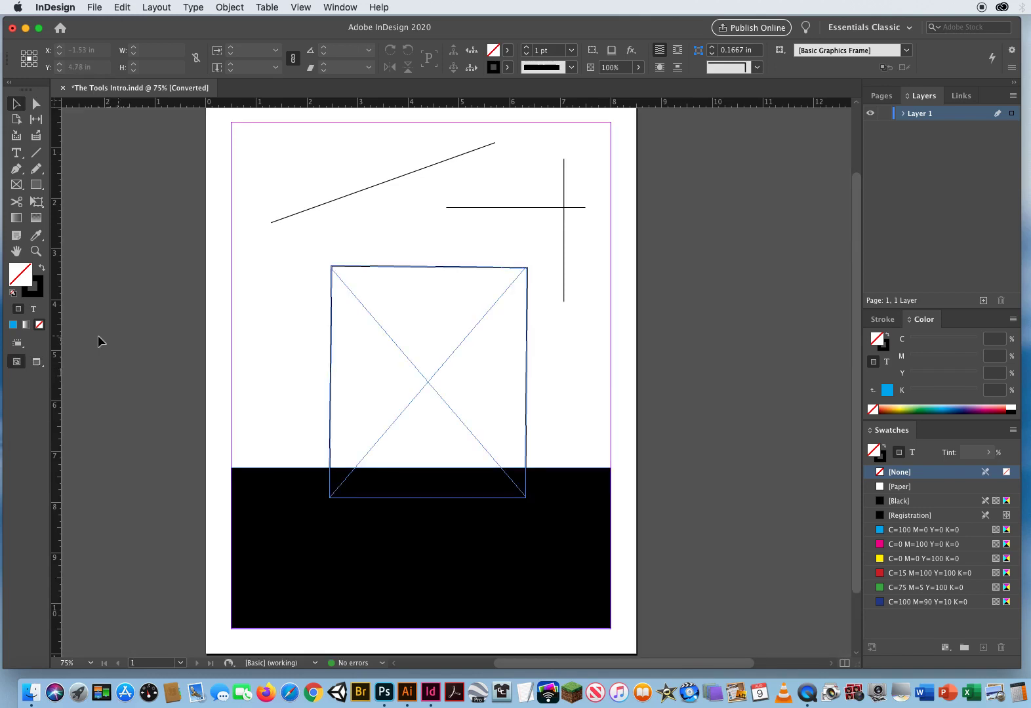
pyautogui.click(36, 362)
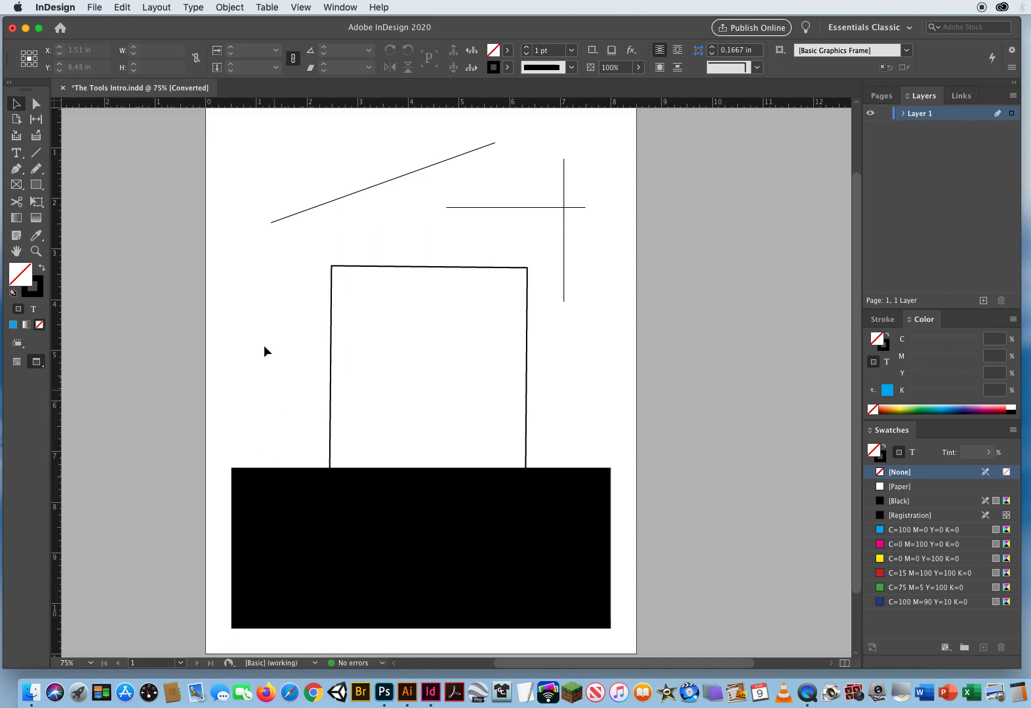
pyautogui.moveTo(253, 420)
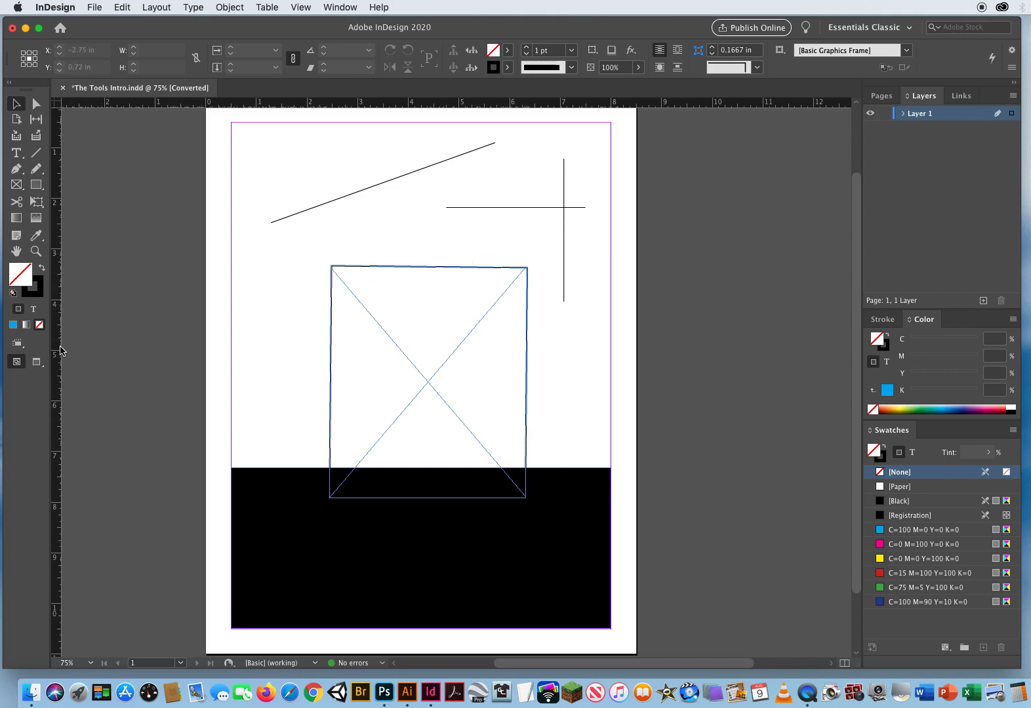
pyautogui.moveTo(136, 257)
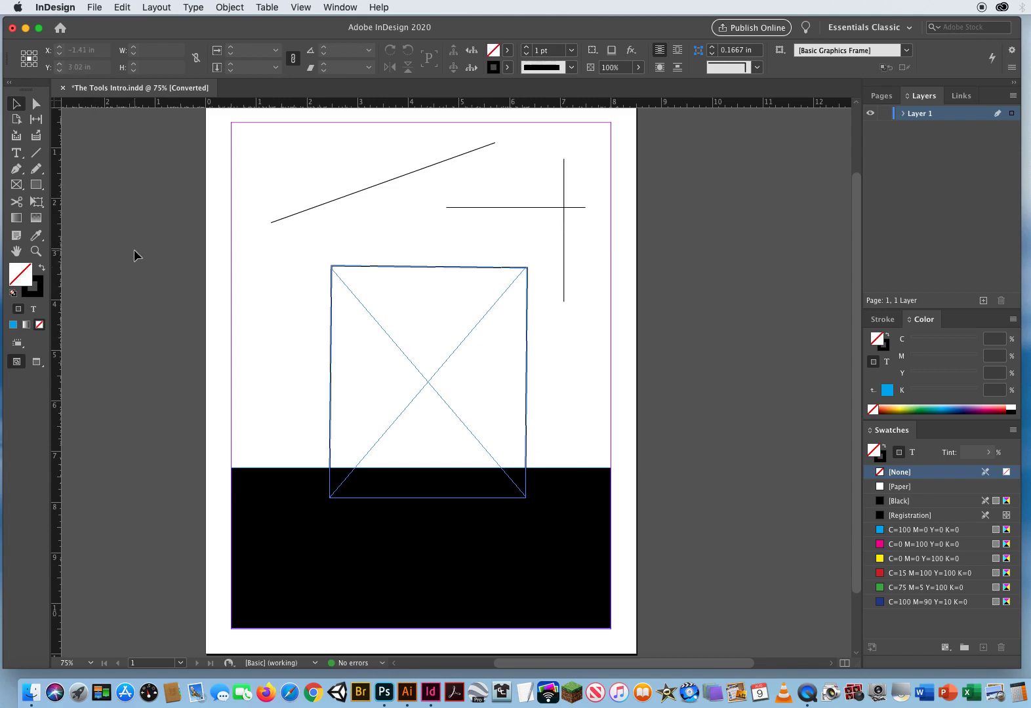
pyautogui.moveTo(72, 138)
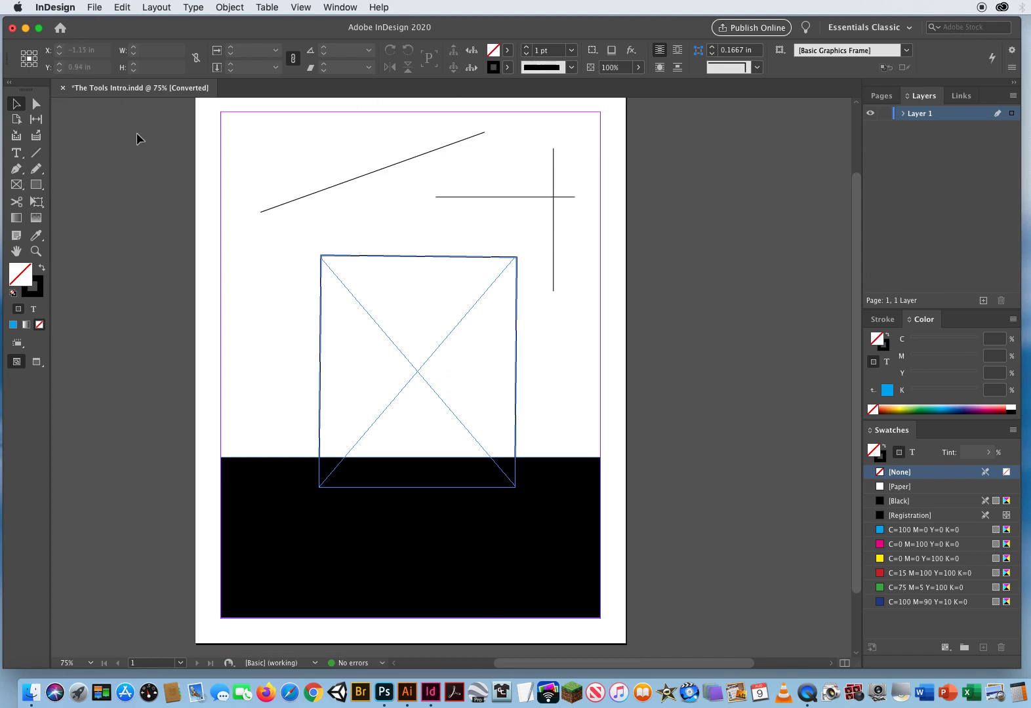
pyautogui.press('cmd+r')
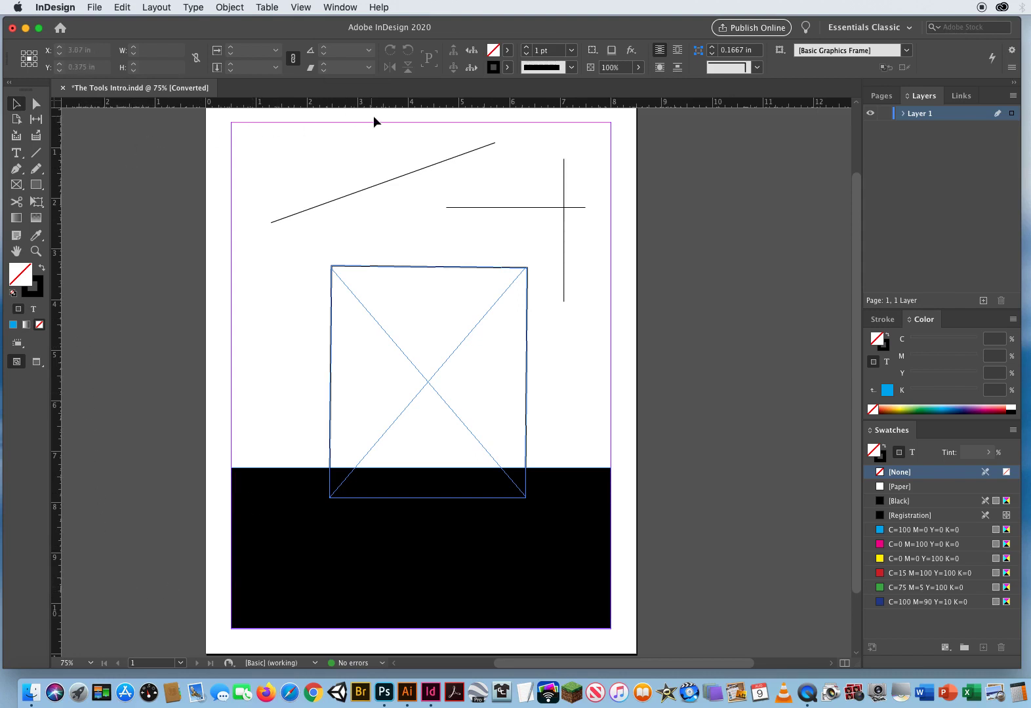
pyautogui.moveTo(849, 442)
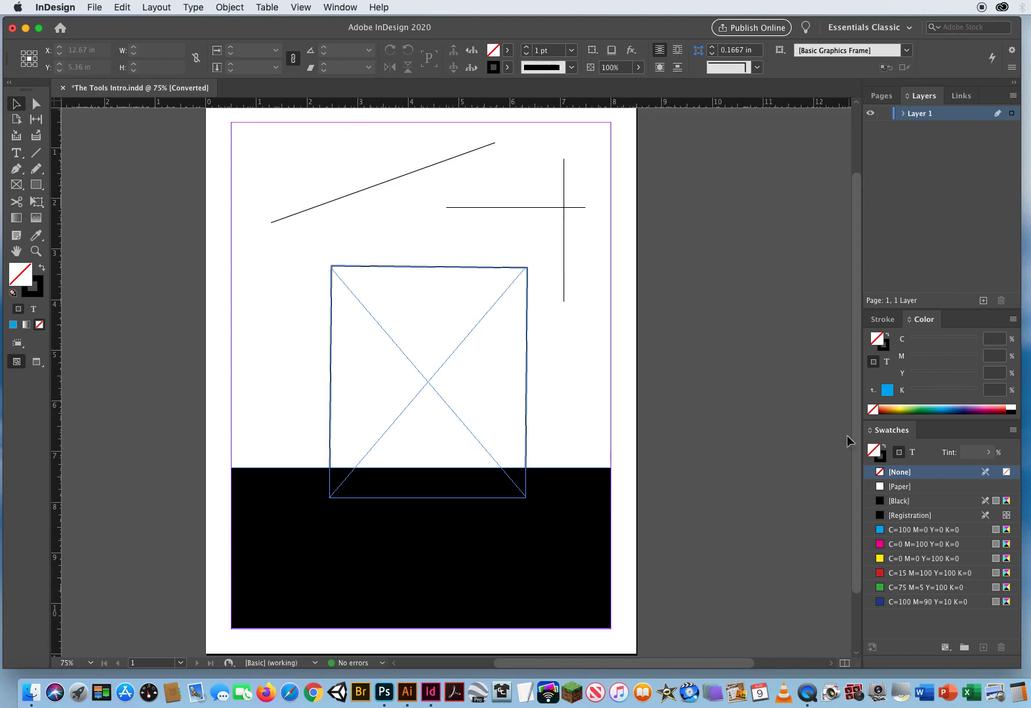